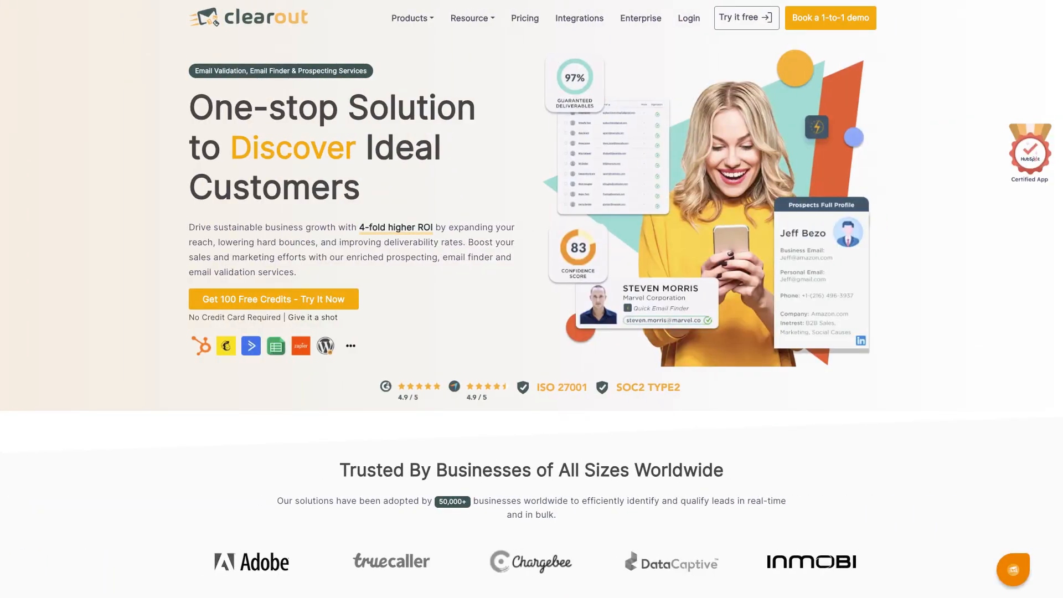
# Switch from the Clearout homepage tab to the Zoho CRM Home tab.
pyautogui.click(203, 11)
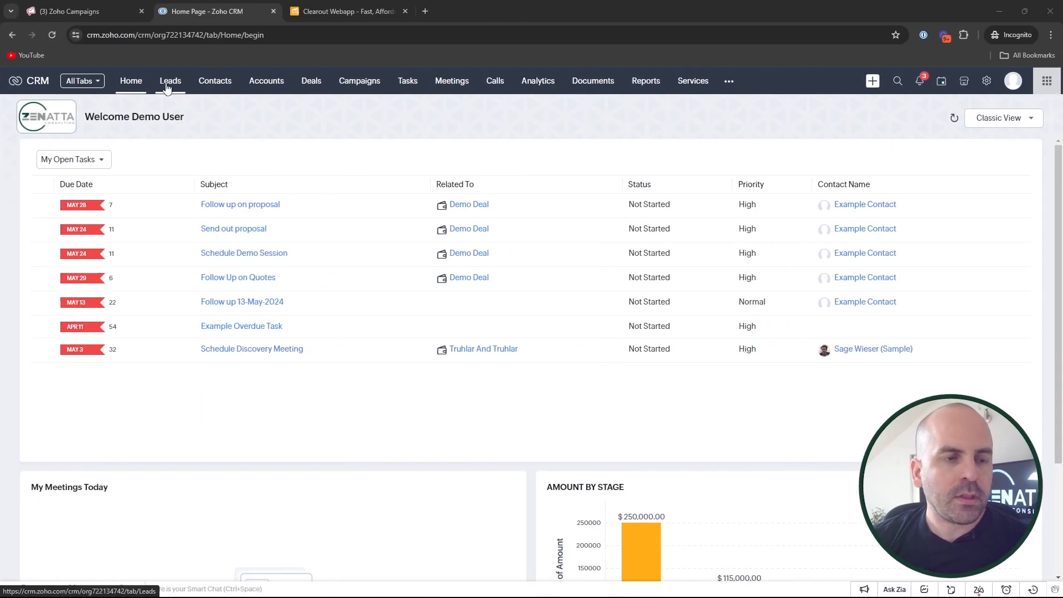
# Open the Contacts module and choose Export Contacts from the Actions menu.
pyautogui.click(170, 81)
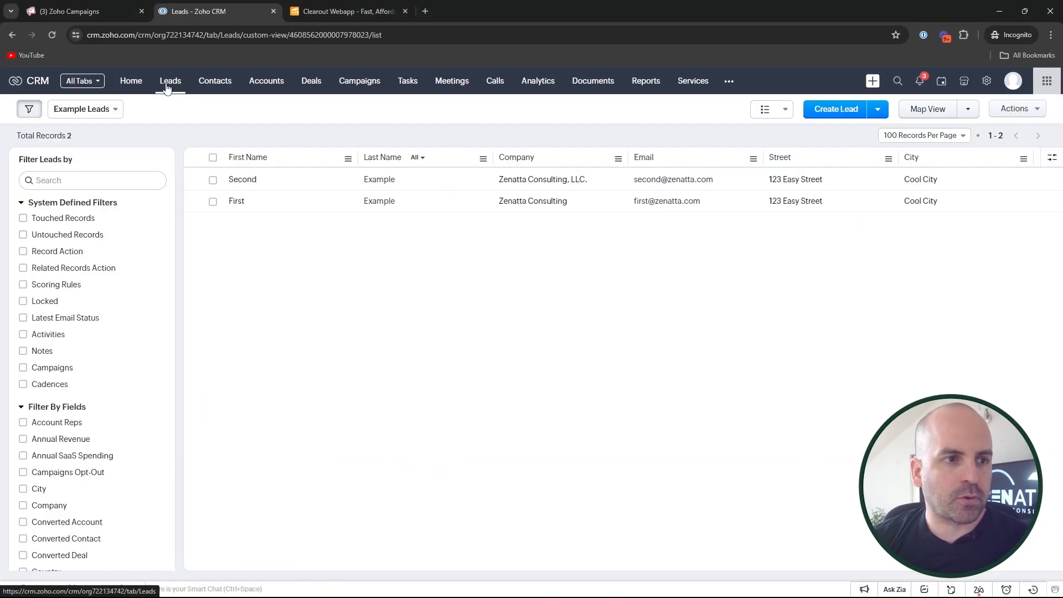
pyautogui.click(214, 81)
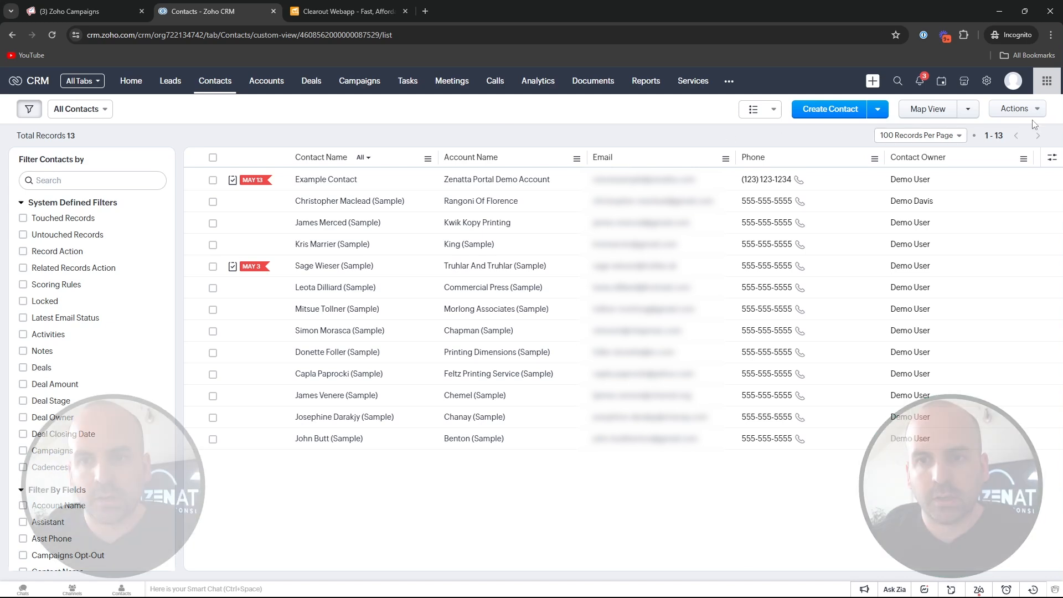
pyautogui.moveTo(1057, 105)
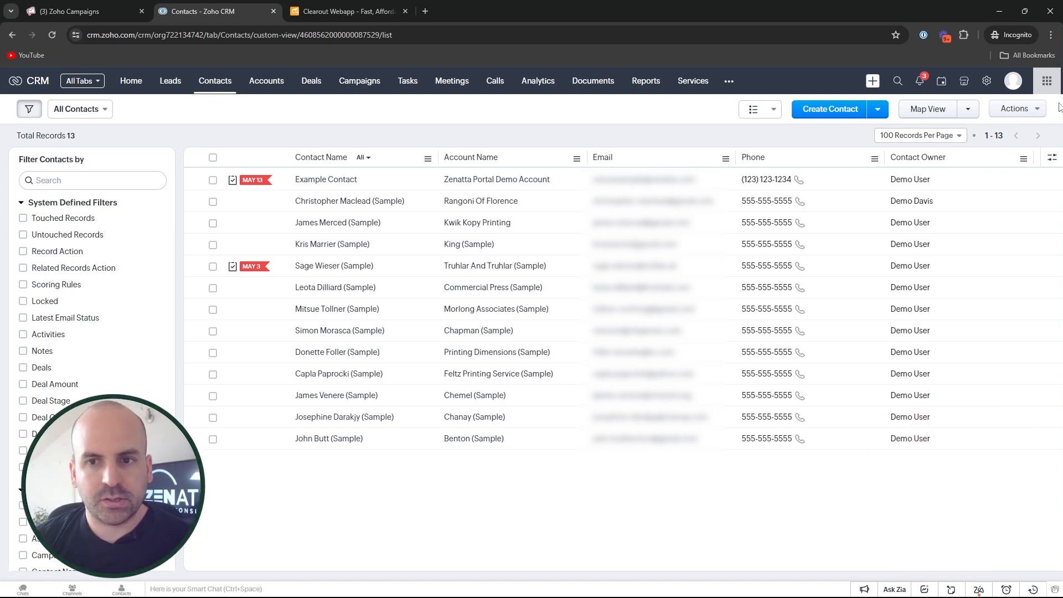
pyautogui.click(1017, 108)
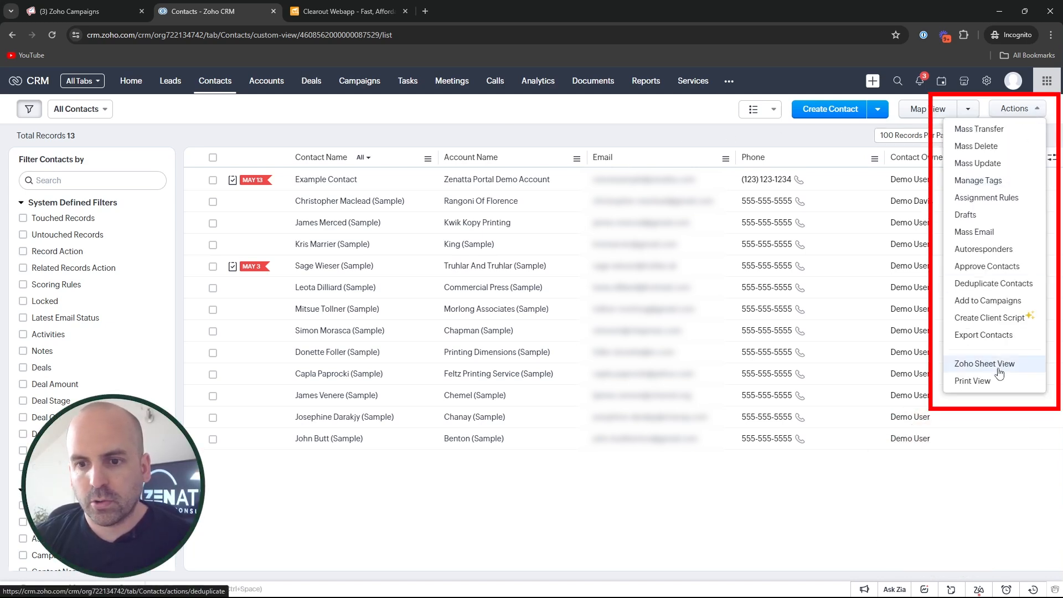
pyautogui.click(983, 335)
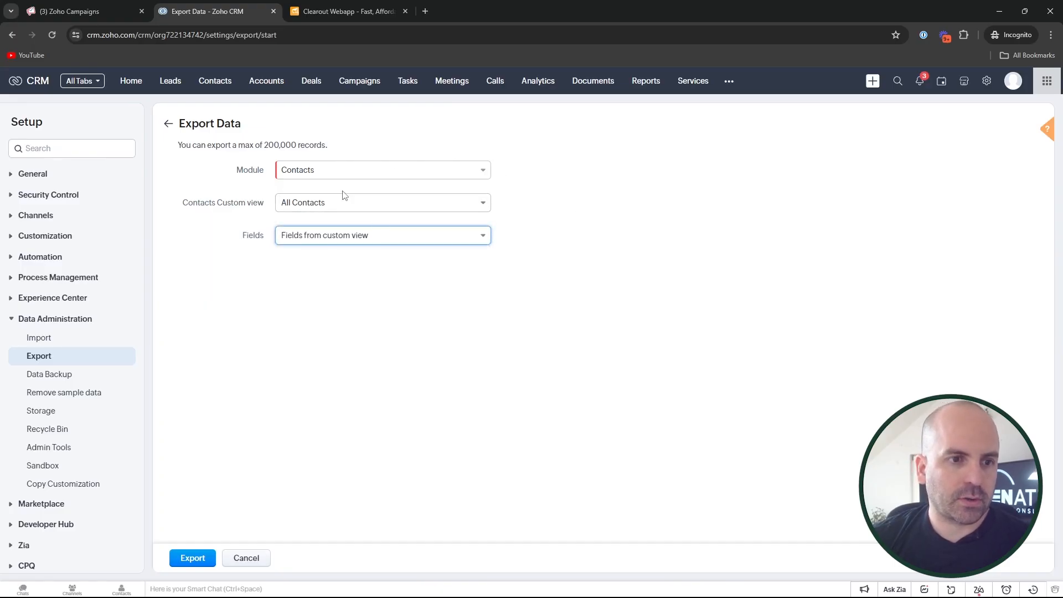
# Export the contacts with only the Last Name and Email fields chosen.
pyautogui.click(382, 234)
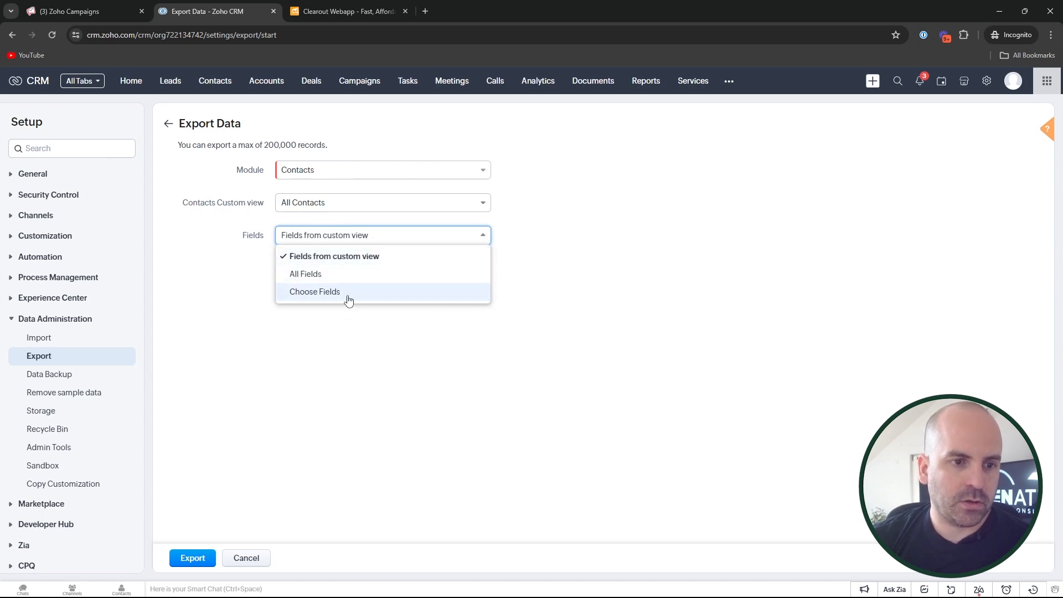
pyautogui.click(315, 292)
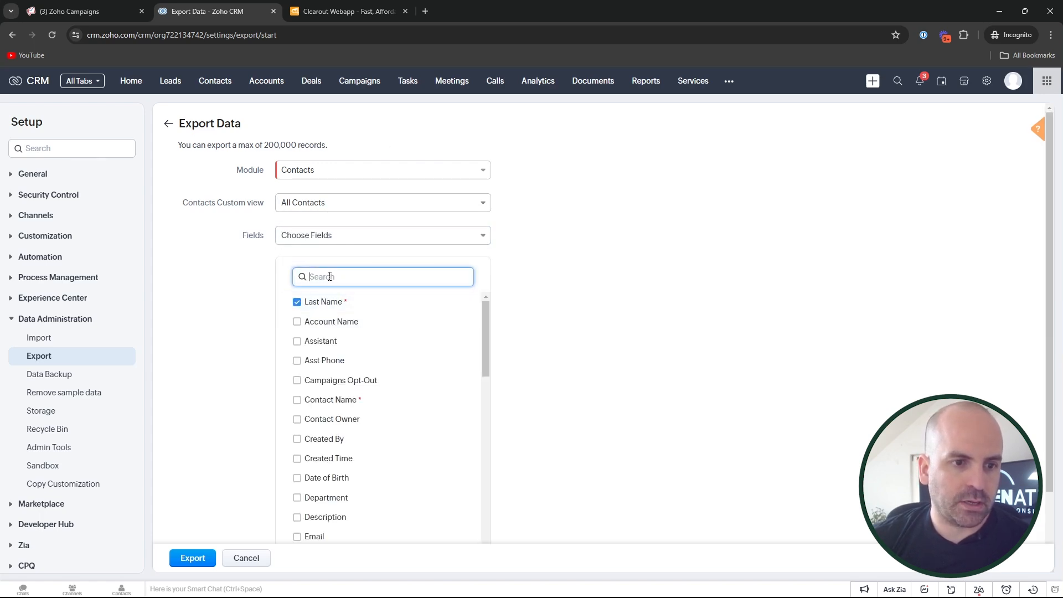
pyautogui.write('email')
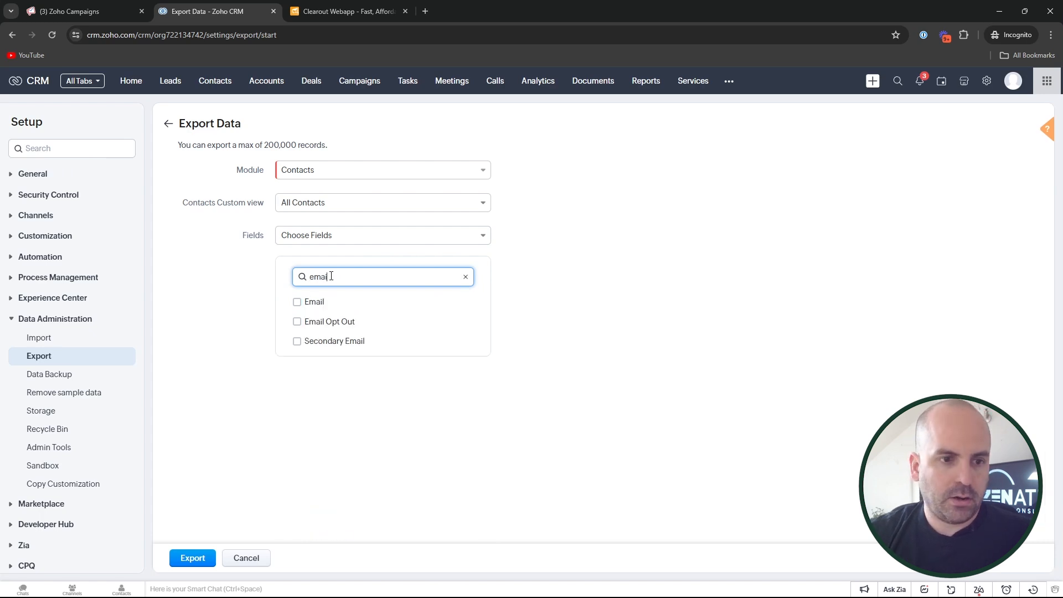
pyautogui.click(296, 302)
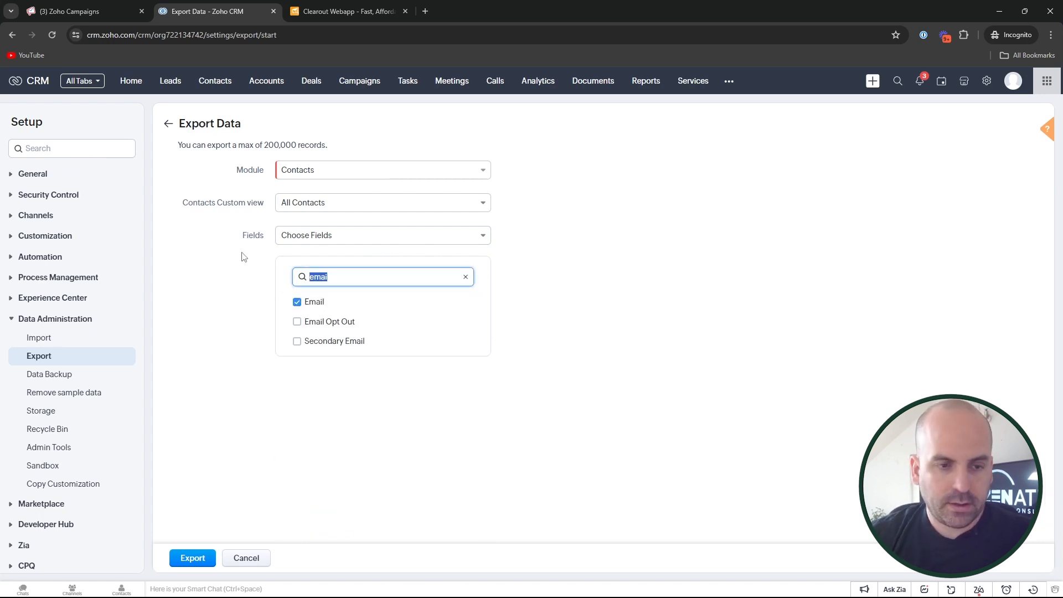
pyautogui.write('id')
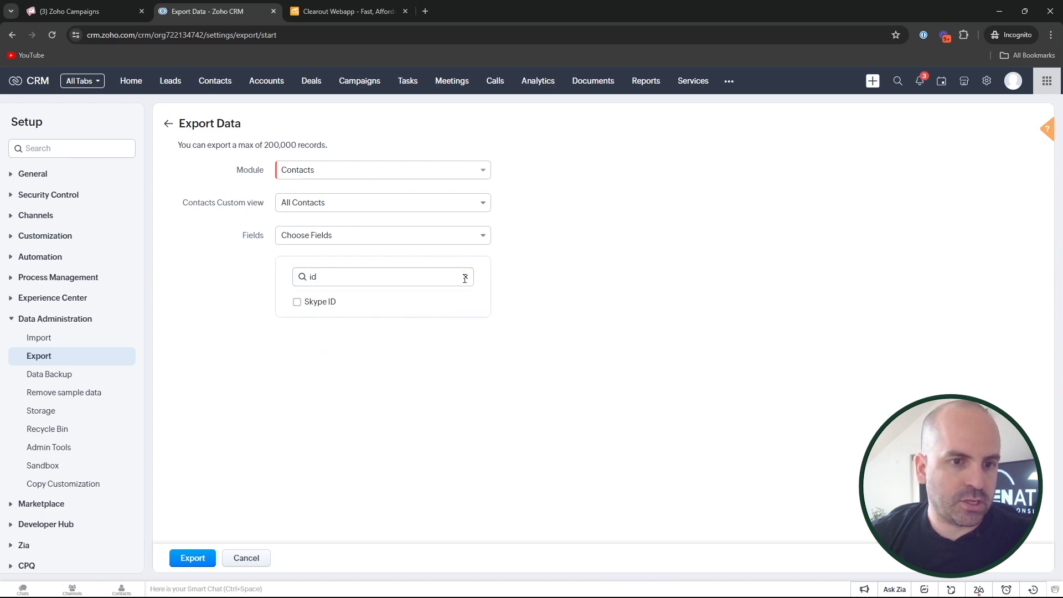
pyautogui.click(465, 279)
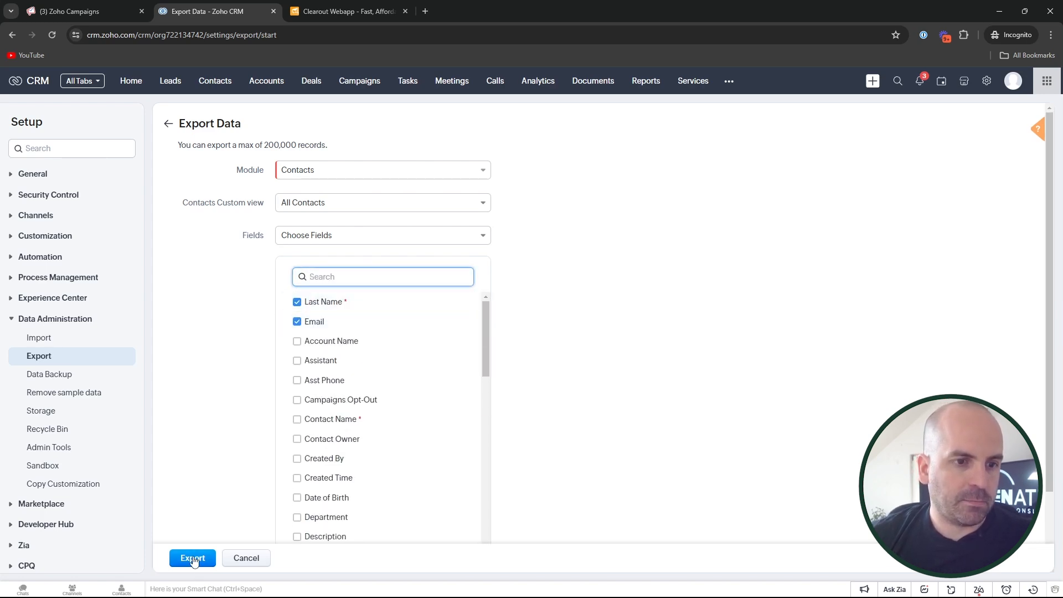
pyautogui.click(192, 558)
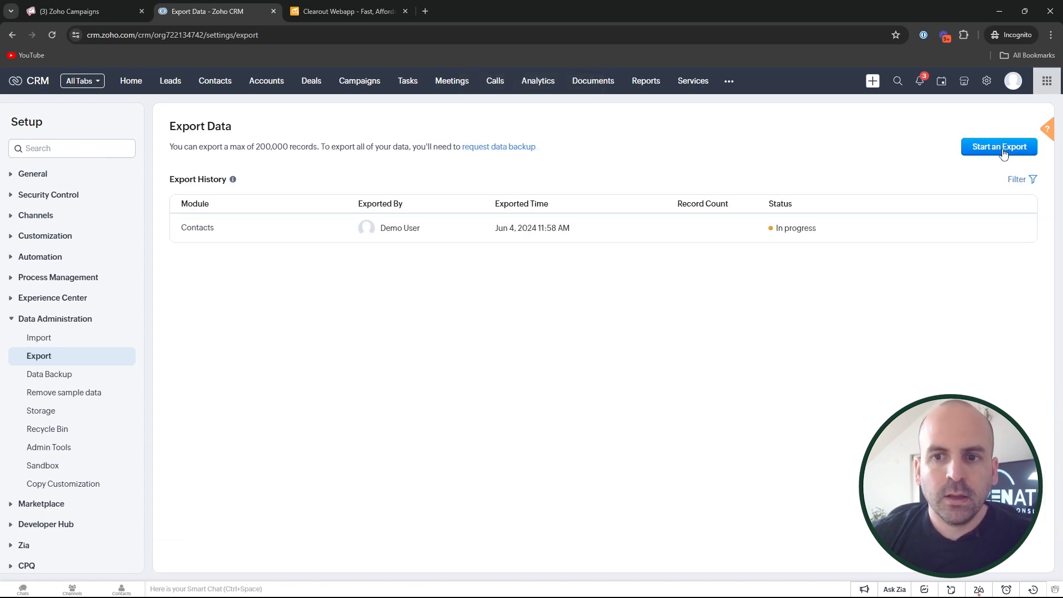
pyautogui.moveTo(836, 224)
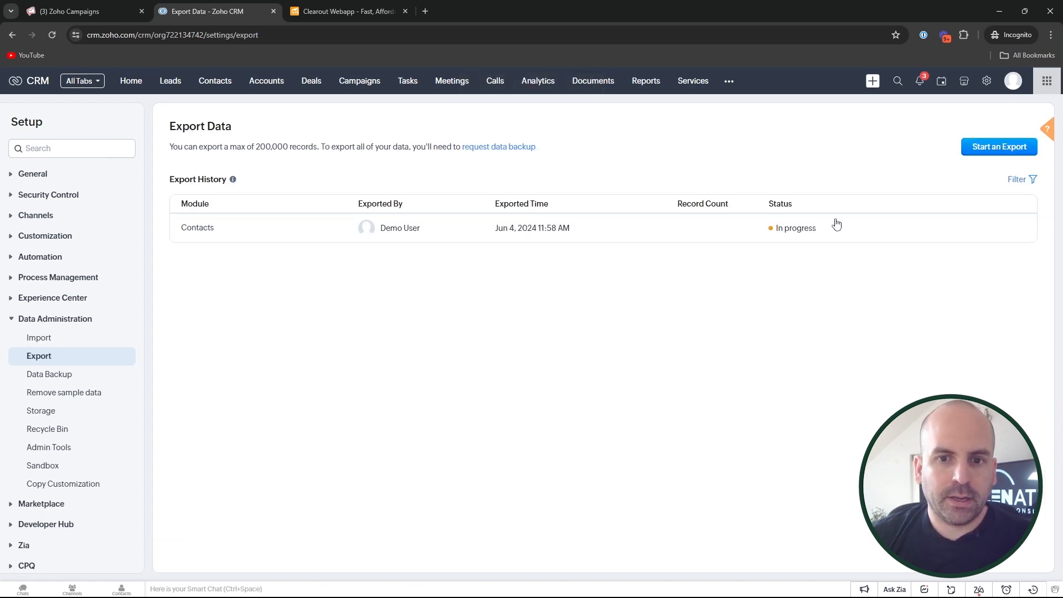
pyautogui.moveTo(823, 253)
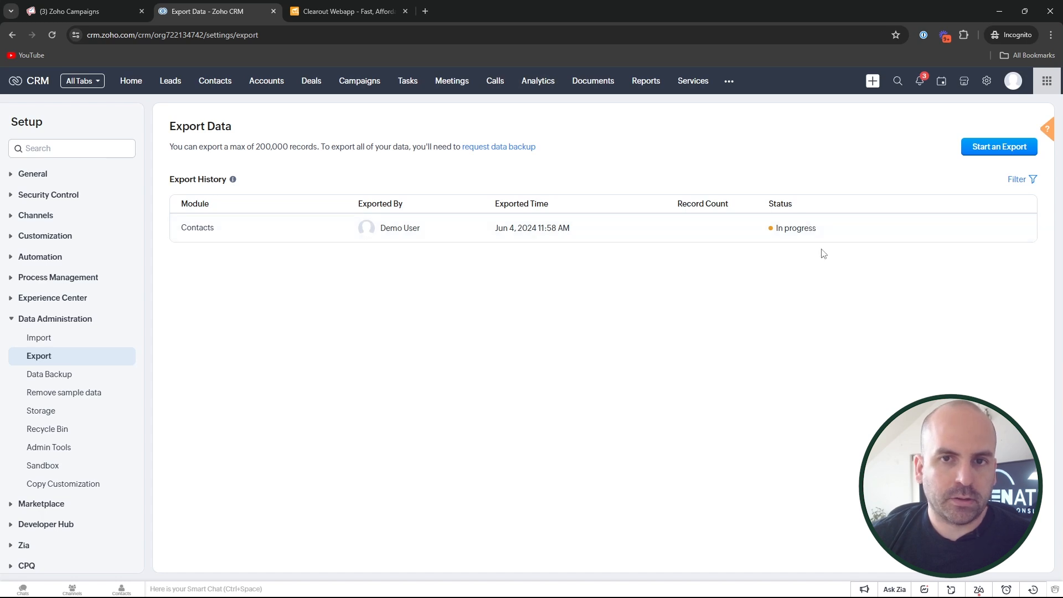
pyautogui.moveTo(823, 236)
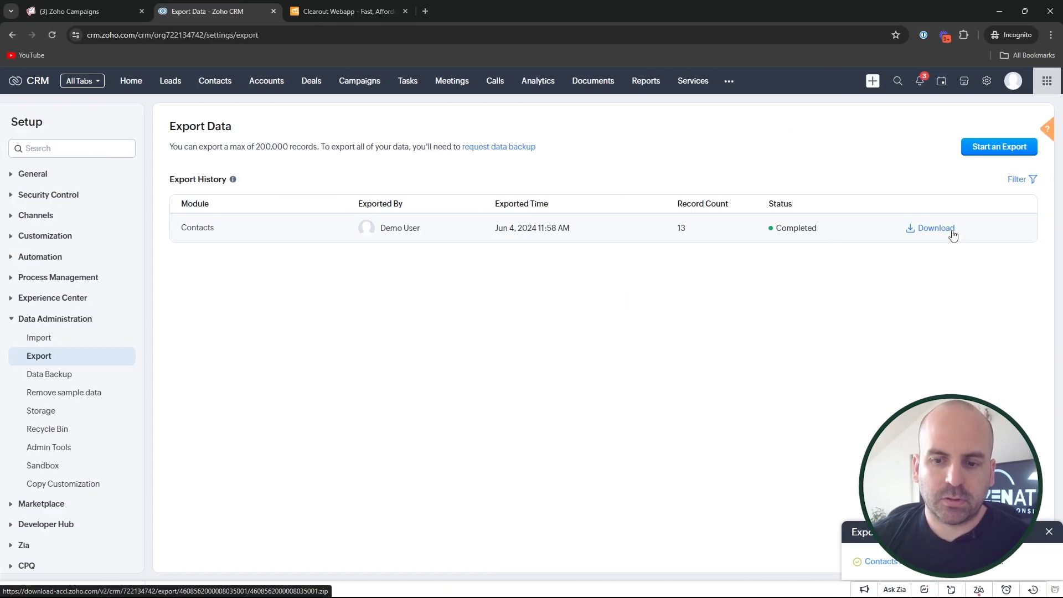
# Download the completed export as 'demo6database' and check the zipped Contacts CSV inside.
pyautogui.click(934, 228)
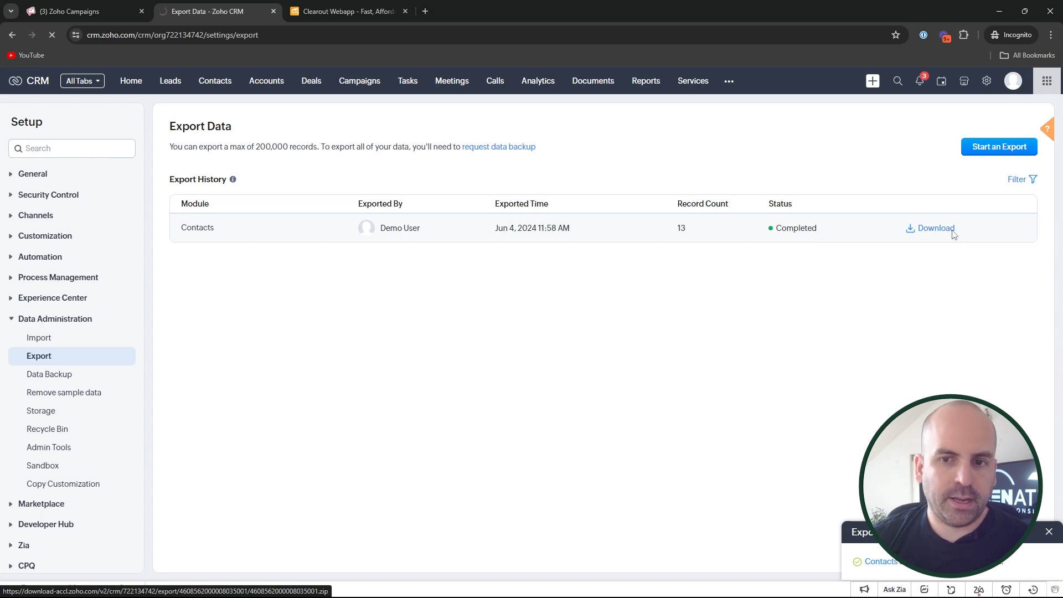
pyautogui.click(936, 228)
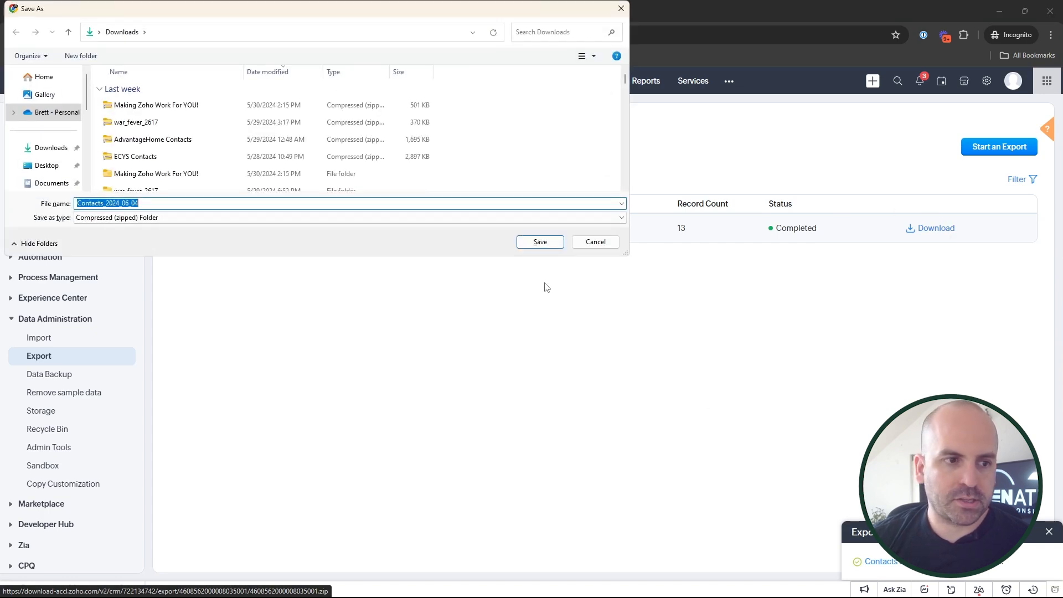
pyautogui.moveTo(200, 174)
pyautogui.write('demo')
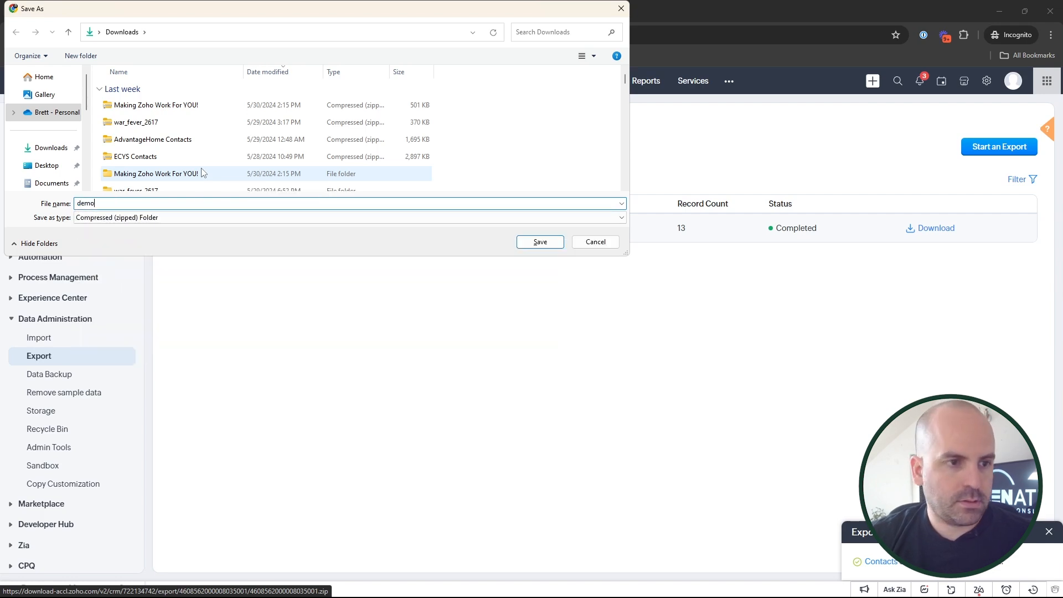
pyautogui.write('6database')
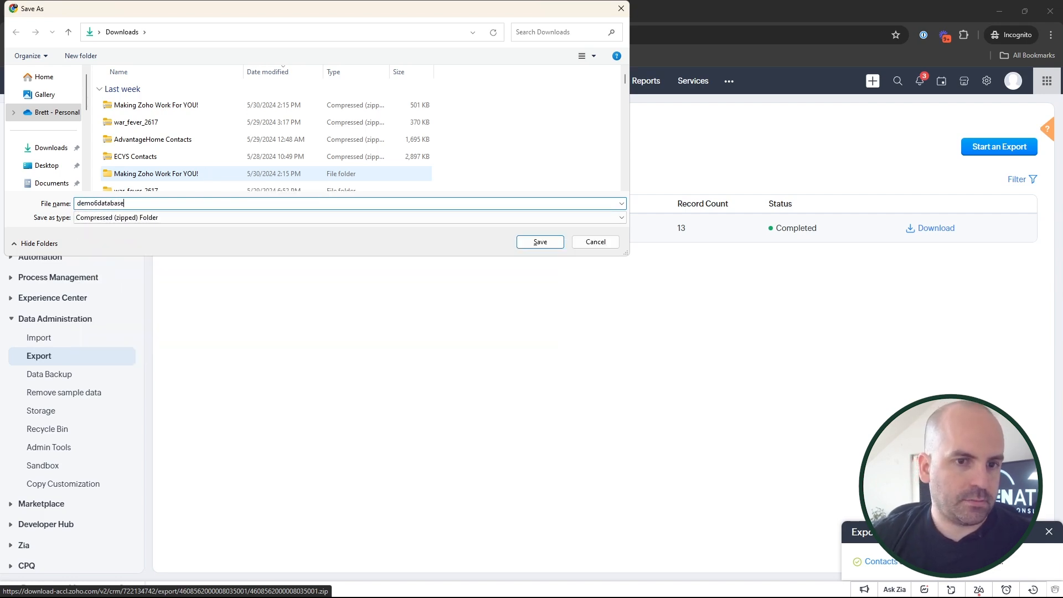
pyautogui.click(539, 241)
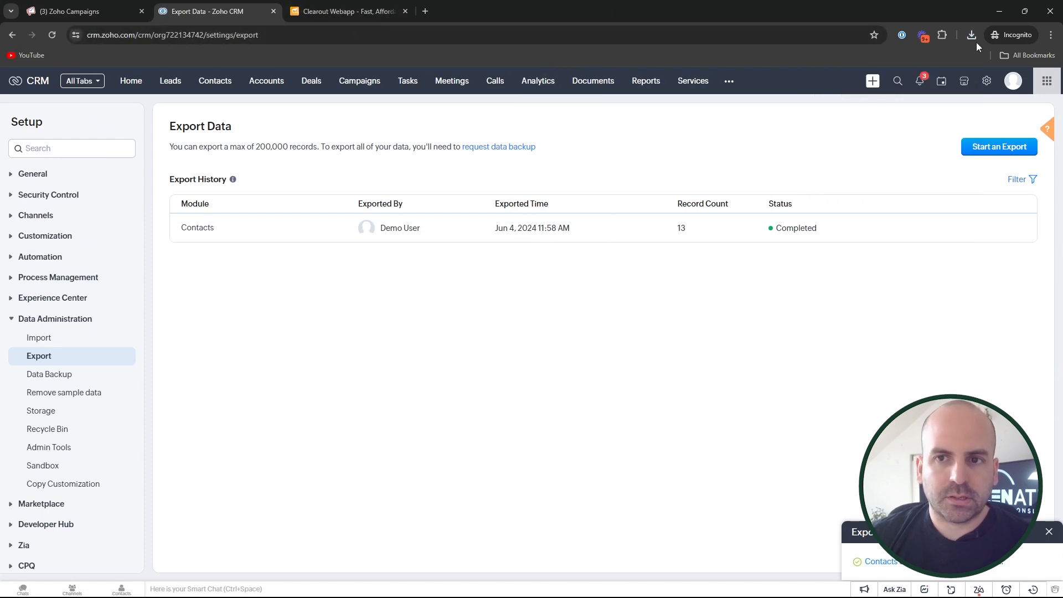
pyautogui.click(970, 35)
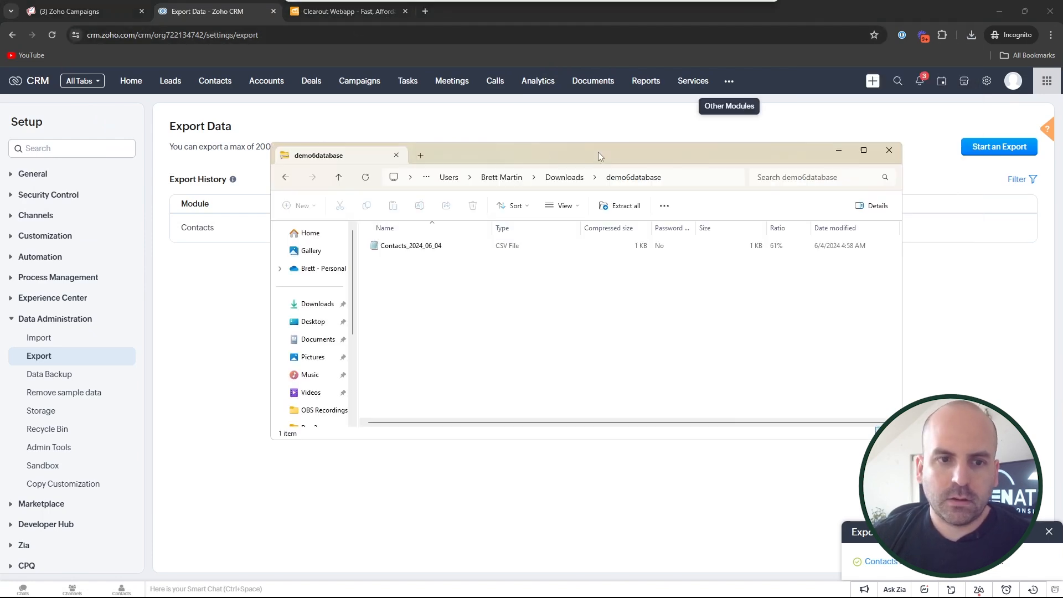
pyautogui.click(623, 205)
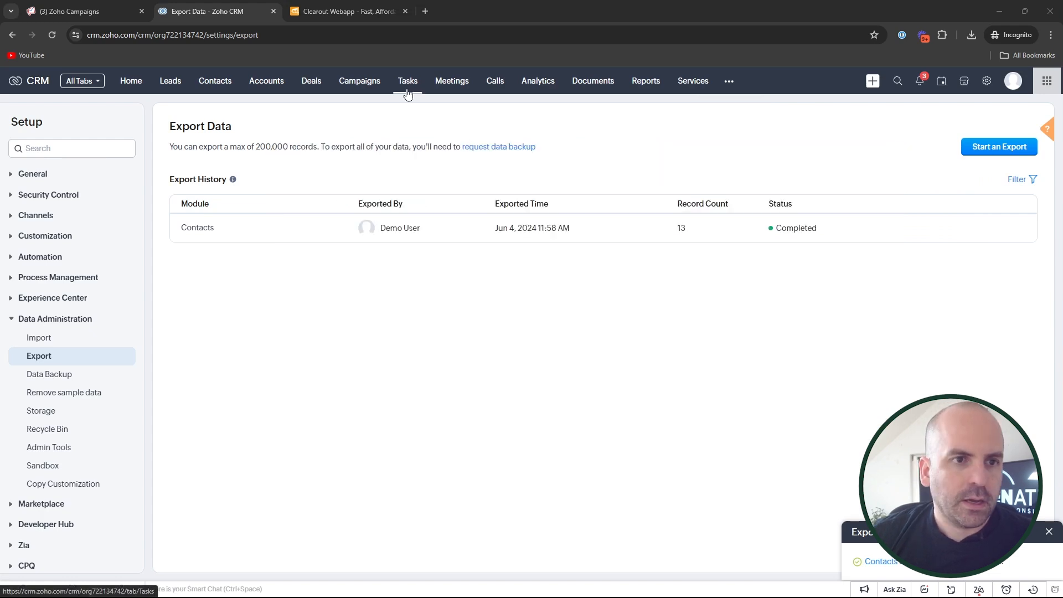
pyautogui.moveTo(347, 12)
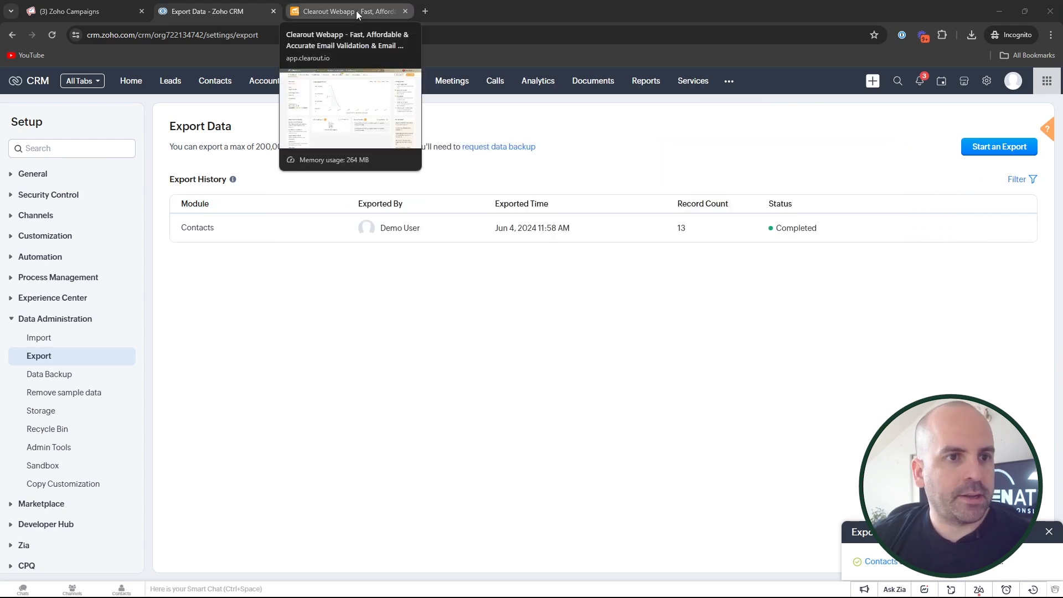
# Upload Contacts_2024_06_04.csv to Clearout's Email Verifier and open the verification lists.
pyautogui.click(345, 11)
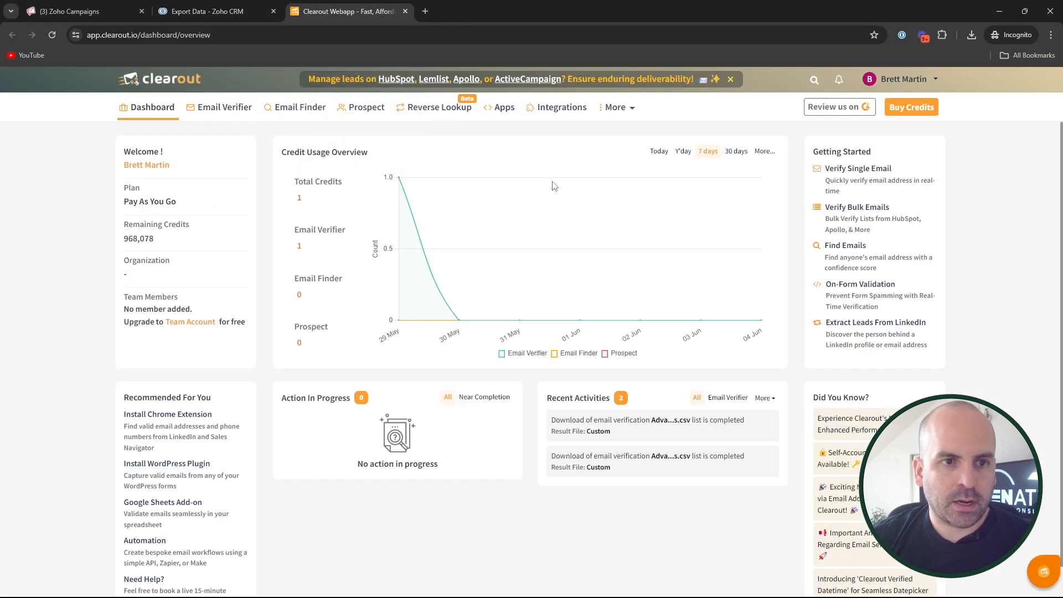
pyautogui.moveTo(223, 107)
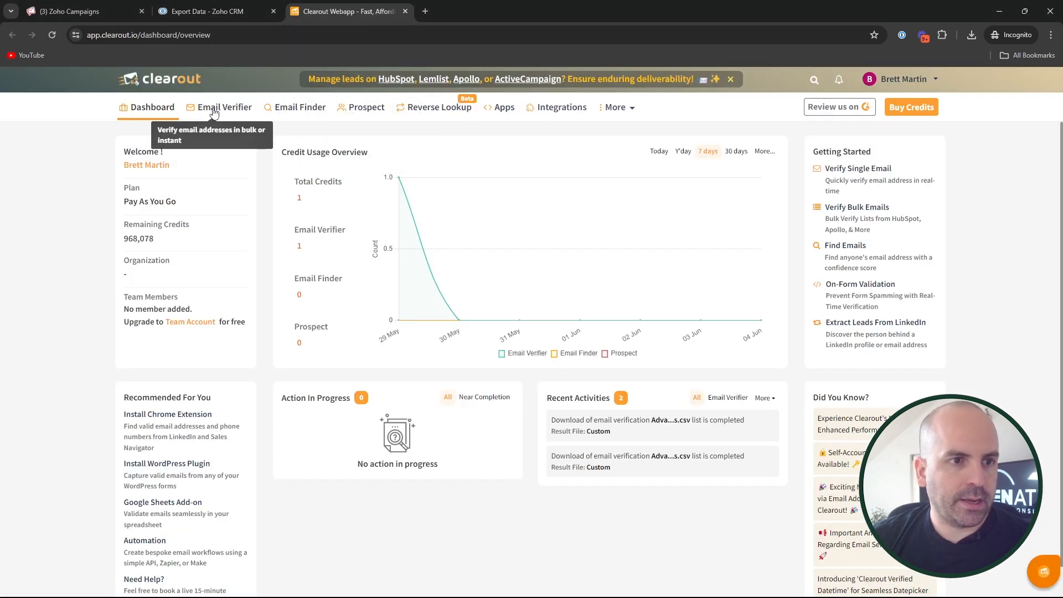
pyautogui.click(225, 107)
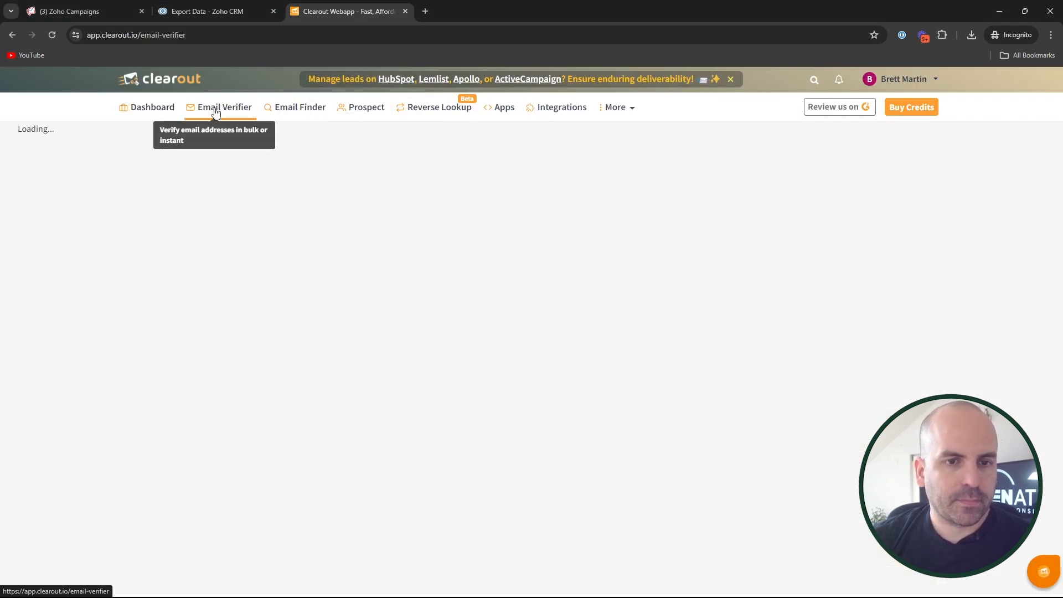
pyautogui.click(223, 107)
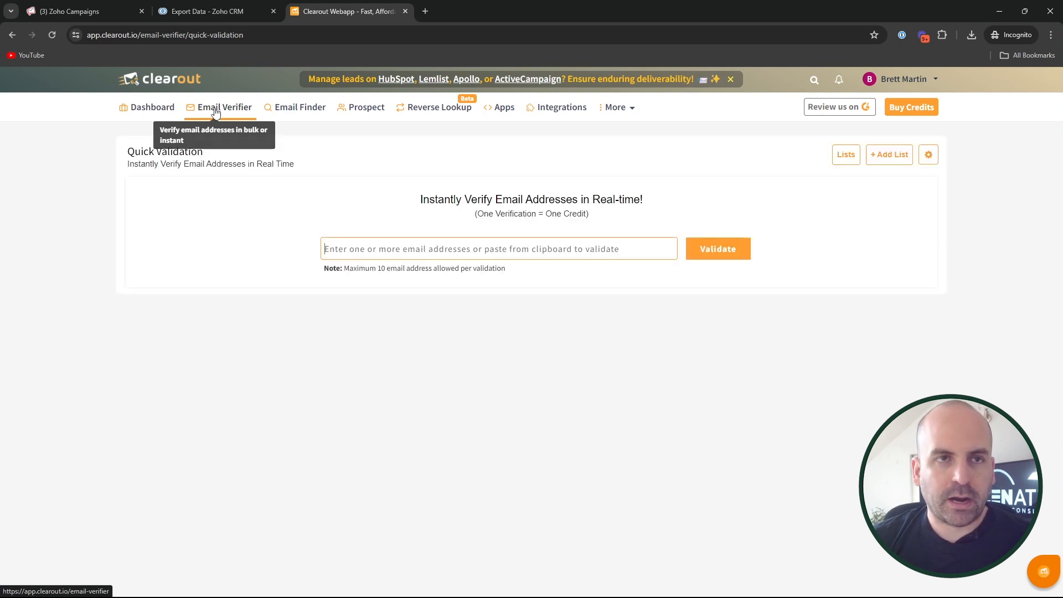
pyautogui.moveTo(461, 248)
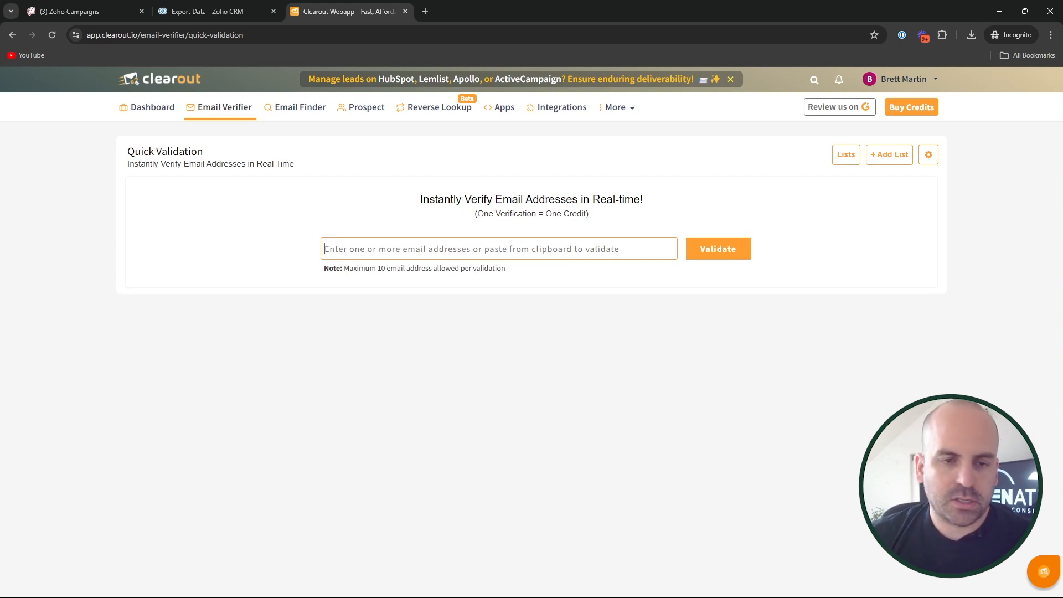
pyautogui.moveTo(673, 242)
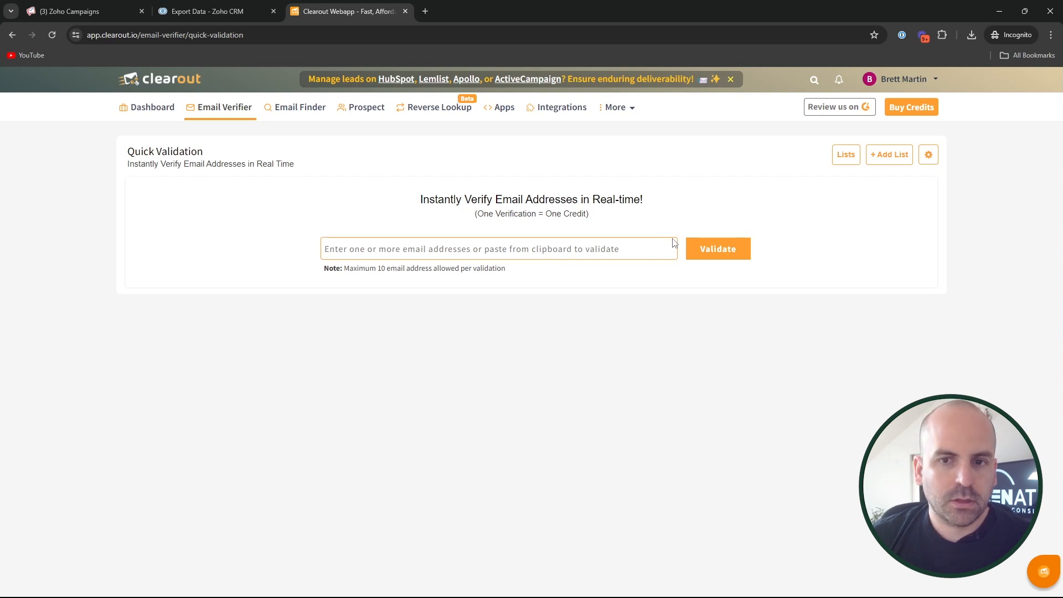
pyautogui.click(845, 154)
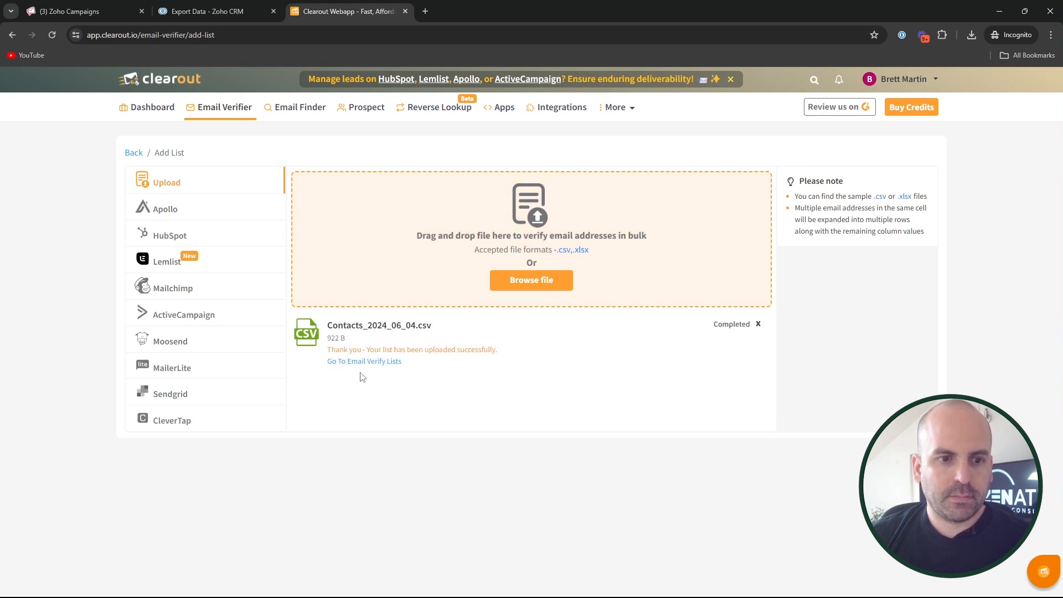
pyautogui.click(363, 360)
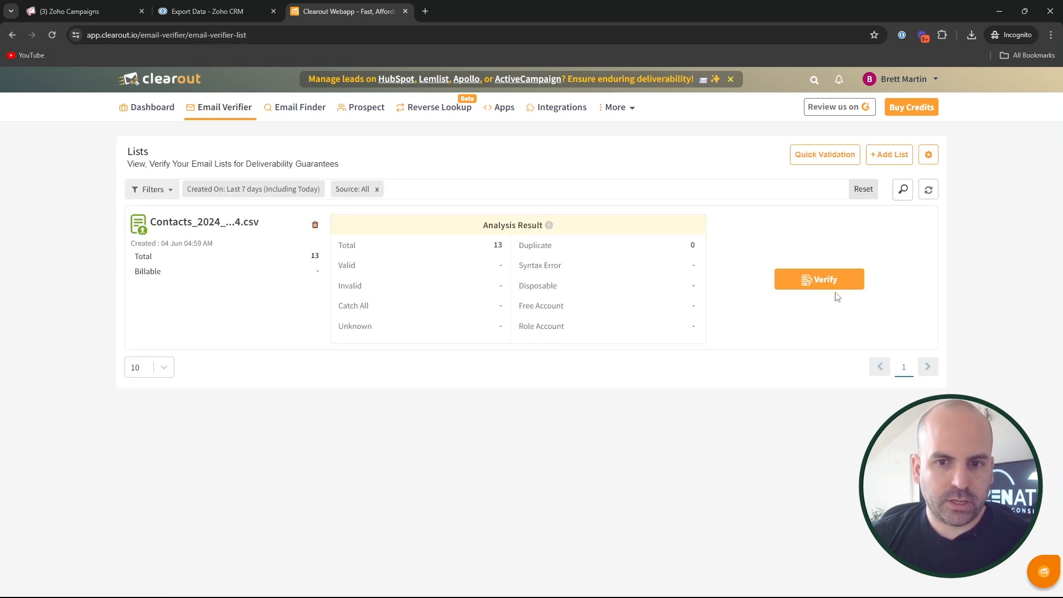
pyautogui.moveTo(845, 281)
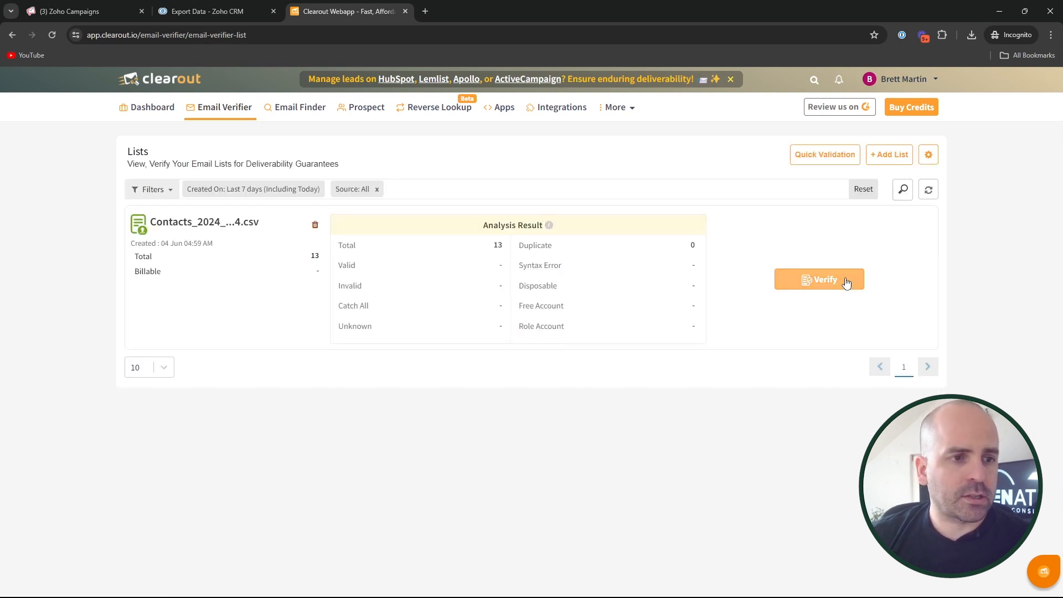
# Verify the 13-address Contacts list card in Clearout.
pyautogui.click(818, 279)
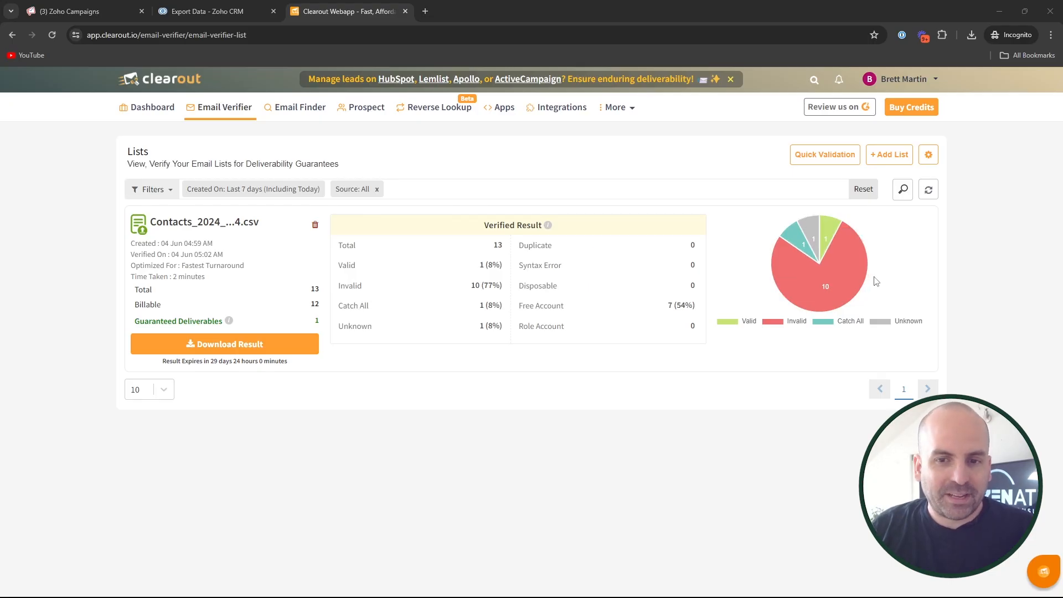
pyautogui.moveTo(828, 233)
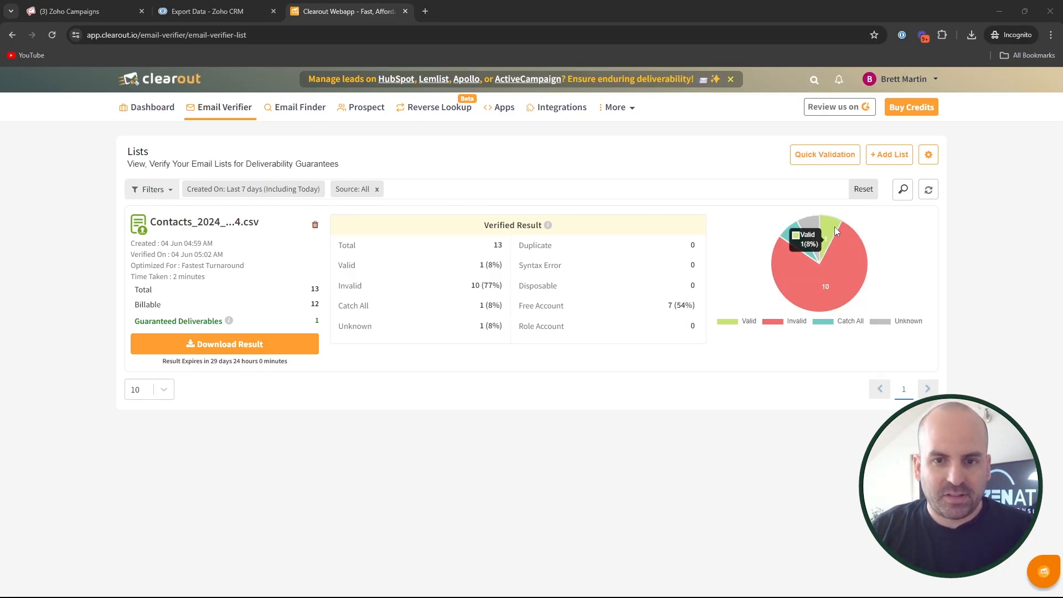
pyautogui.moveTo(797, 238)
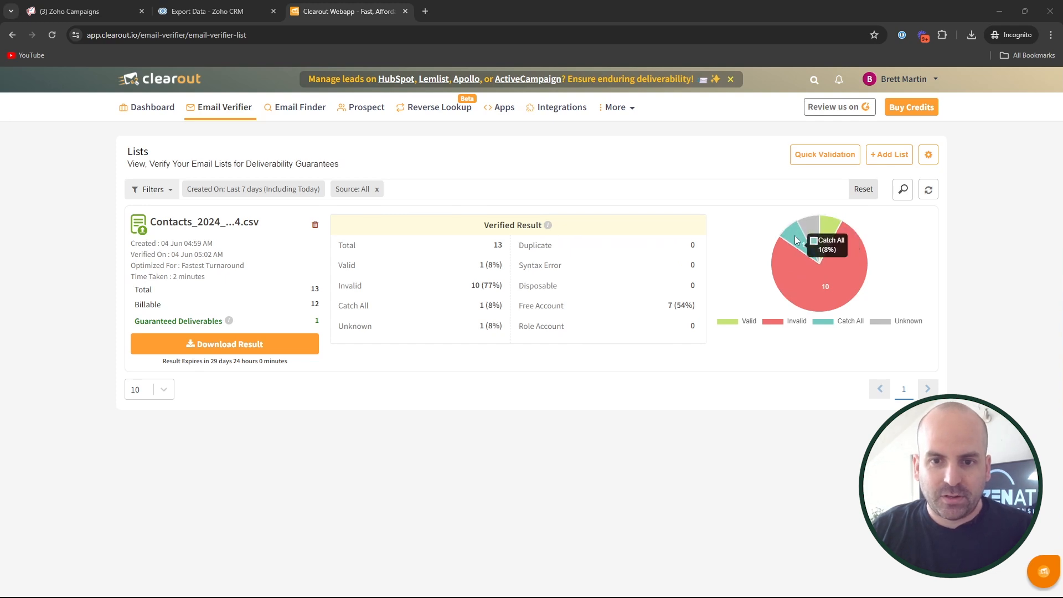
pyautogui.moveTo(798, 287)
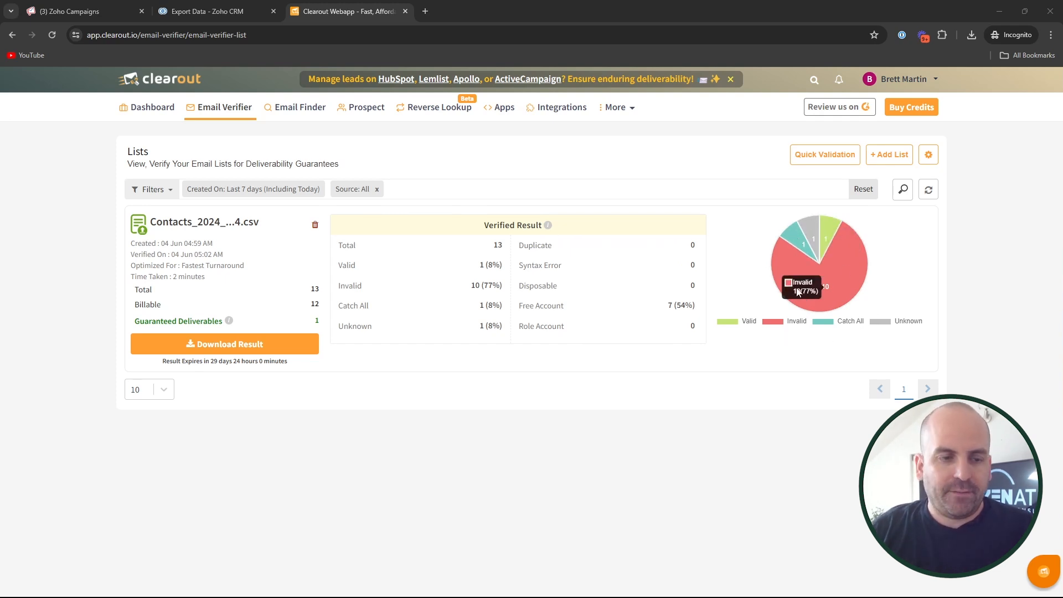
pyautogui.moveTo(351, 414)
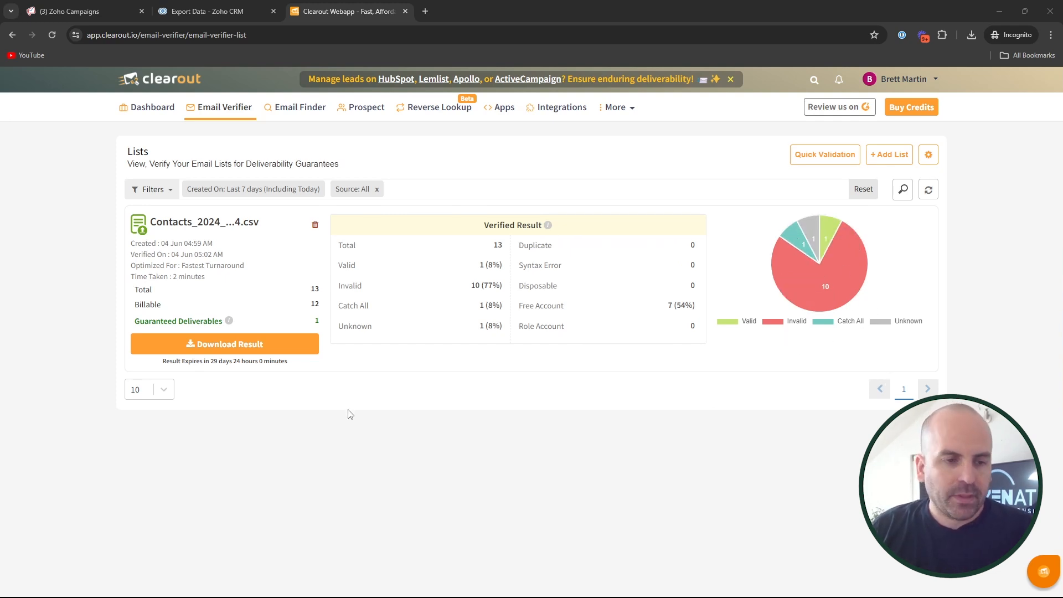
# Download a Custom result with all statuses and Remove Duplicates checked.
pyautogui.click(224, 344)
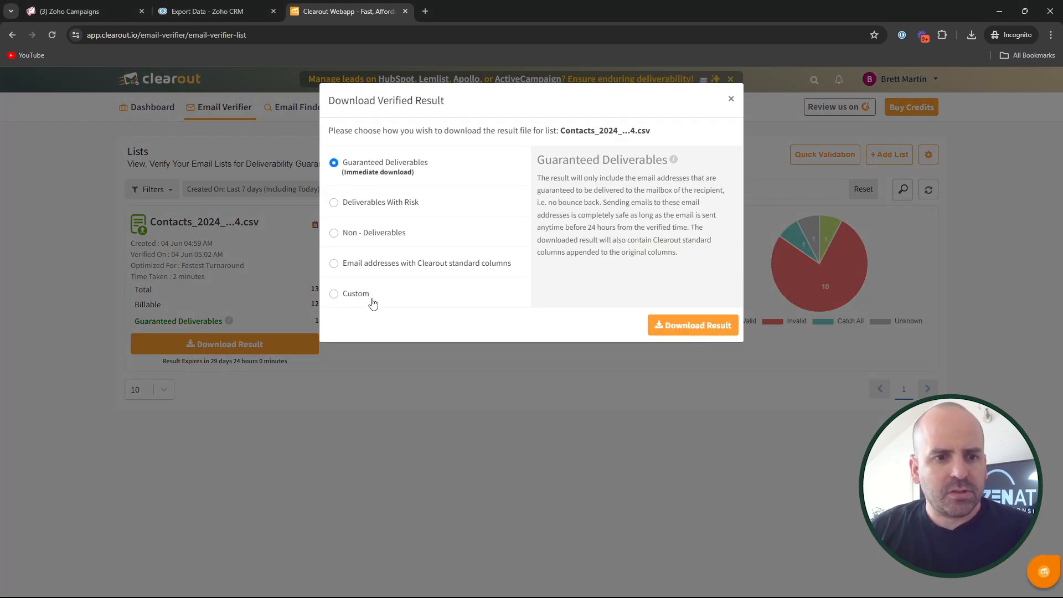
pyautogui.moveTo(380, 280)
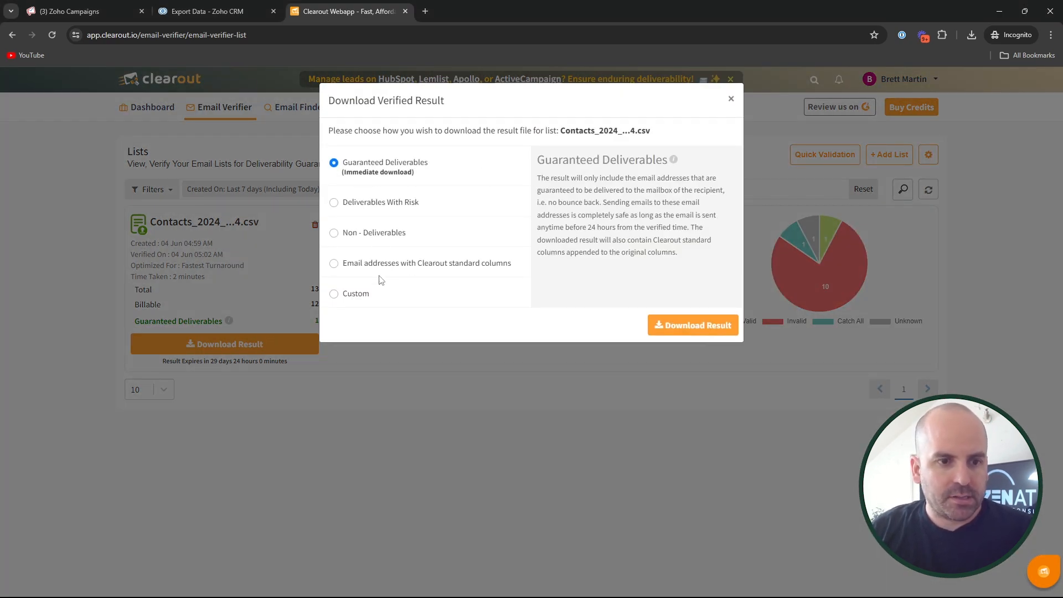
pyautogui.click(334, 308)
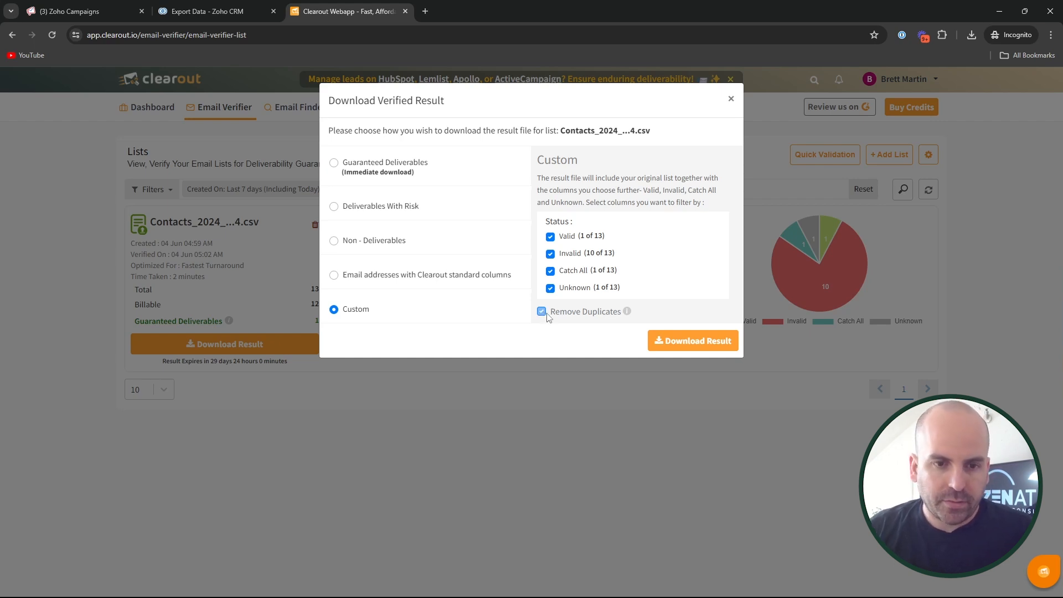
pyautogui.moveTo(683, 340)
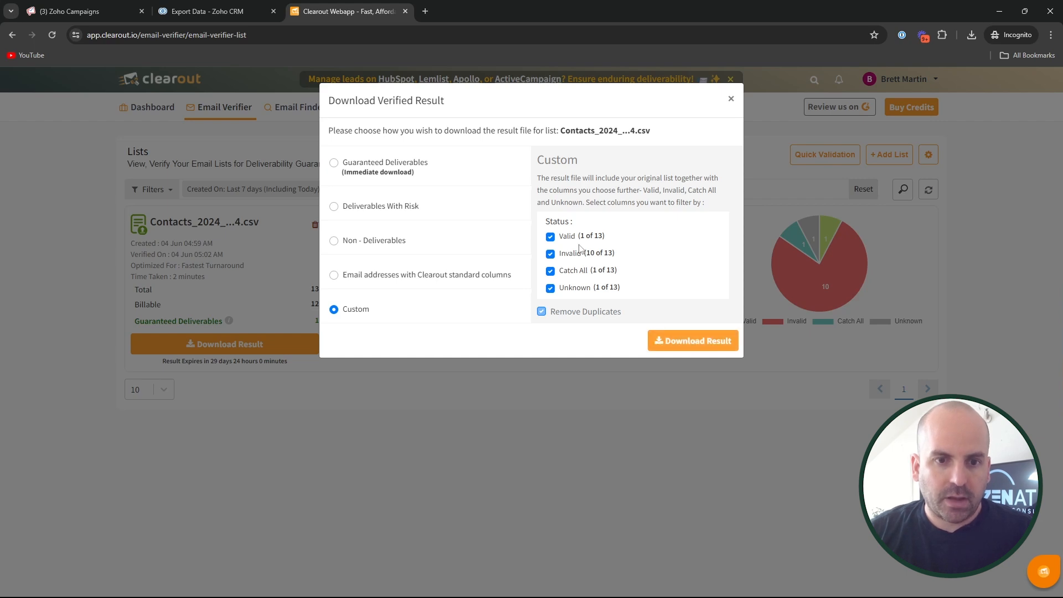
pyautogui.click(692, 341)
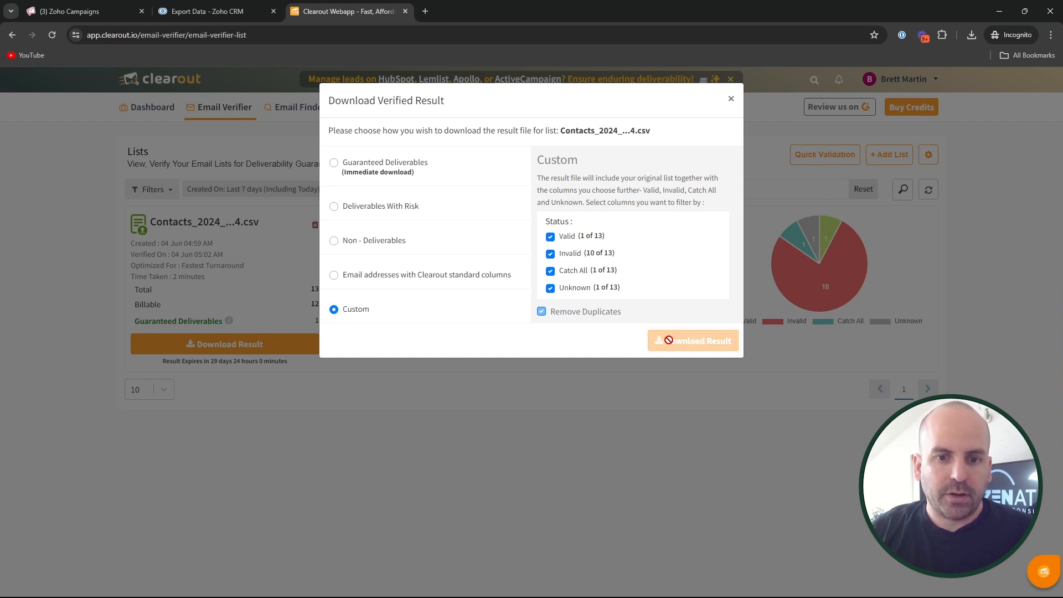
pyautogui.click(692, 340)
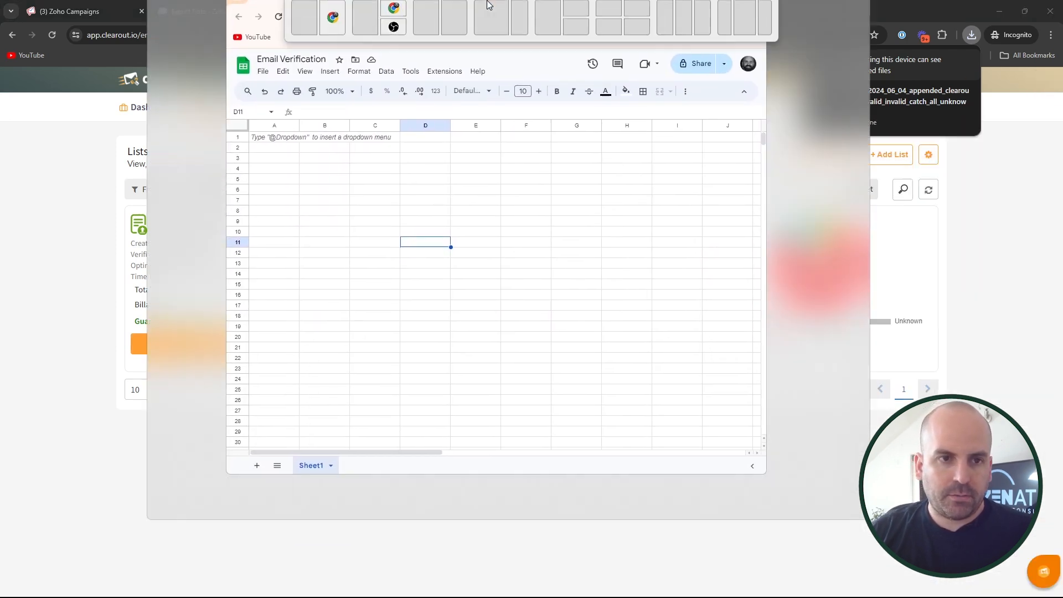
# Upload the Clearout results CSV into the Email Verification Google Sheet.
pyautogui.click(36, 89)
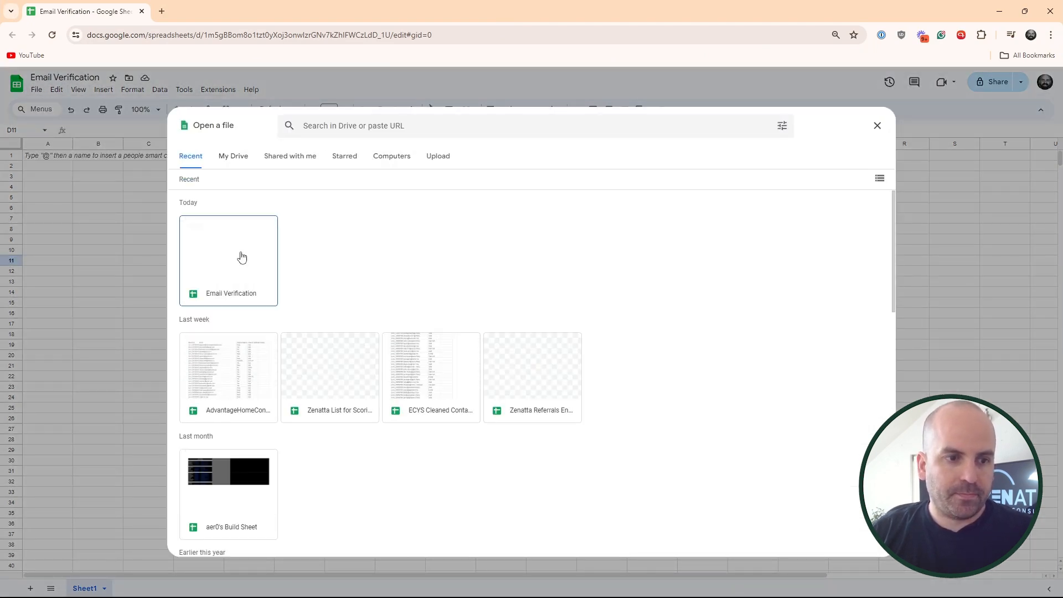
pyautogui.click(437, 156)
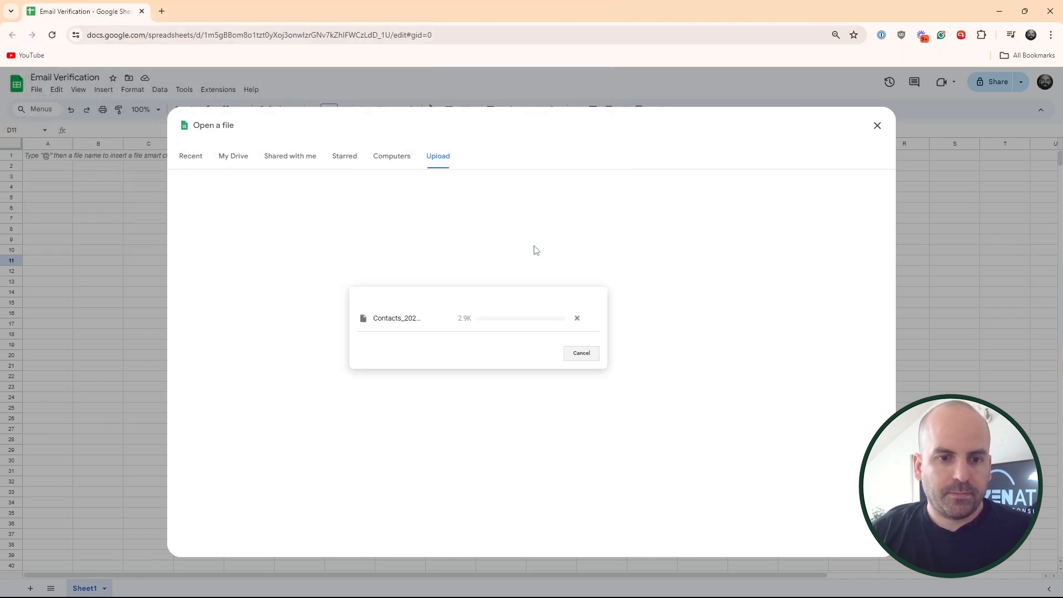
pyautogui.click(581, 353)
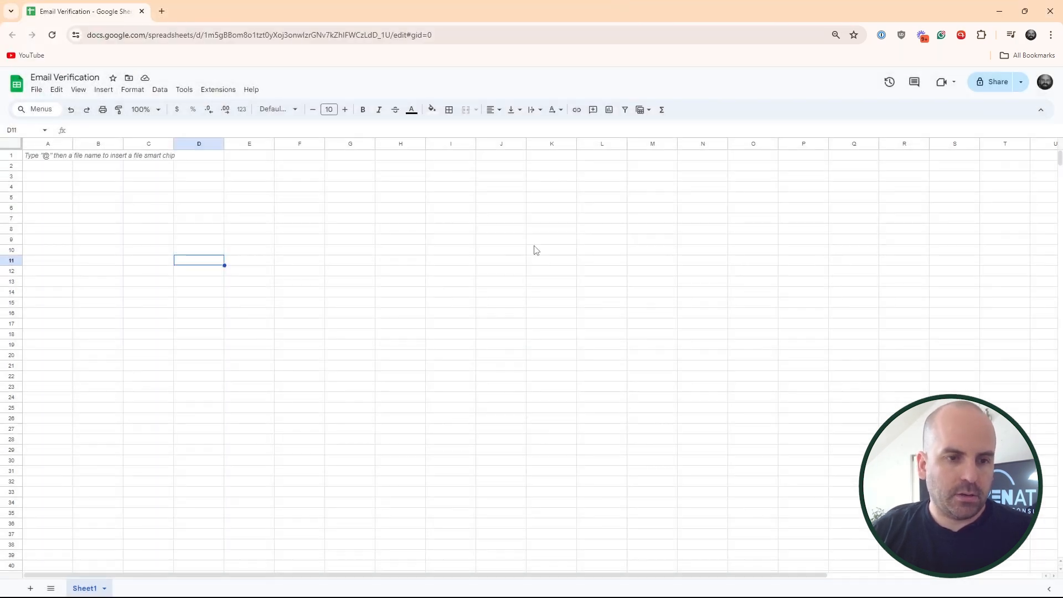
pyautogui.click(217, 12)
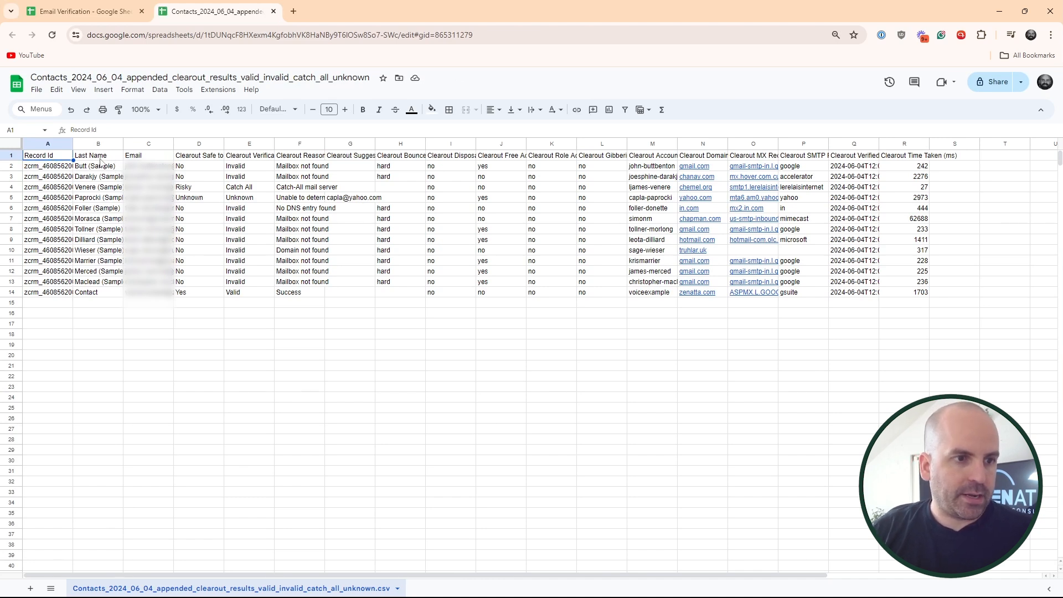
# Delete the Last Name column and widen the Clearout Safe to Send column.
pyautogui.click(97, 142)
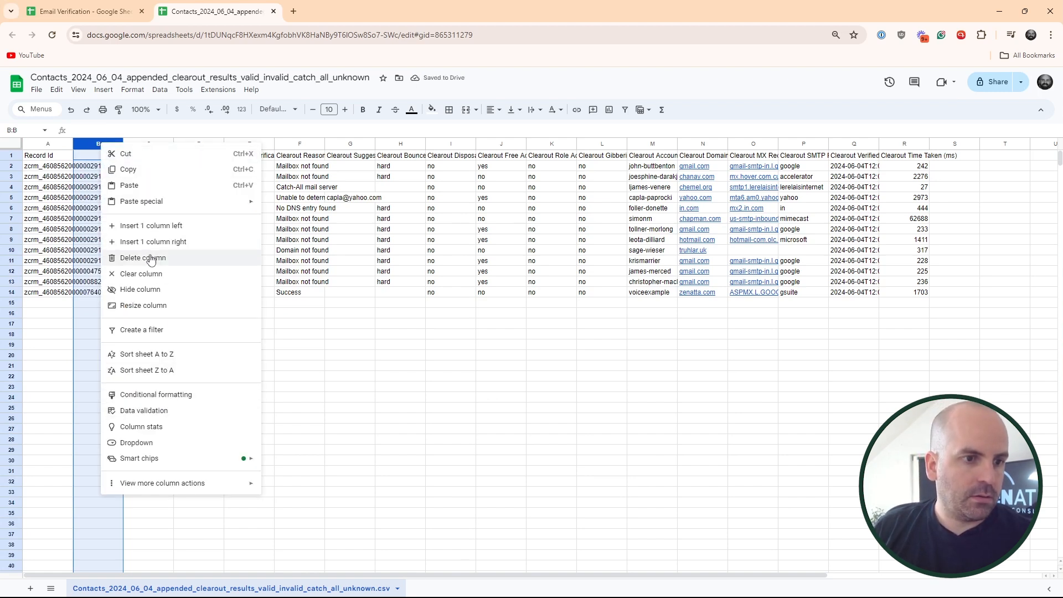
pyautogui.click(142, 258)
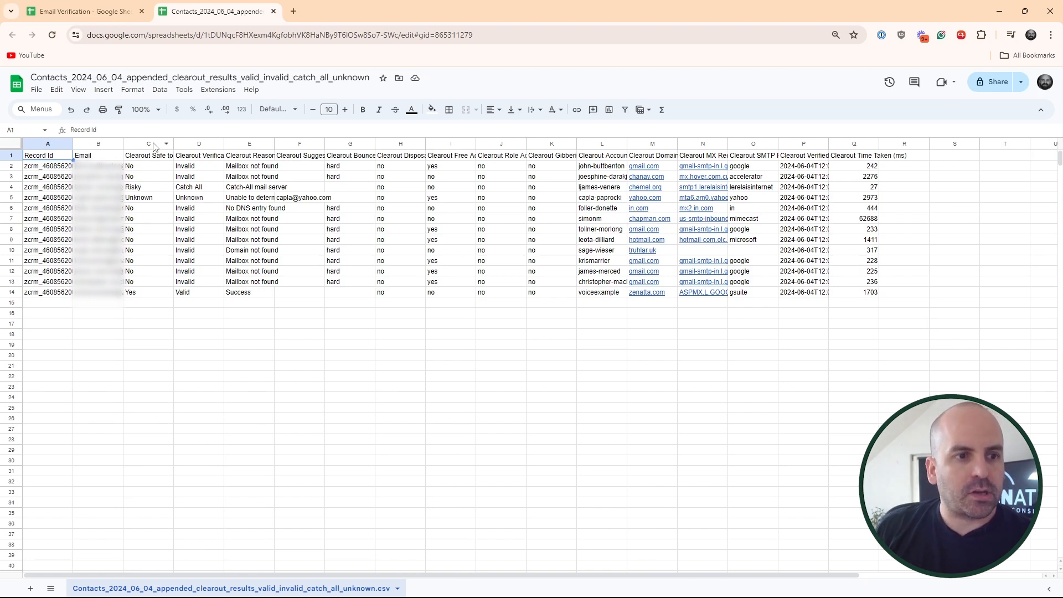
pyautogui.click(148, 143)
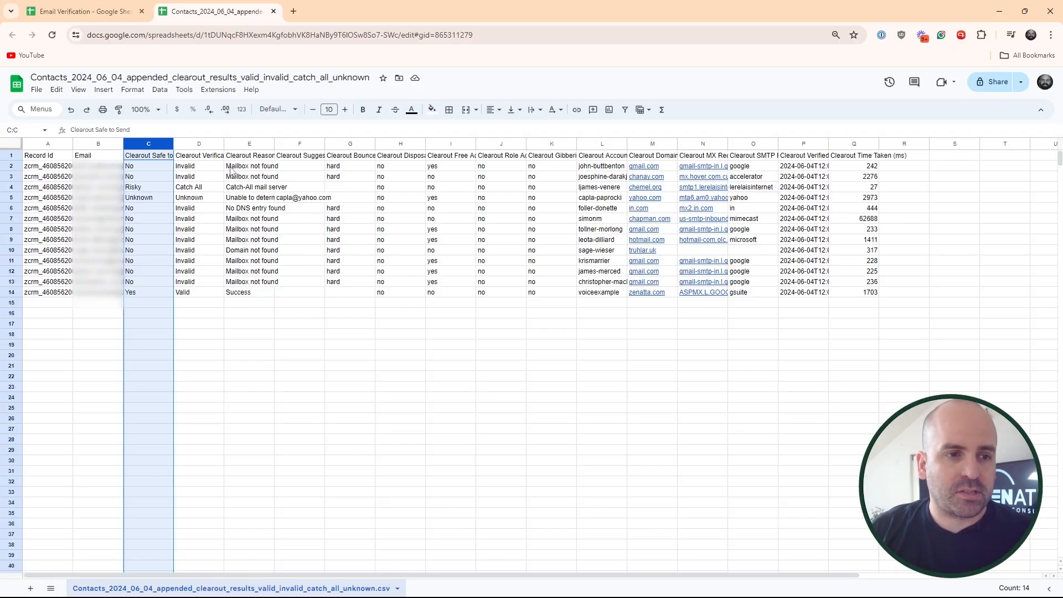
pyautogui.moveTo(173, 143); pyautogui.dragTo(156, 143)
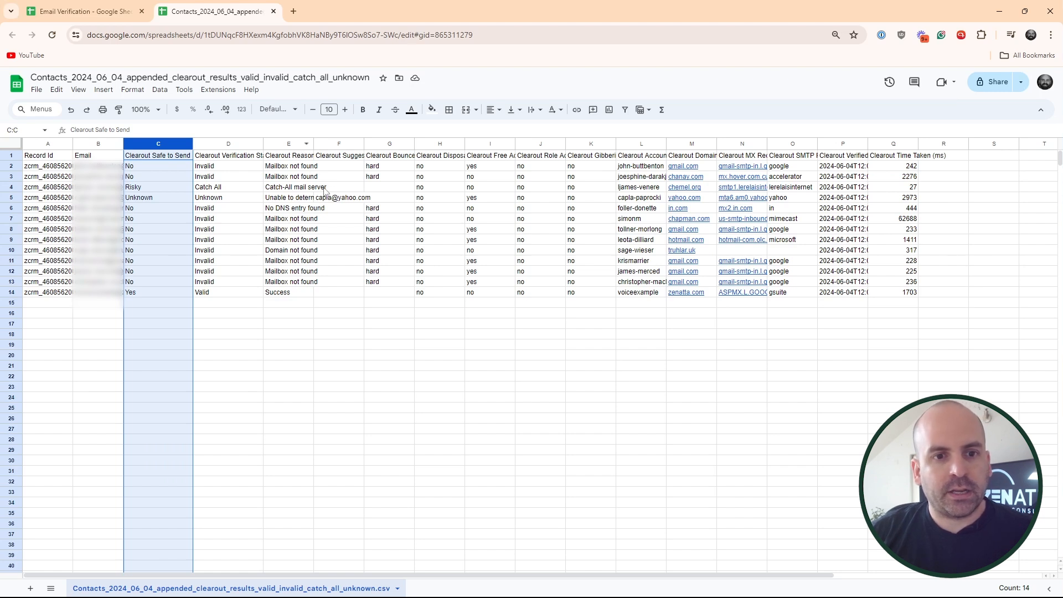
pyautogui.moveTo(288, 159)
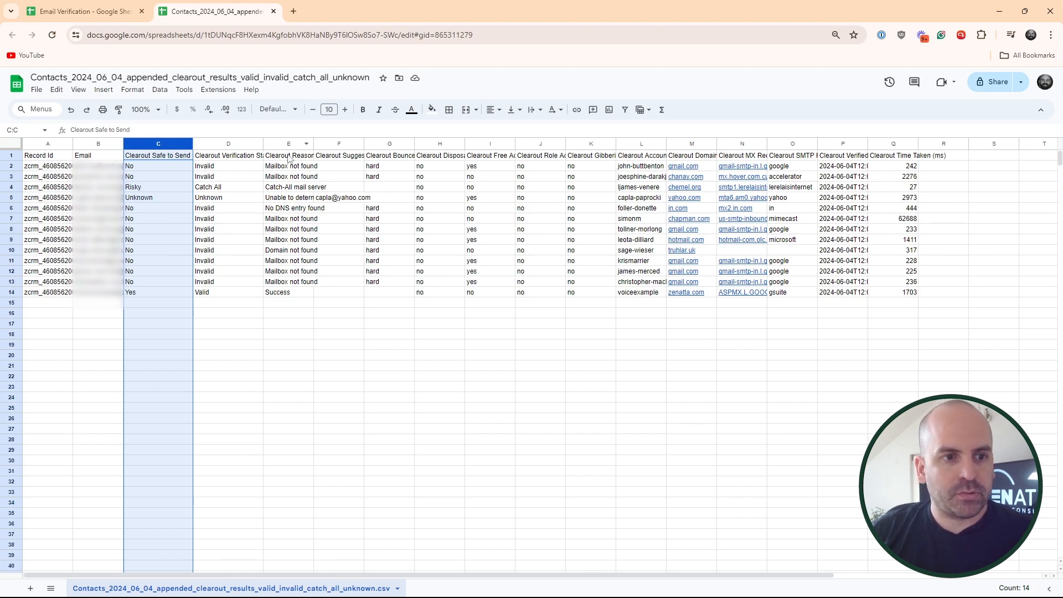
pyautogui.moveTo(161, 201)
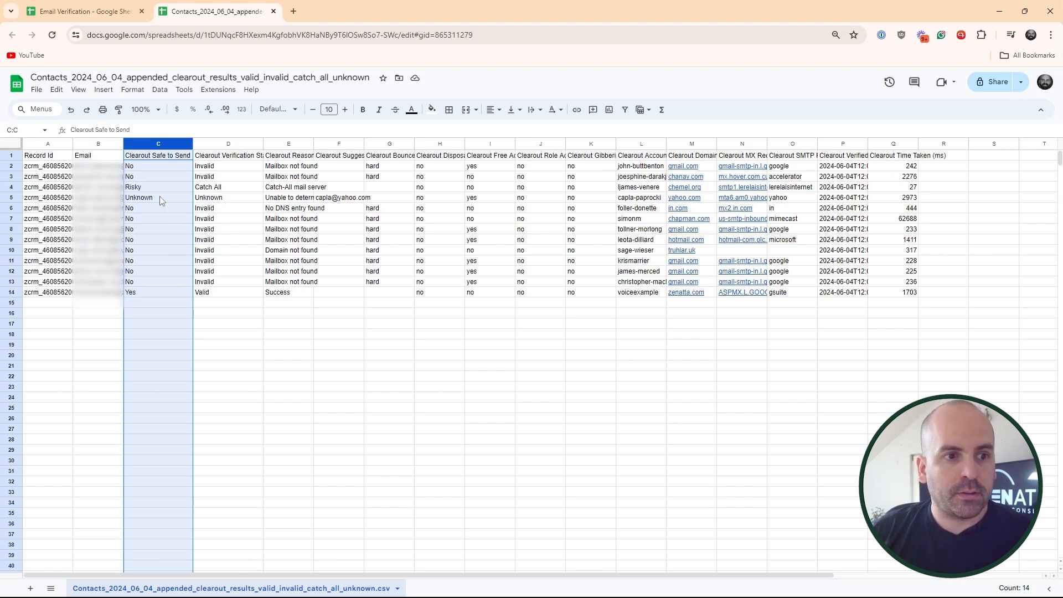
pyautogui.moveTo(152, 221)
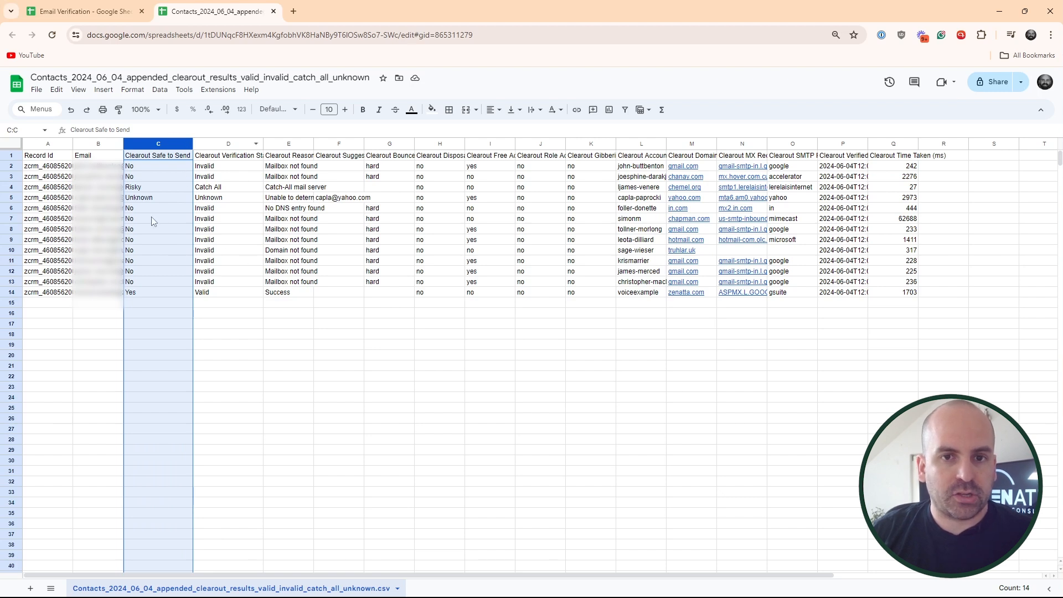
pyautogui.moveTo(335, 147)
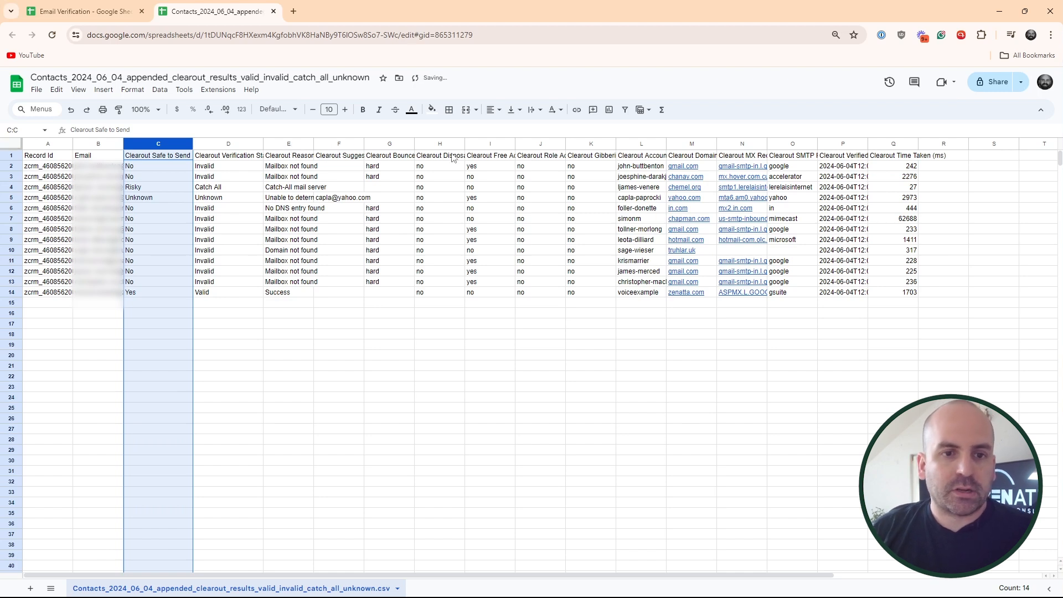
# Delete columns E through Q, keeping Record Id, Email, Safe to Send and Verification Status.
pyautogui.click(288, 143)
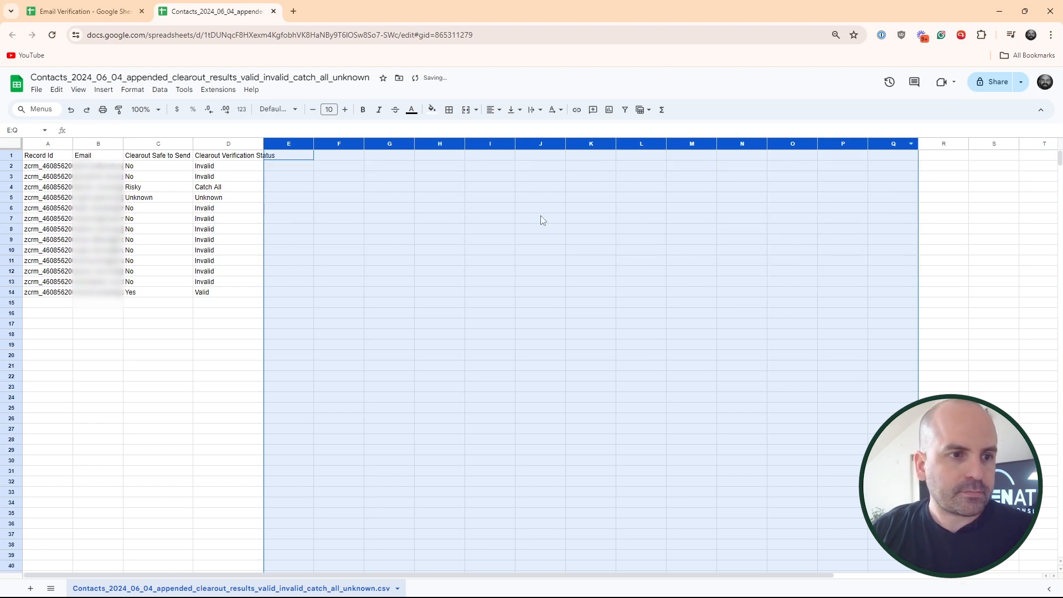
pyautogui.click(540, 218)
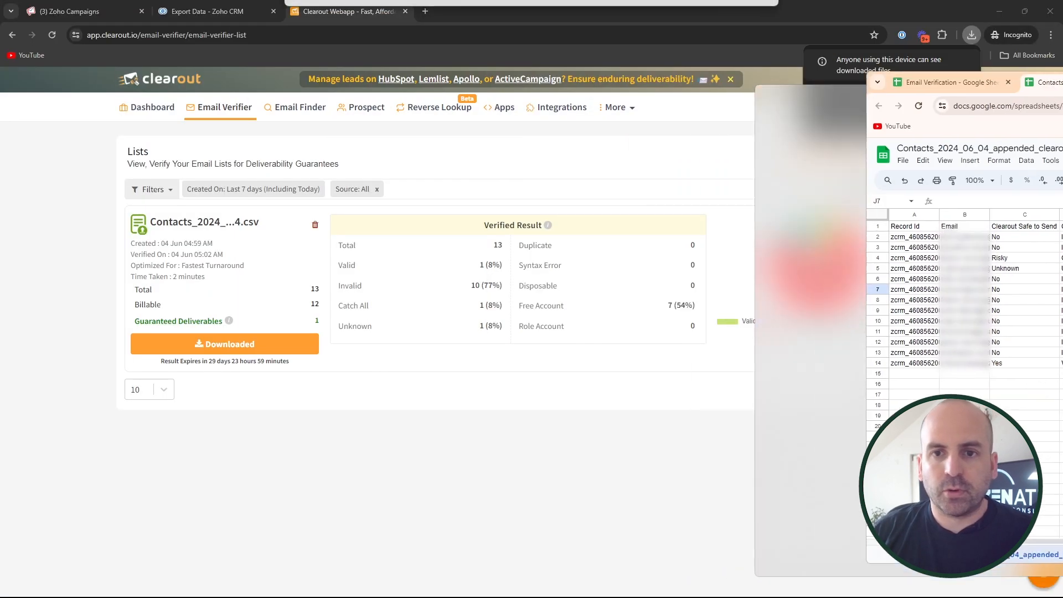
# From the CRM Setup page, open the Leads module's Layouts in Modules and Fields.
pyautogui.click(210, 11)
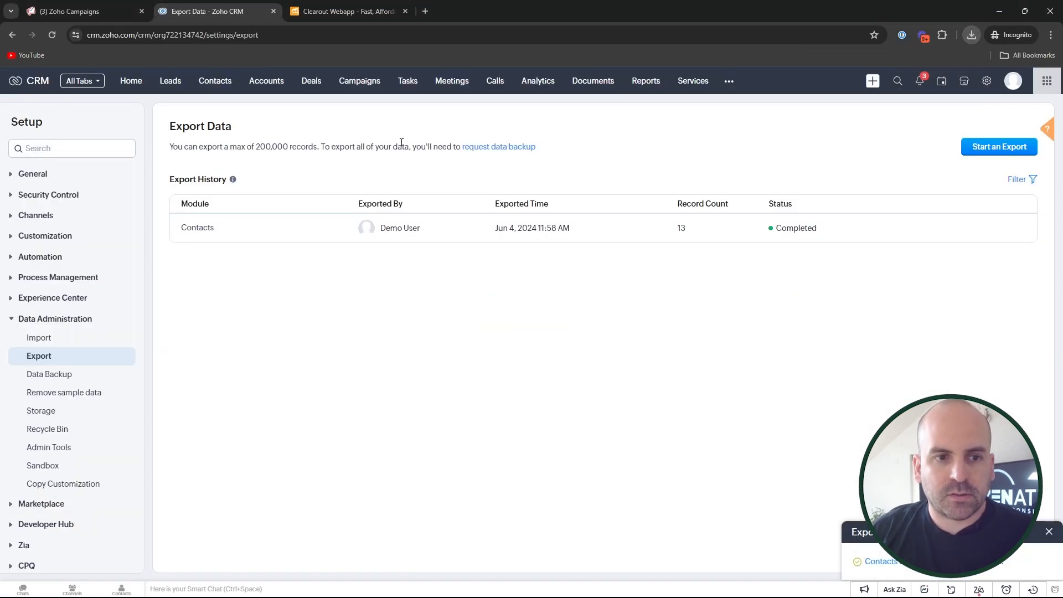
pyautogui.moveTo(987, 81)
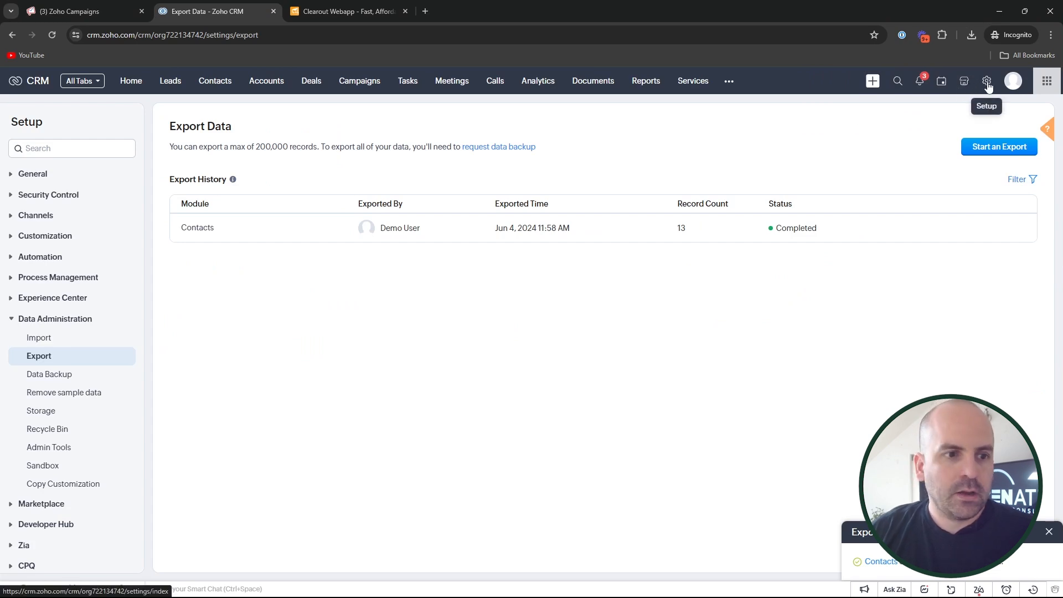
pyautogui.click(986, 81)
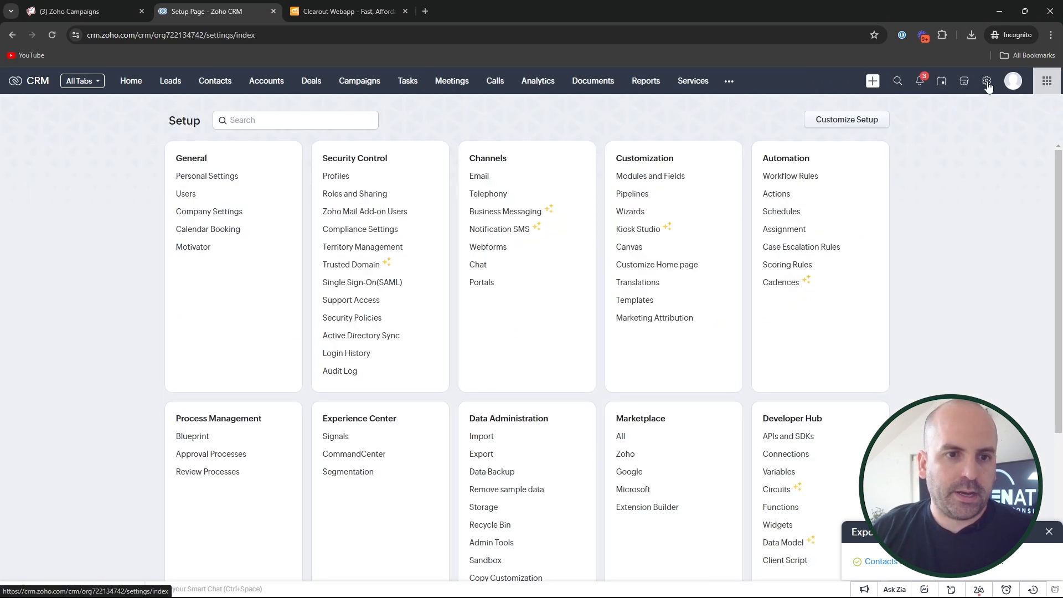
pyautogui.click(649, 175)
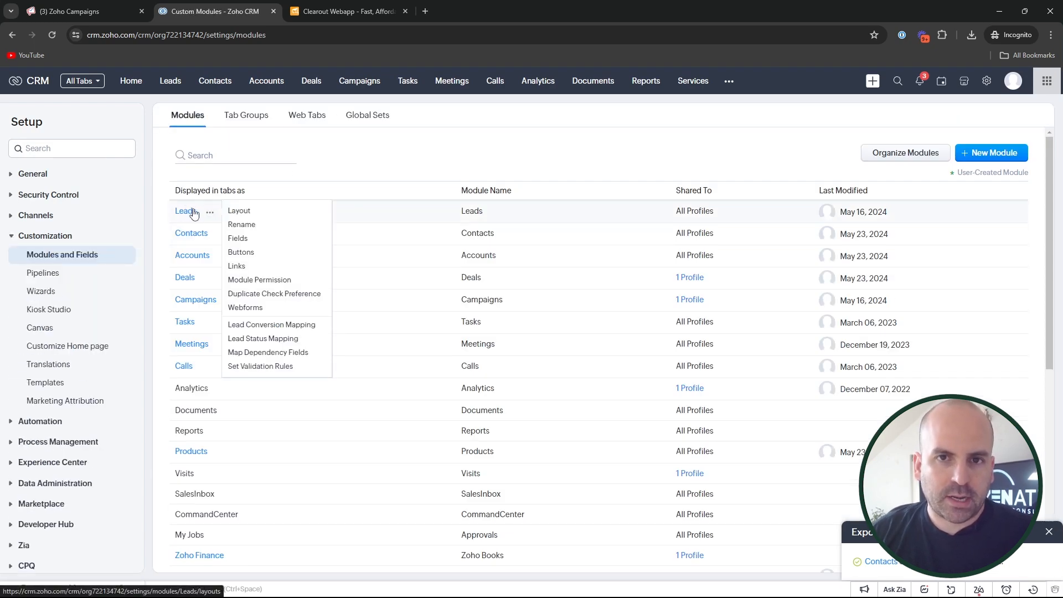
pyautogui.click(239, 211)
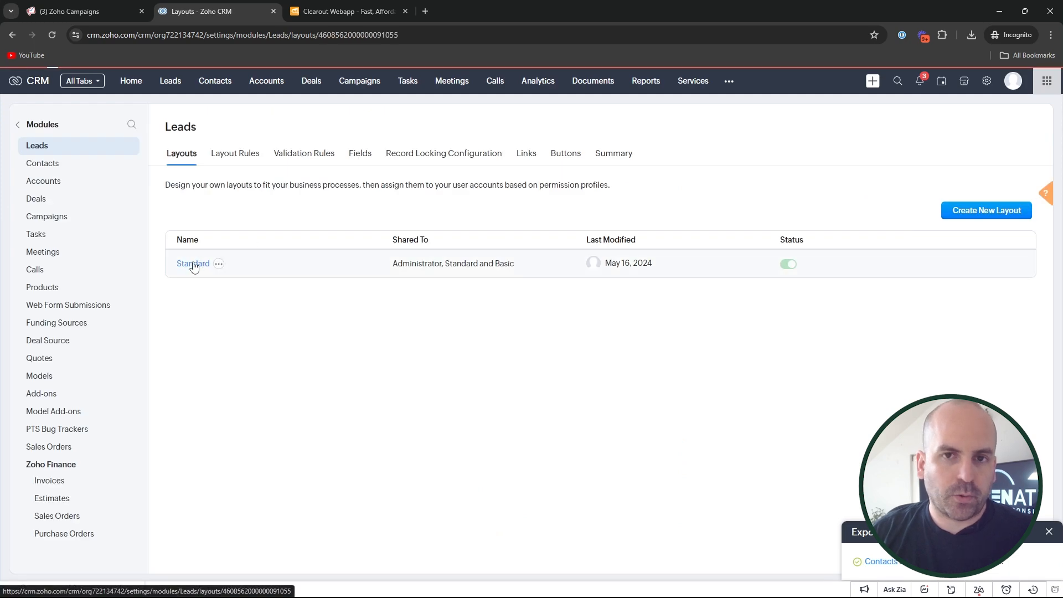
# Open the Standard Leads layout in the editor and scroll through its form.
pyautogui.click(193, 263)
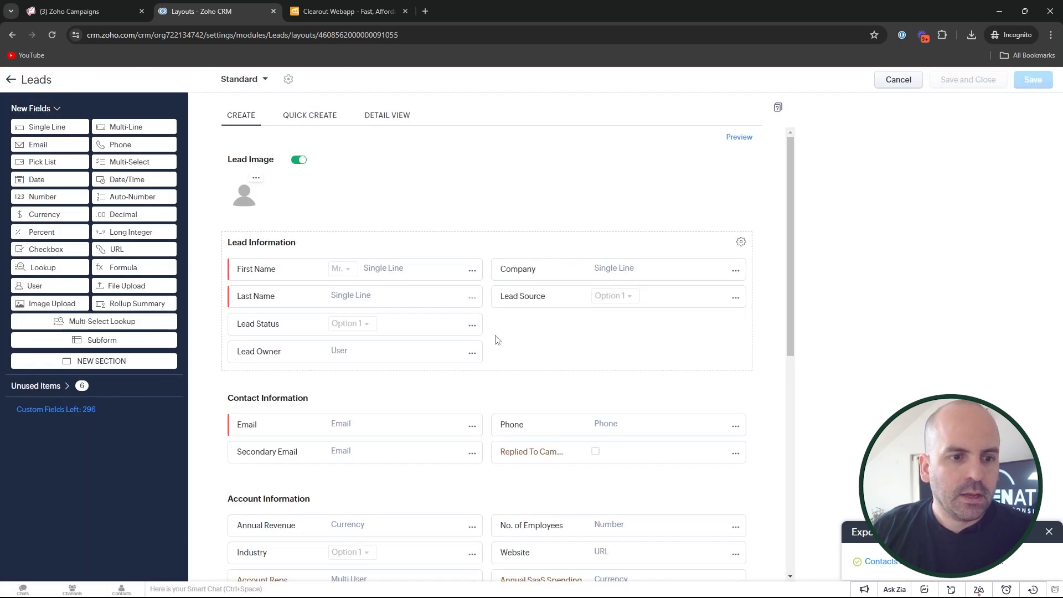
pyautogui.scroll(-3)
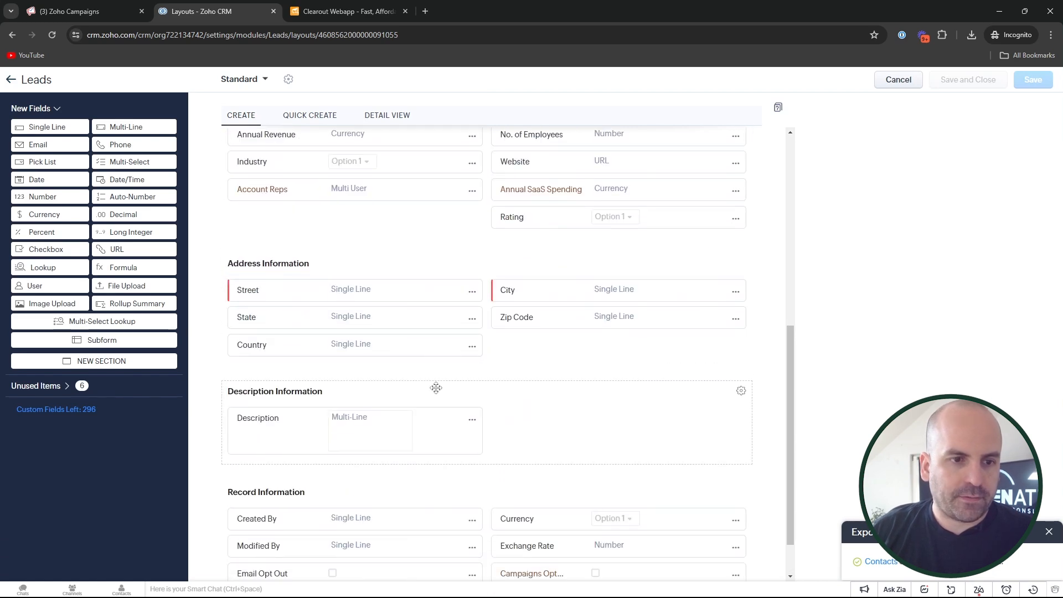
pyautogui.scroll(3)
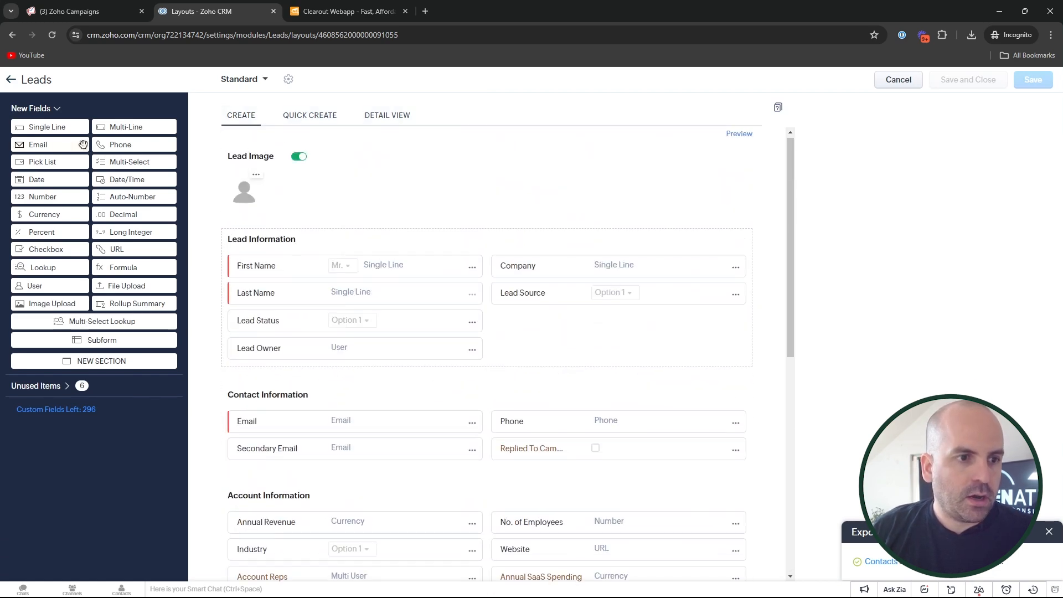
pyautogui.moveTo(60, 252)
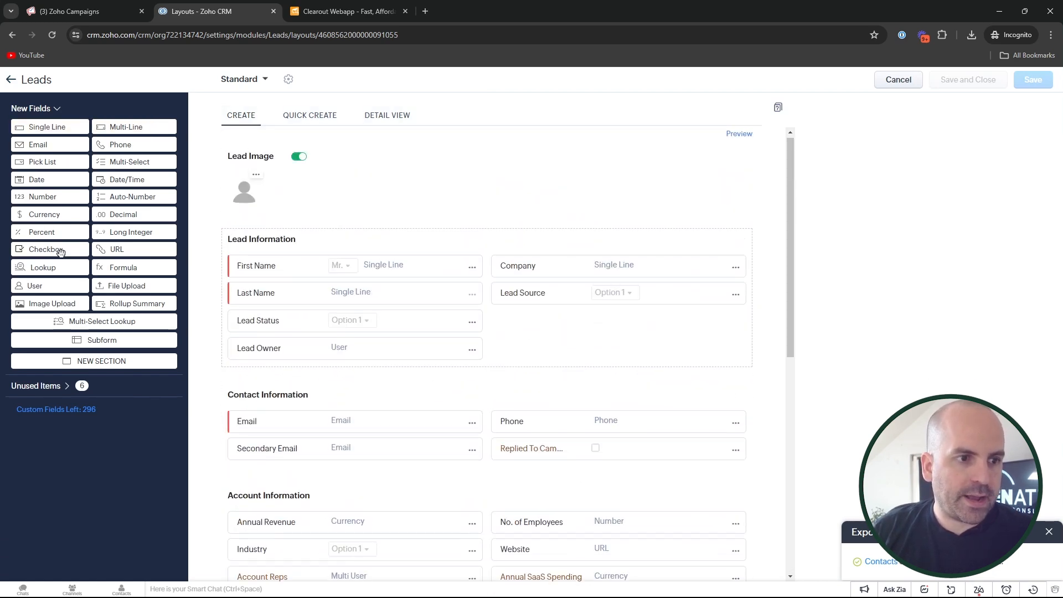
pyautogui.moveTo(43, 267)
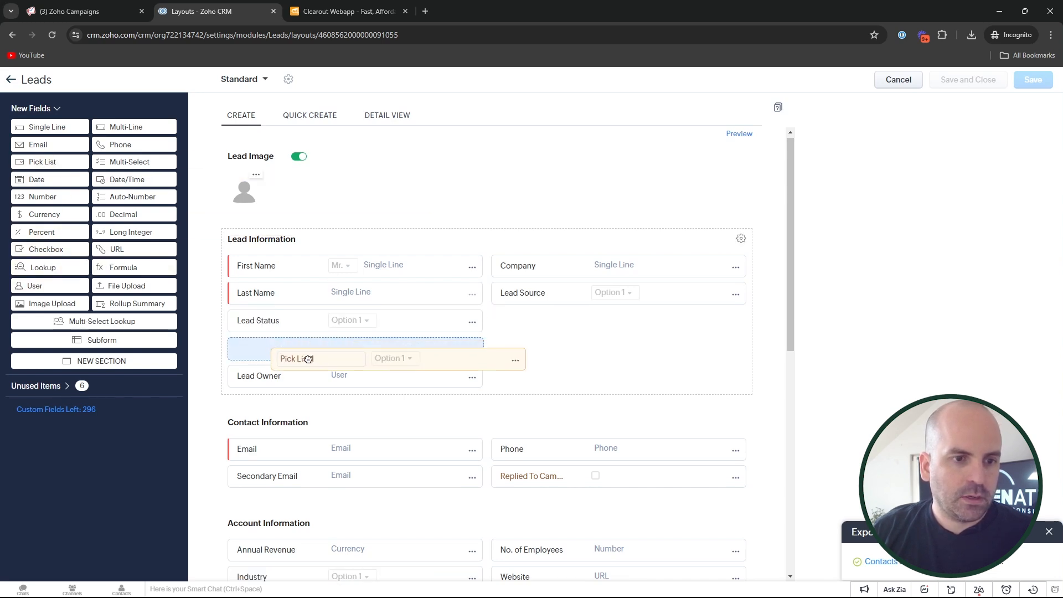
# Place a picklist in Lead Information labelled 'Clearout Safe to Send' with options No, Risky, Unknown.
pyautogui.click(308, 359)
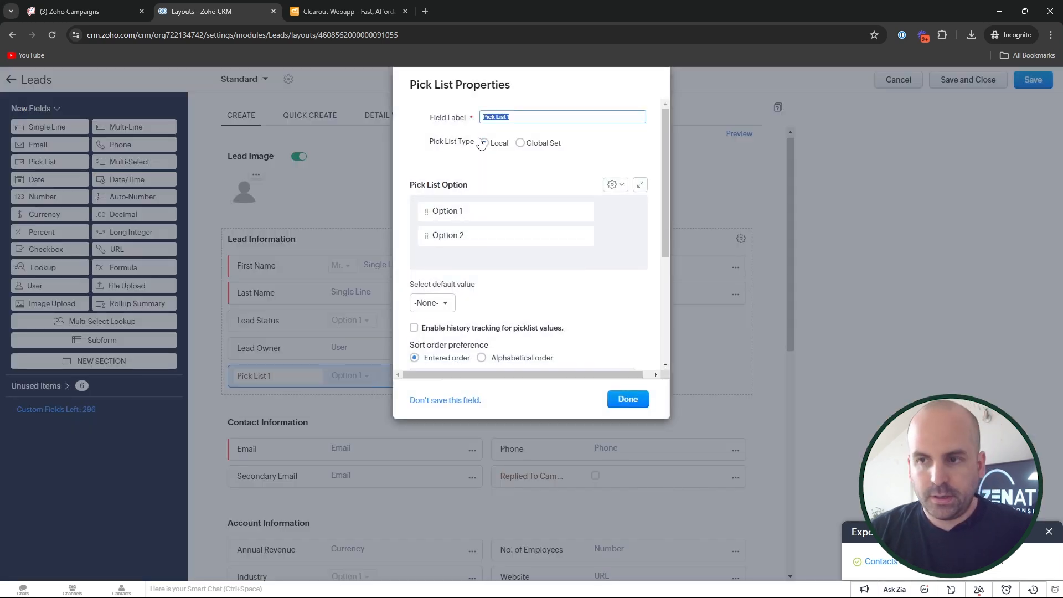
pyautogui.write('C')
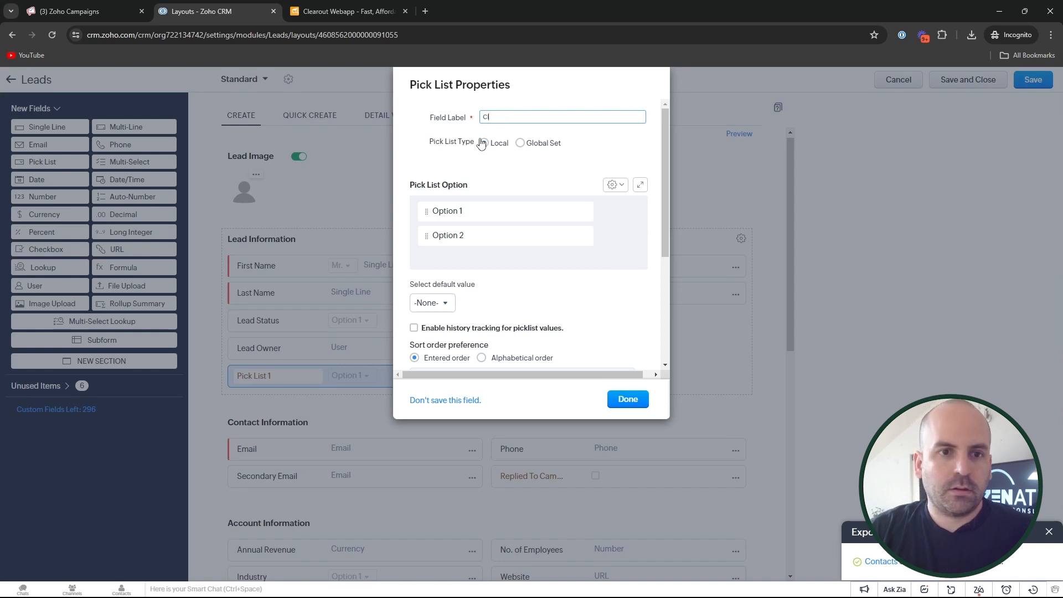
pyautogui.write('learout Safe to')
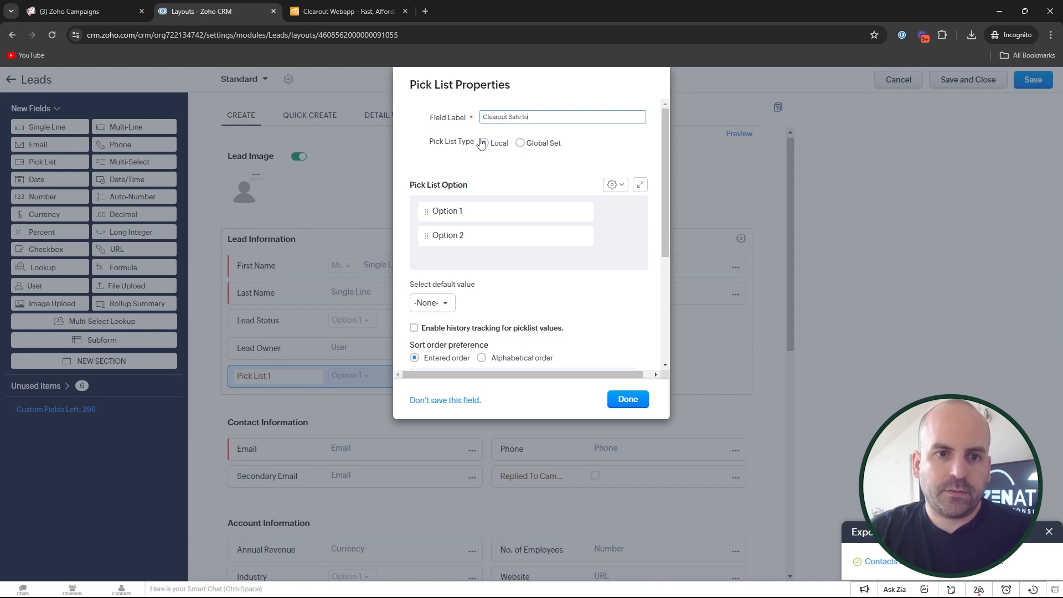
pyautogui.write('Send')
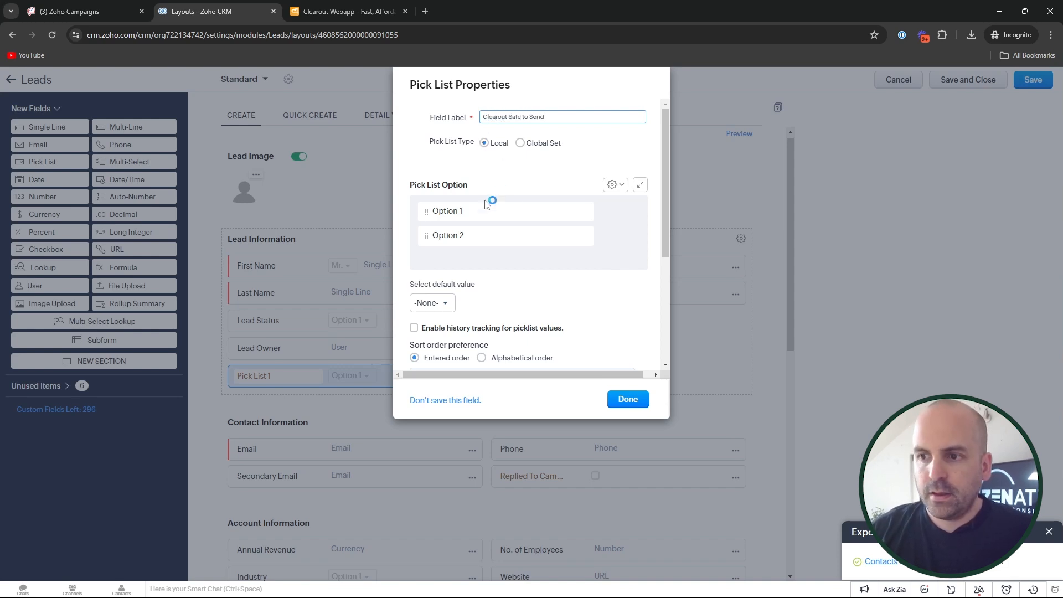
pyautogui.doubleClick(448, 211)
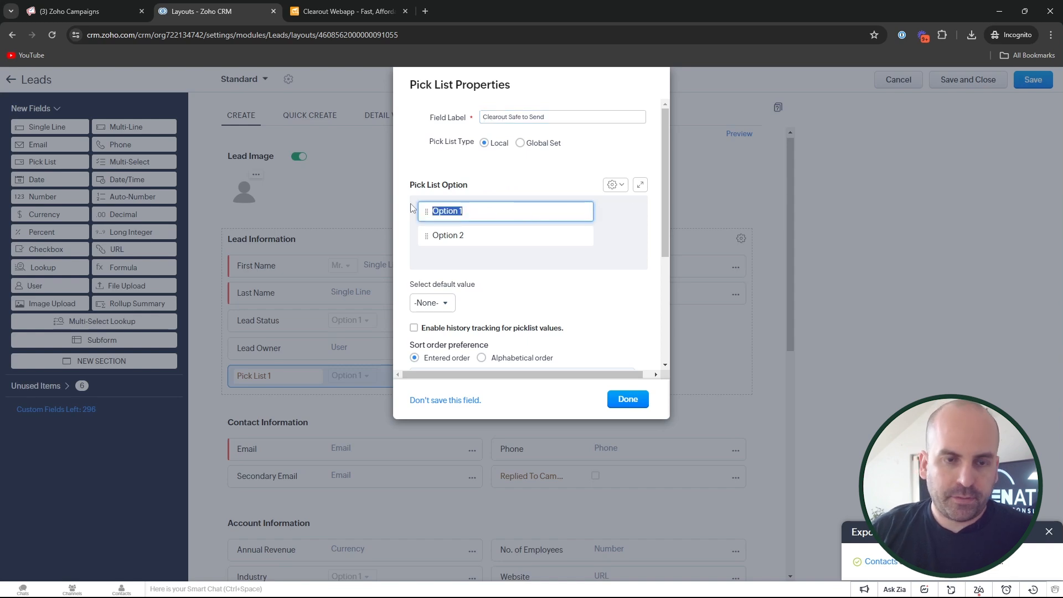
pyautogui.write('No')
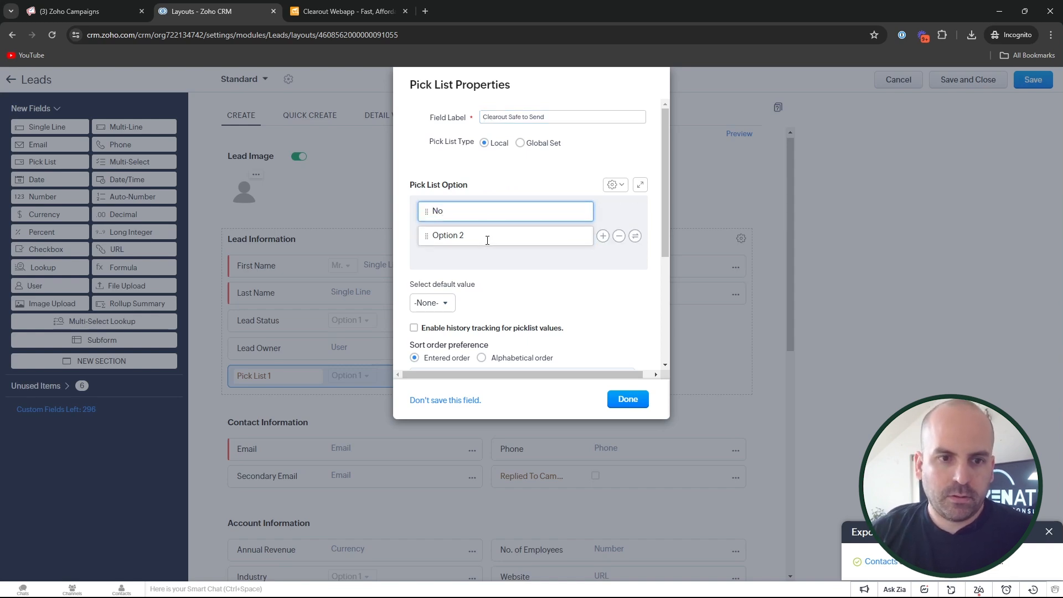
pyautogui.write('Rsiky')
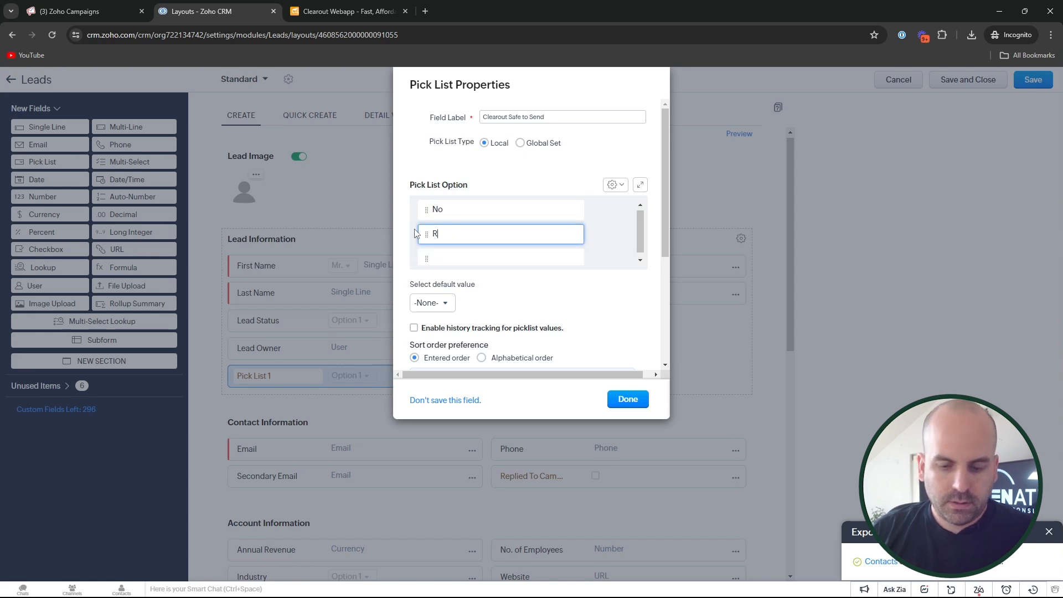
pyautogui.press('Enter')
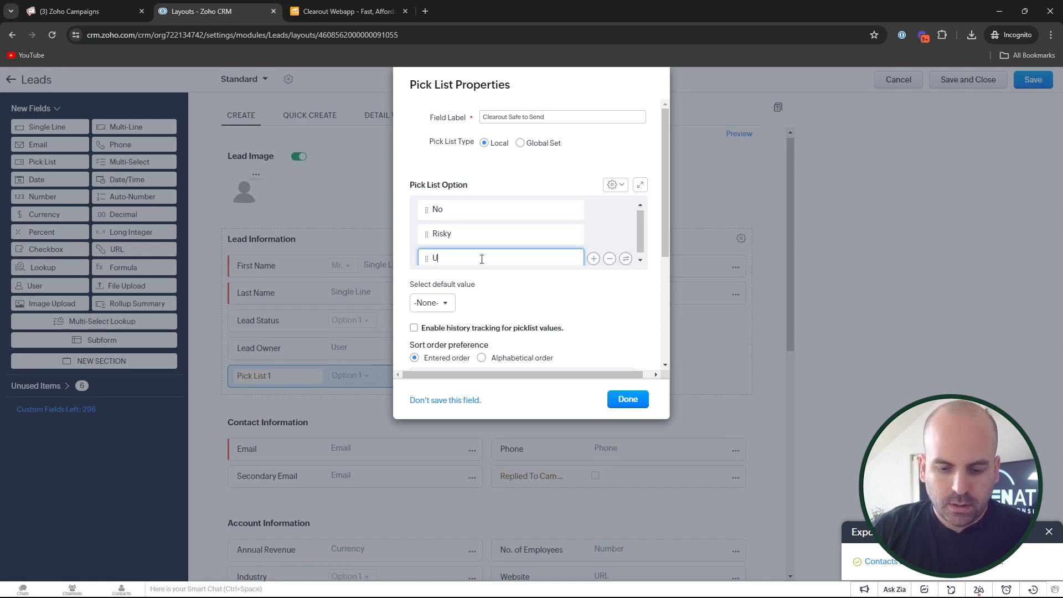
pyautogui.write('nknown')
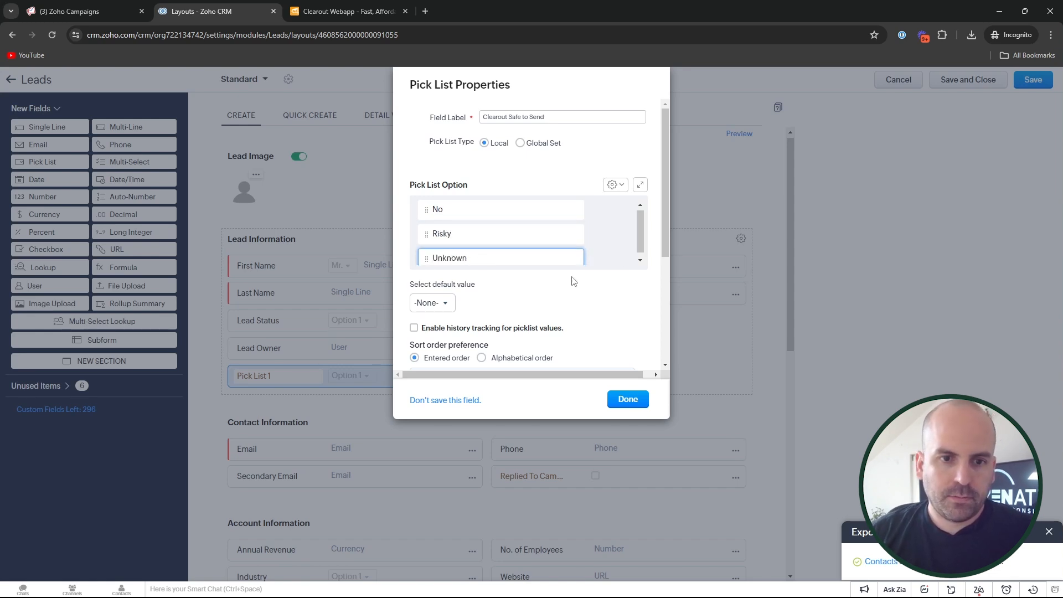
# Tick 'Also create for Contact' and confirm the Clearout Safe to Send field.
pyautogui.scroll(-3)
pyautogui.write('Yes')
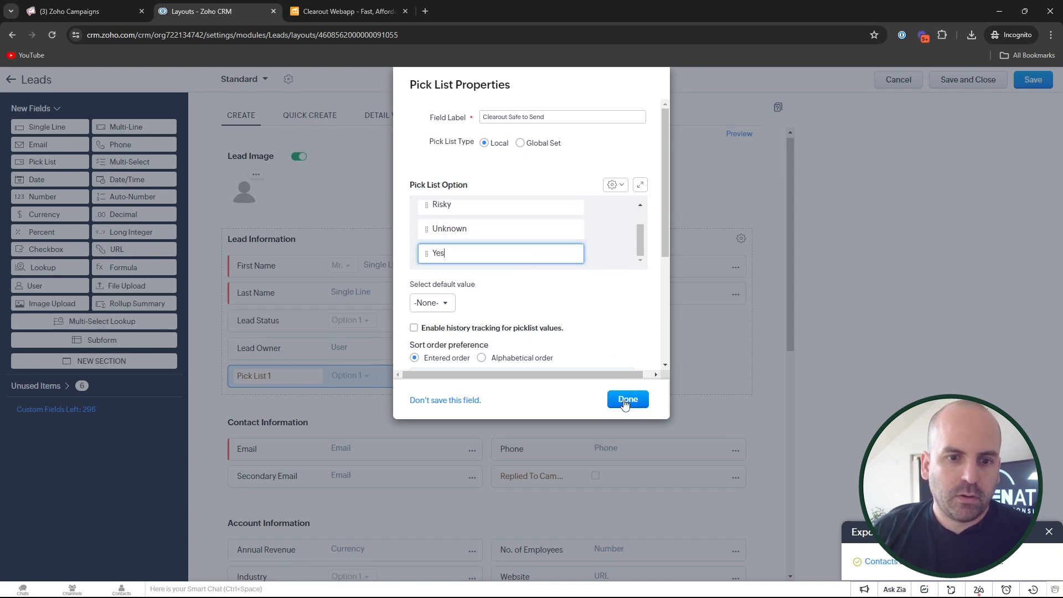
pyautogui.scroll(-3)
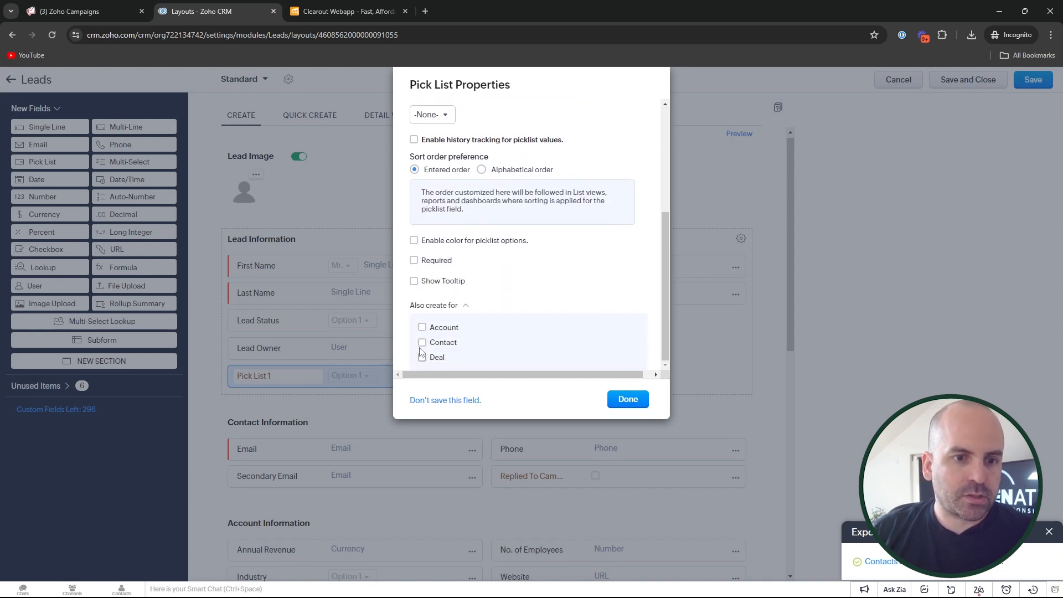
pyautogui.click(422, 341)
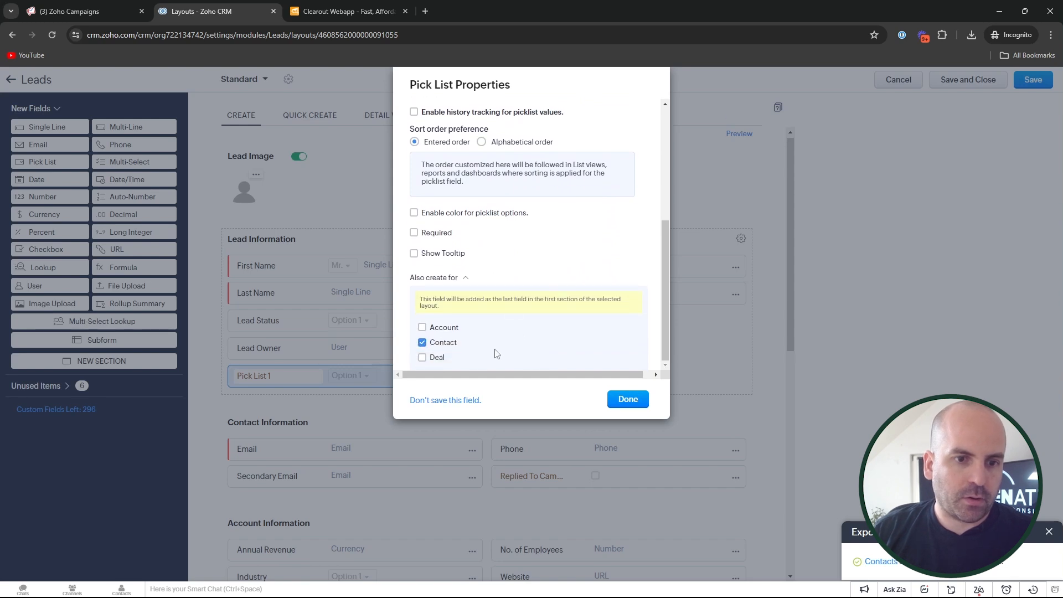
pyautogui.moveTo(453, 348)
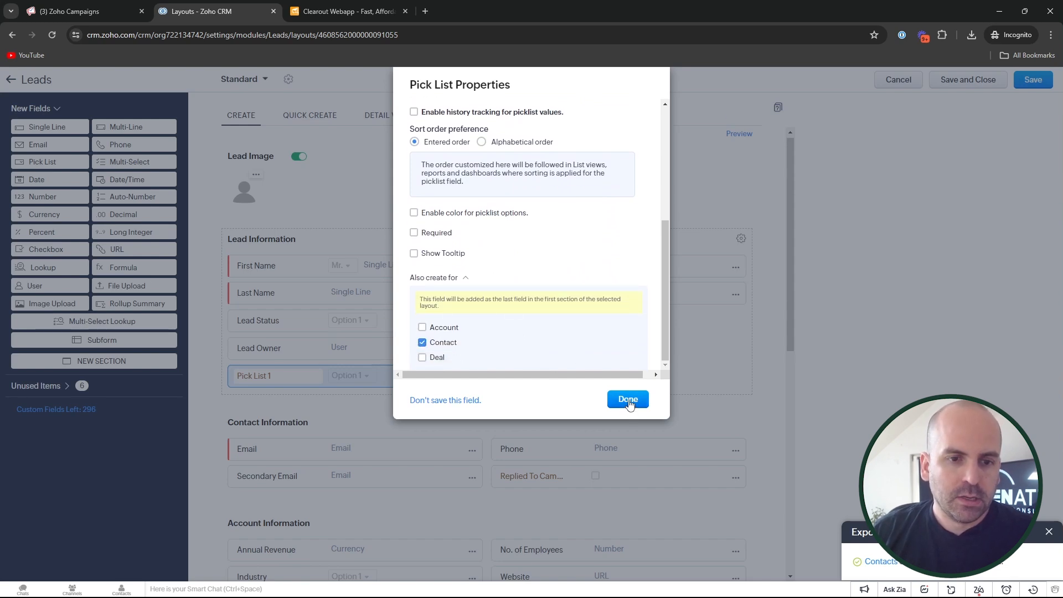
pyautogui.moveTo(422, 344)
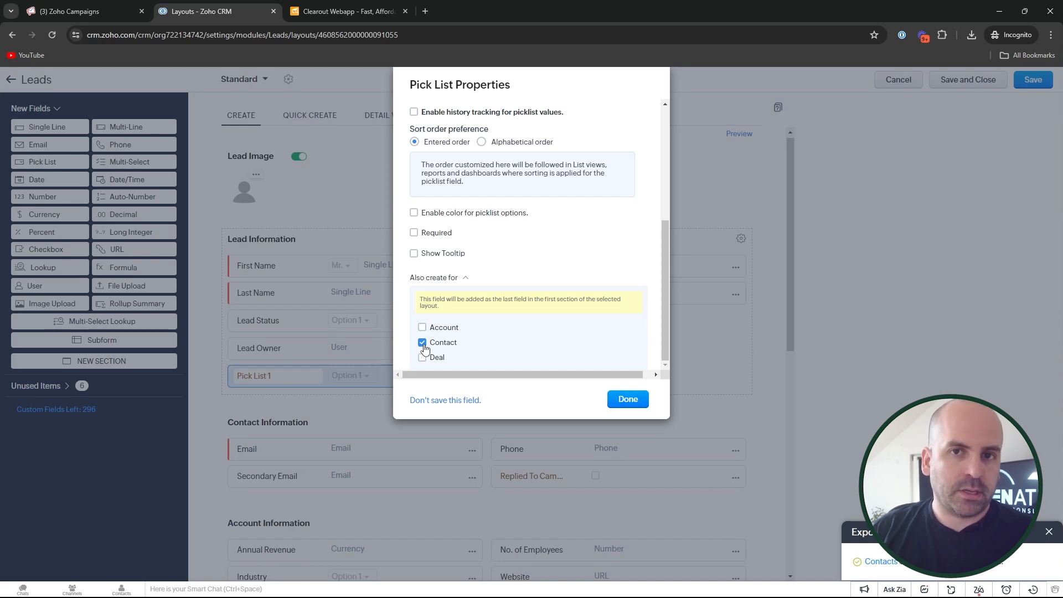
pyautogui.moveTo(593, 348)
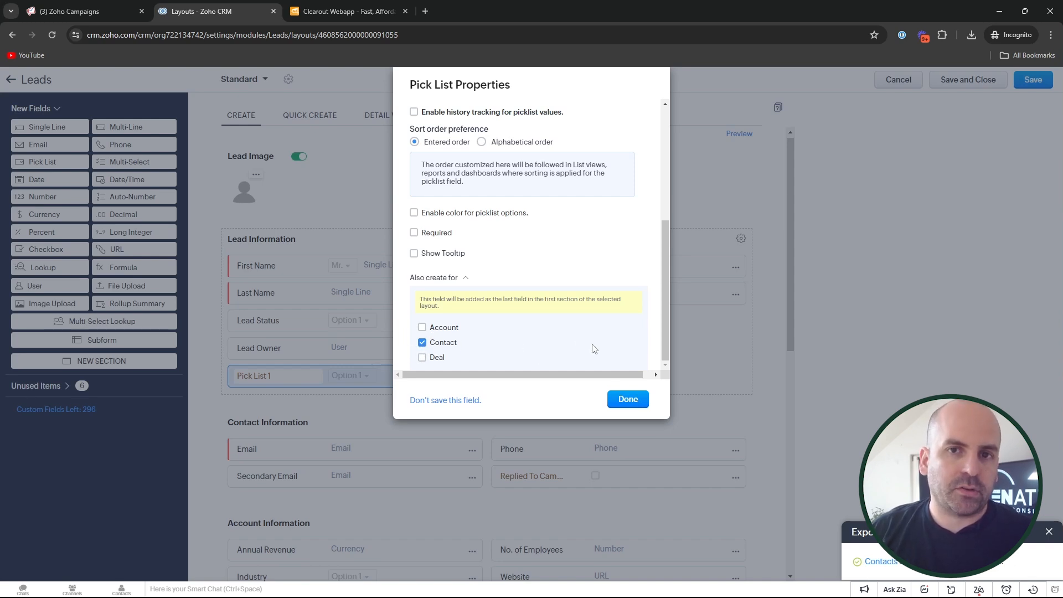
pyautogui.click(626, 399)
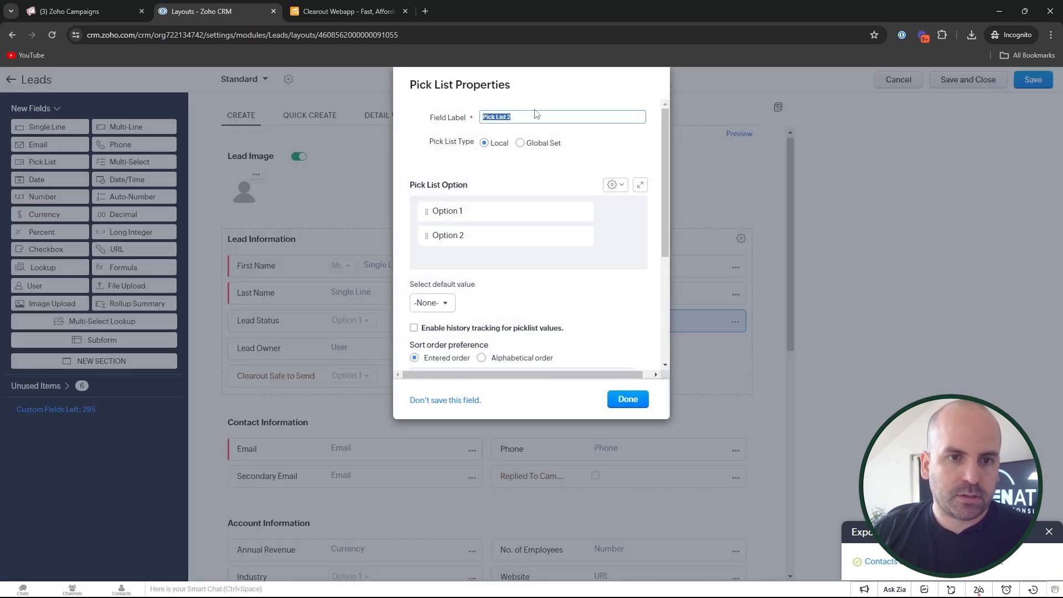
# Label a picklist 'Clearout Verification Status' with Invalid, Valid, Catch All, Unknown, then save the layout.
pyautogui.write('Clearout Ve')
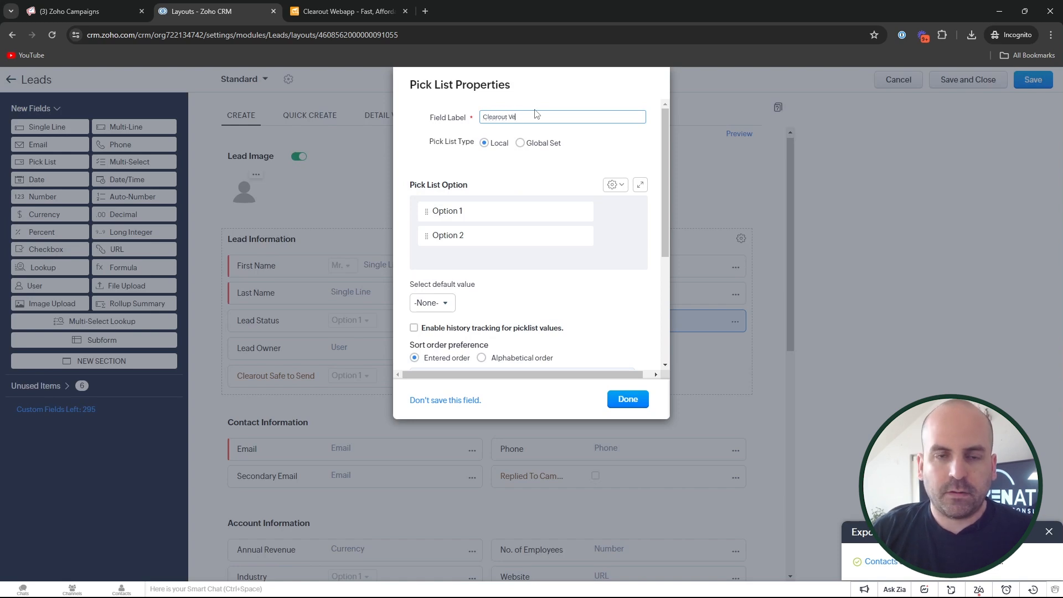
pyautogui.write('rification Status')
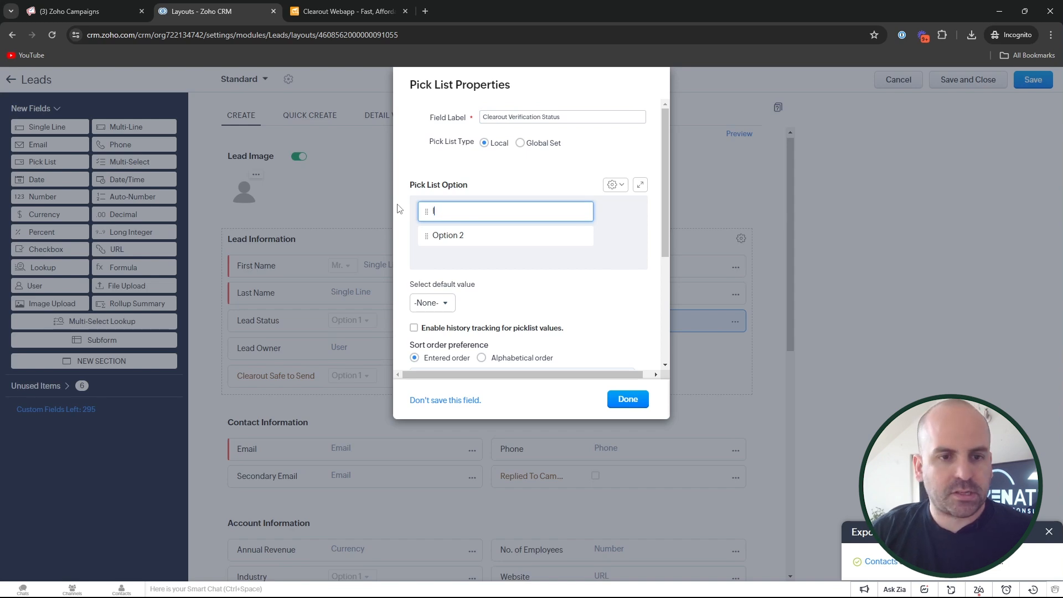
pyautogui.write('Invalid')
pyautogui.write('Catch')
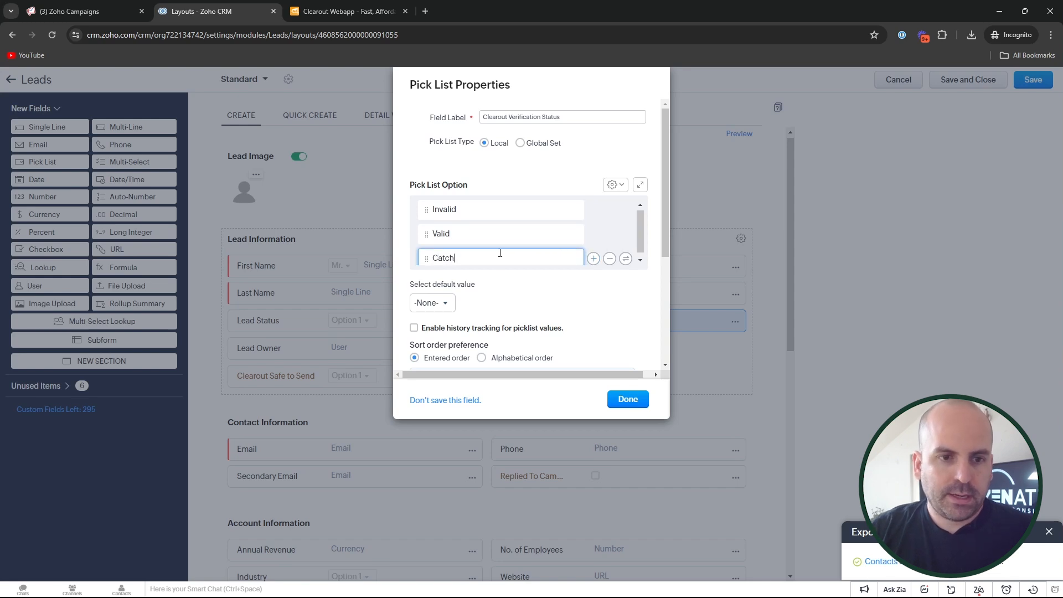
pyautogui.write('all')
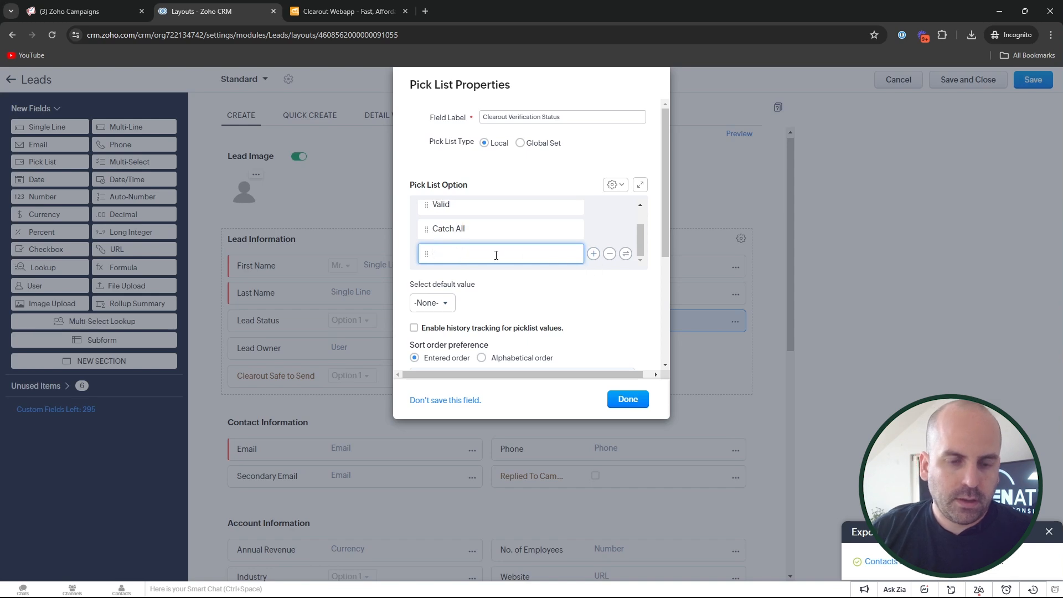
pyautogui.write('Unknown')
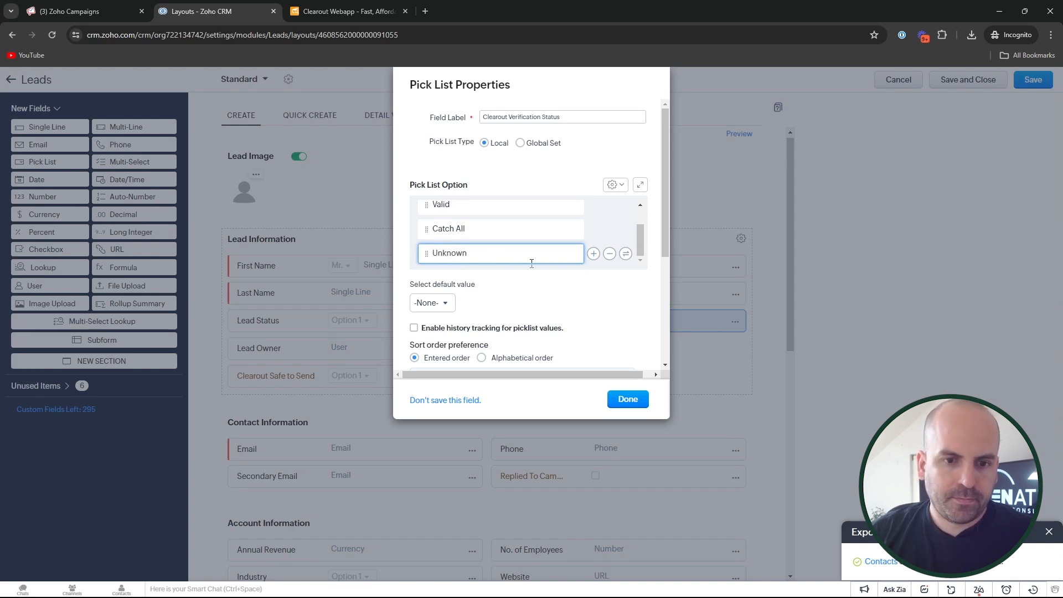
pyautogui.click(626, 398)
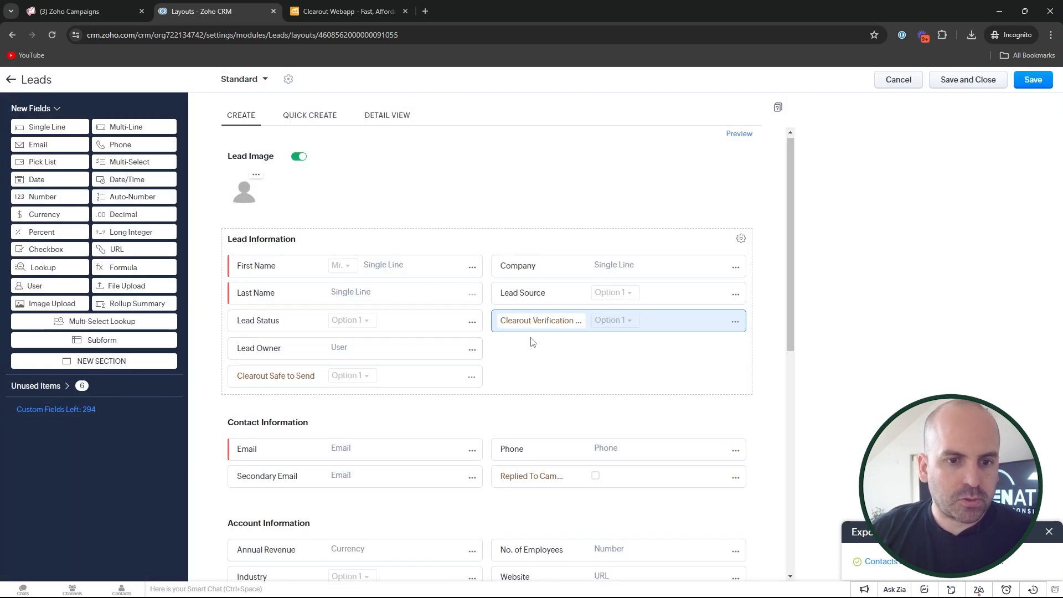
pyautogui.click(1033, 79)
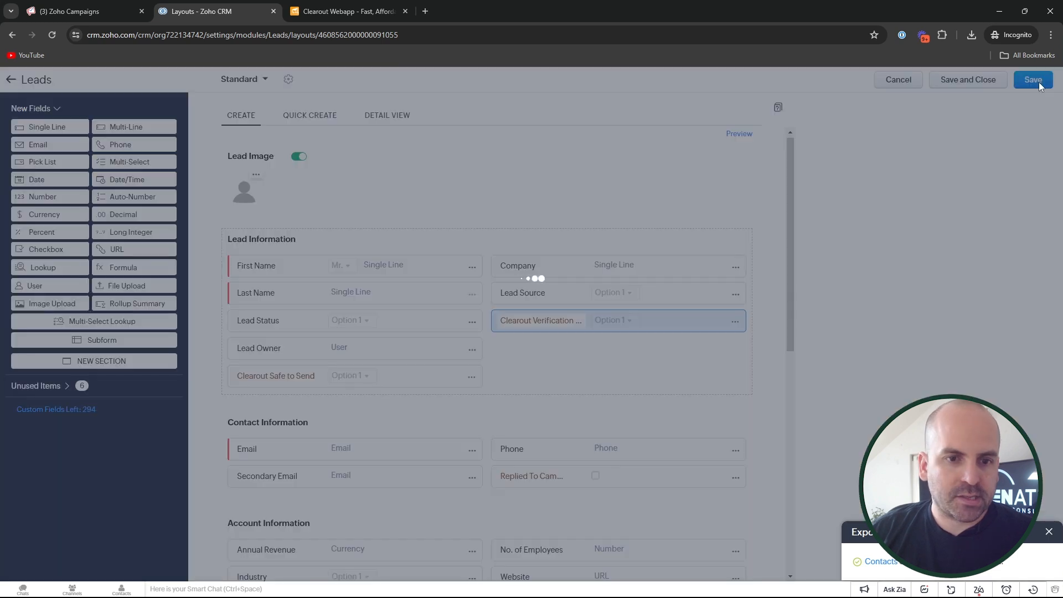
pyautogui.click(1032, 79)
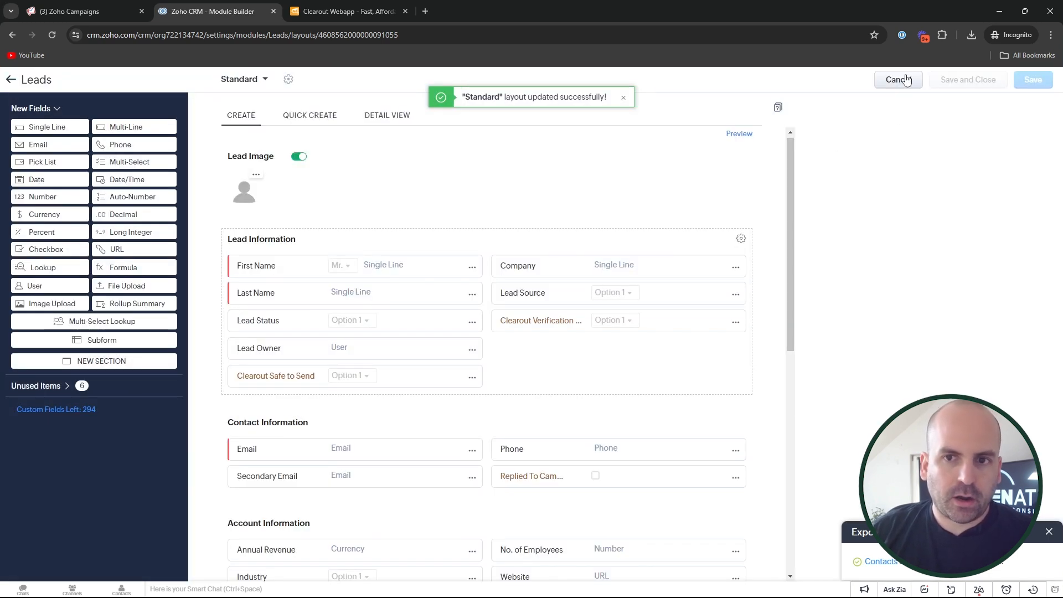
# Review the Standard Contacts layout fields, then cancel back to the Modules list.
pyautogui.click(898, 80)
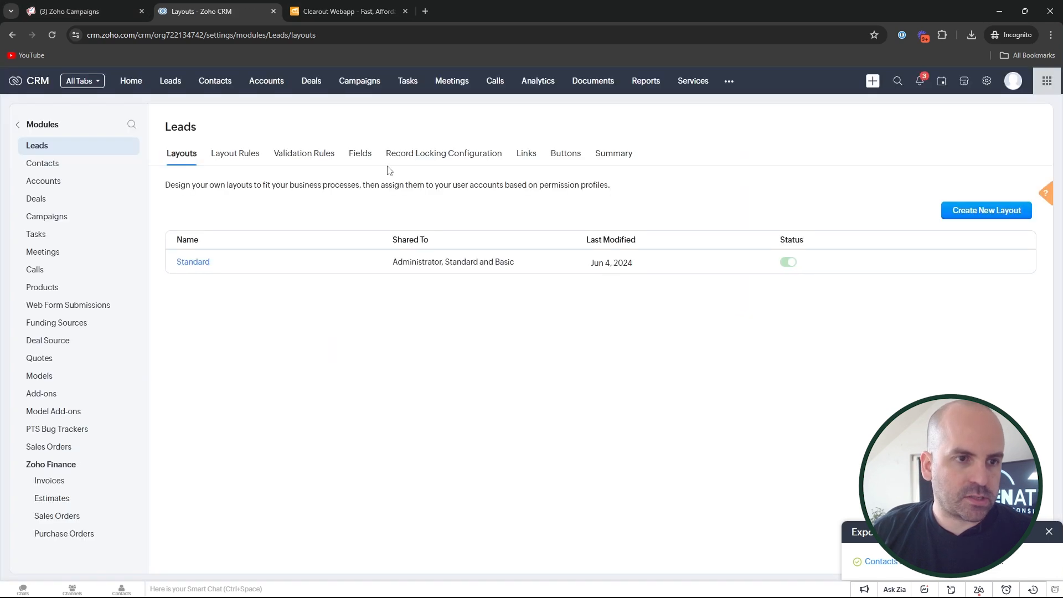
pyautogui.click(42, 163)
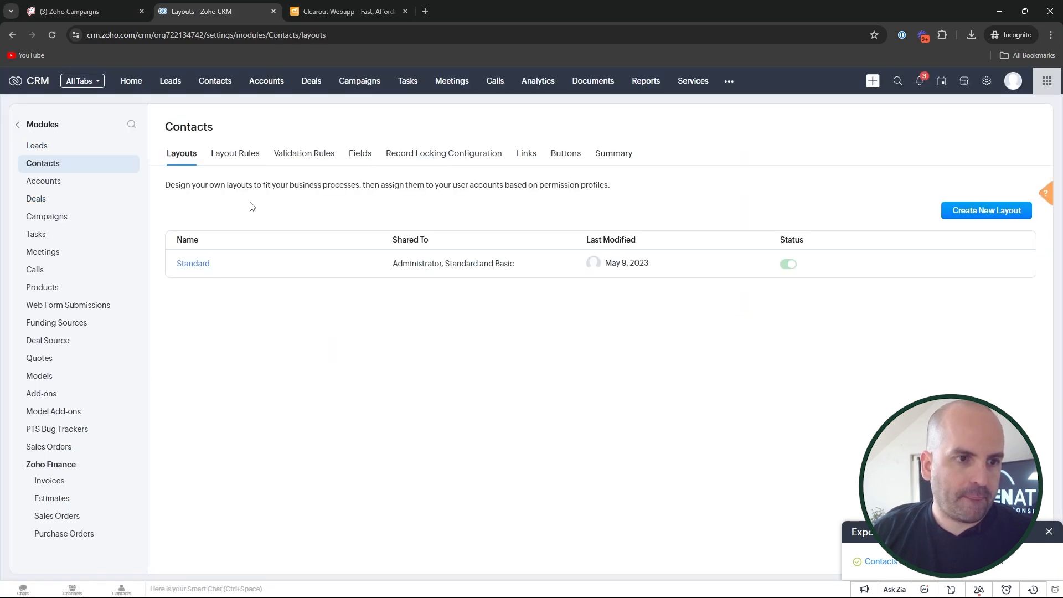
pyautogui.click(192, 262)
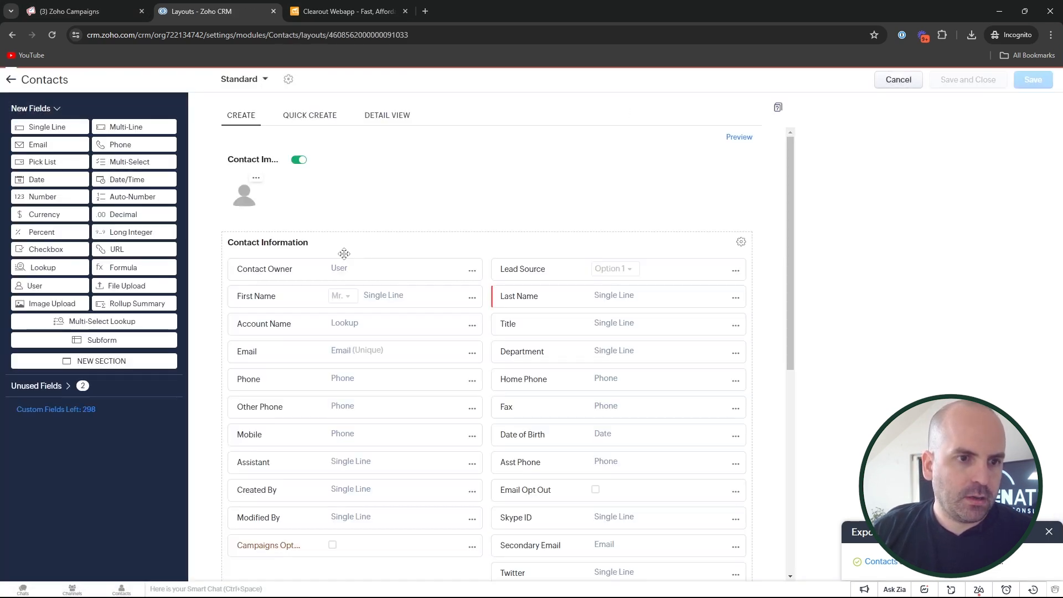
pyautogui.scroll(-3)
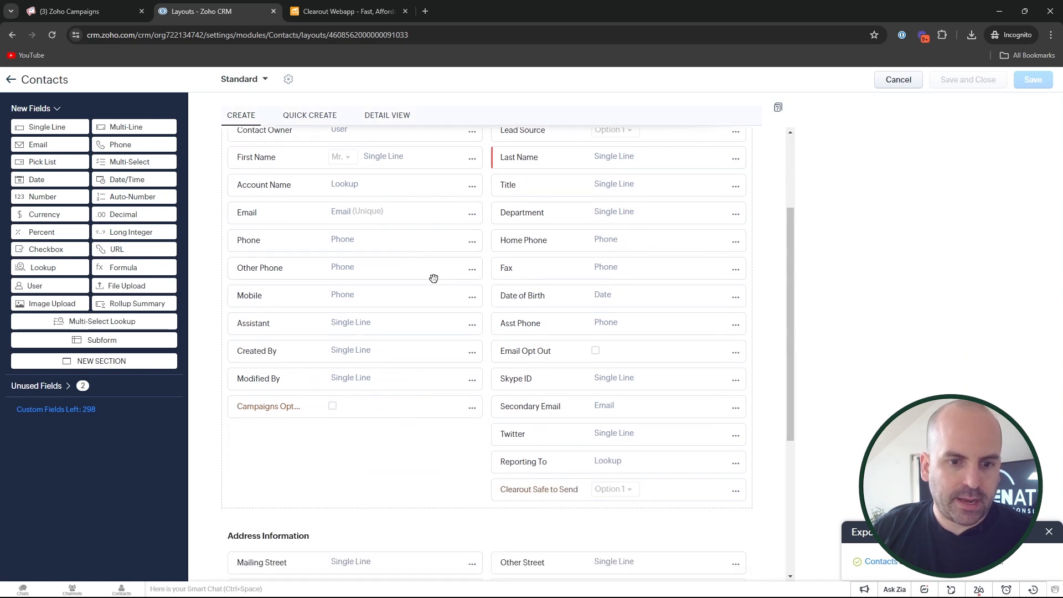
pyautogui.scroll(-3)
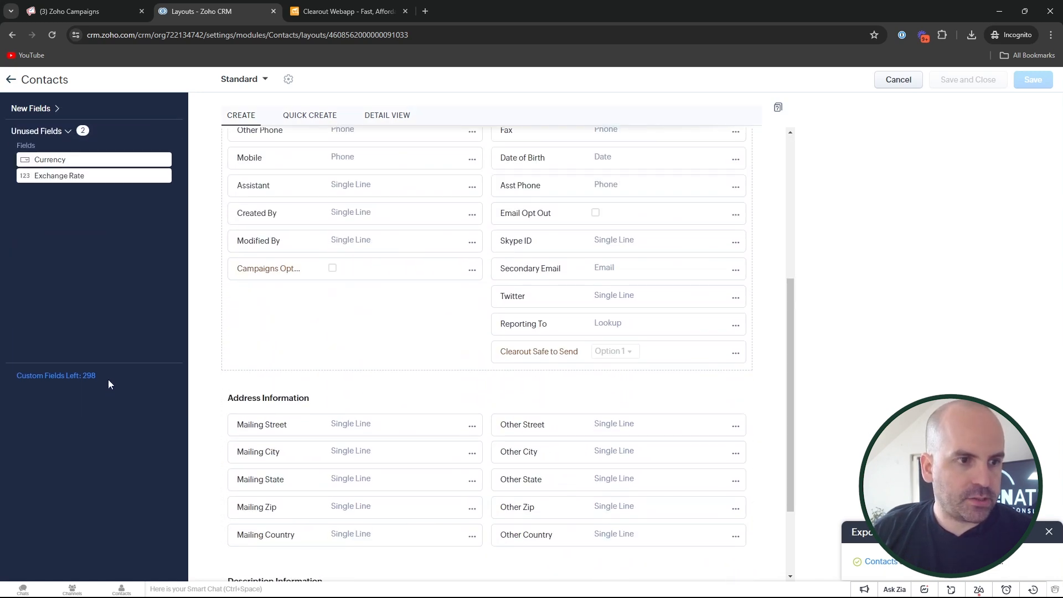
pyautogui.scroll(3)
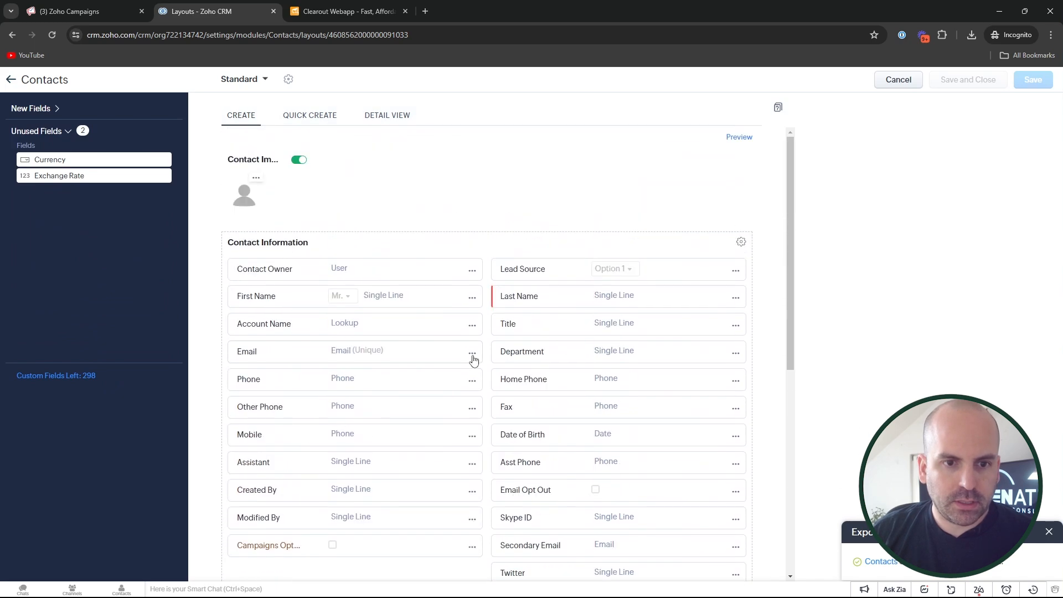
pyautogui.scroll(-3)
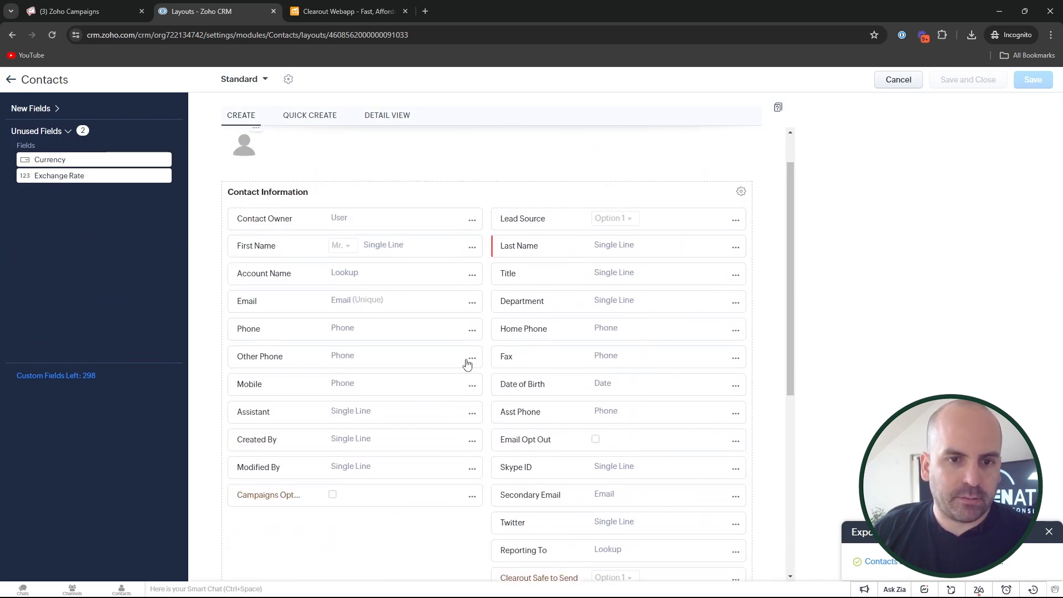
pyautogui.scroll(-3)
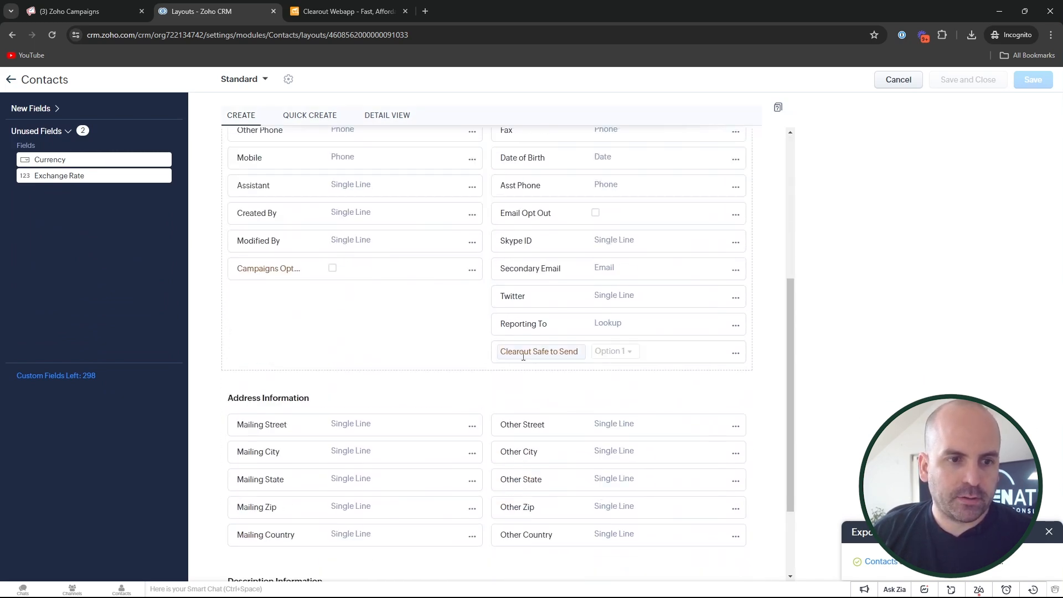
pyautogui.scroll(3)
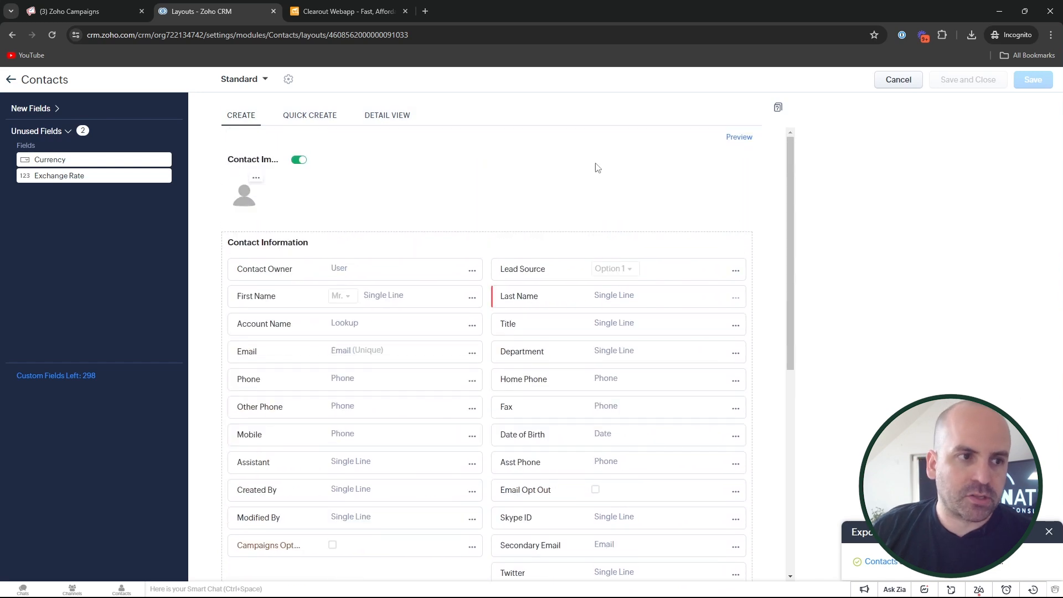
pyautogui.click(898, 79)
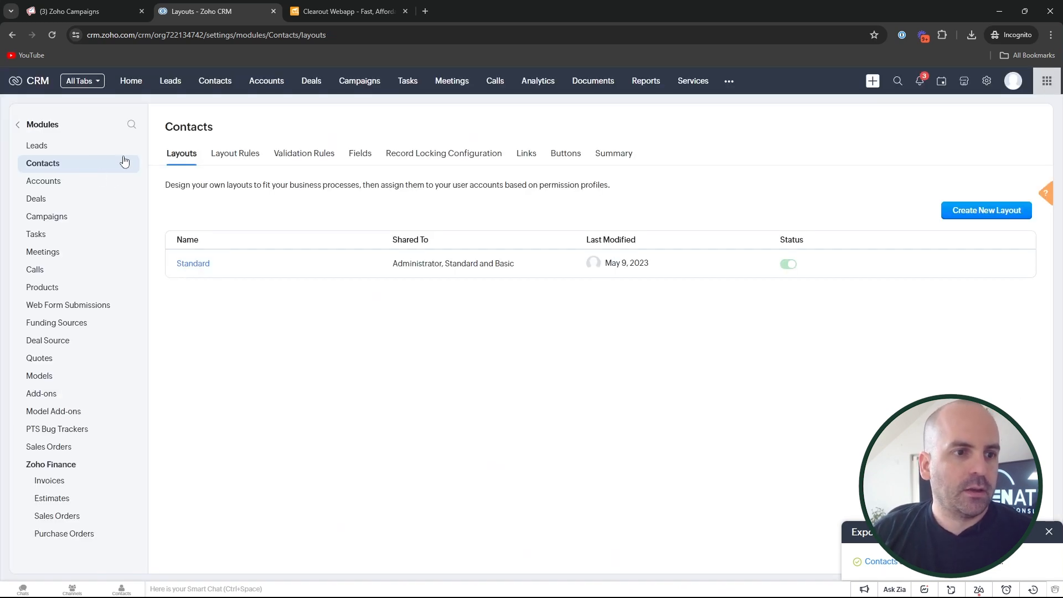
pyautogui.click(37, 145)
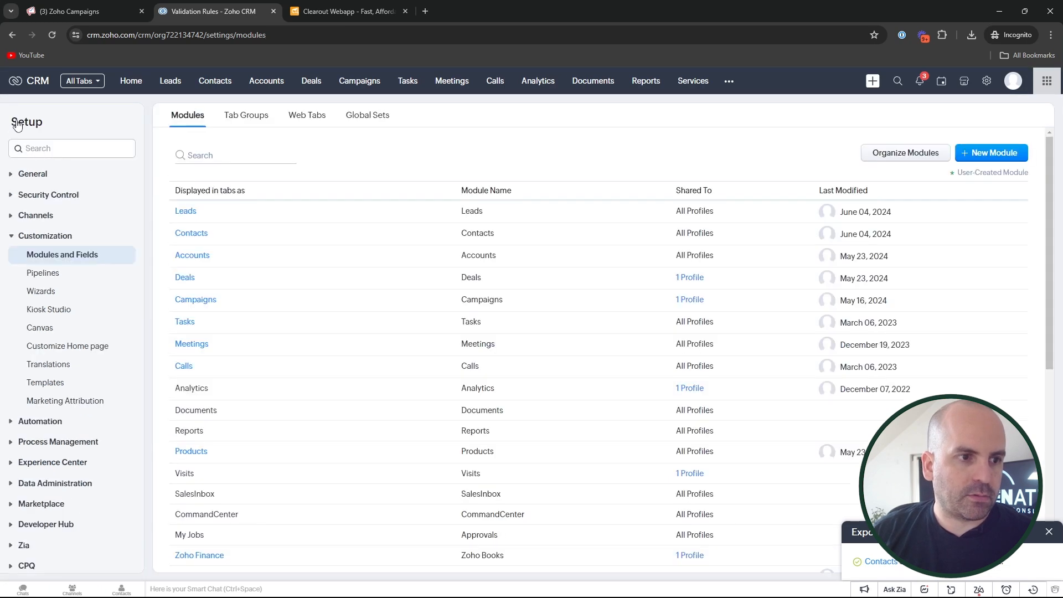
# Open Leads' Lead Conversion Mapping and inspect the unmapped Contact dropdown for Clearout Verification Status.
pyautogui.click(209, 212)
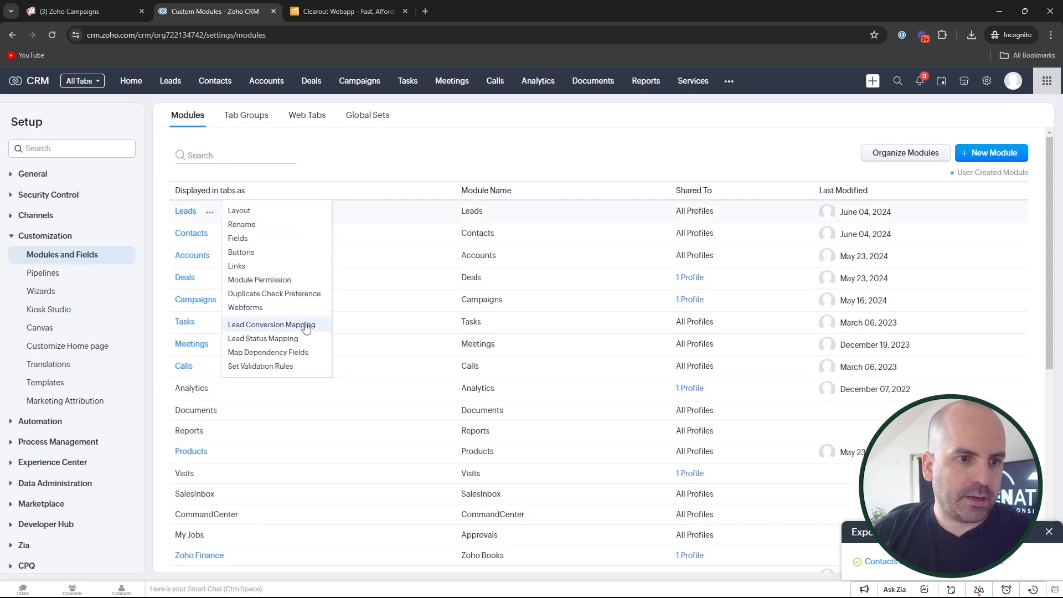
pyautogui.click(271, 325)
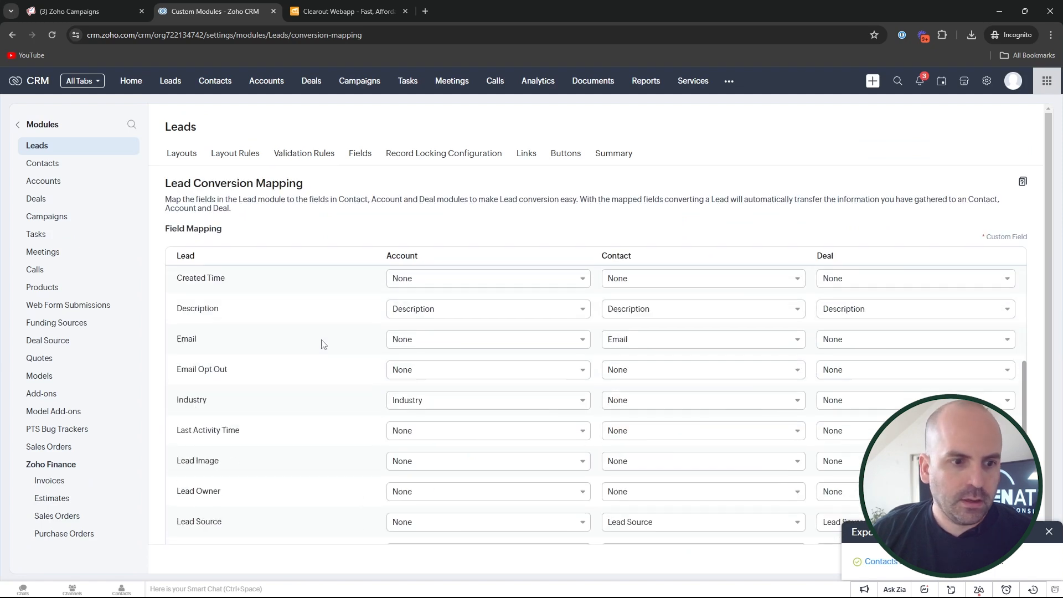
pyautogui.scroll(3)
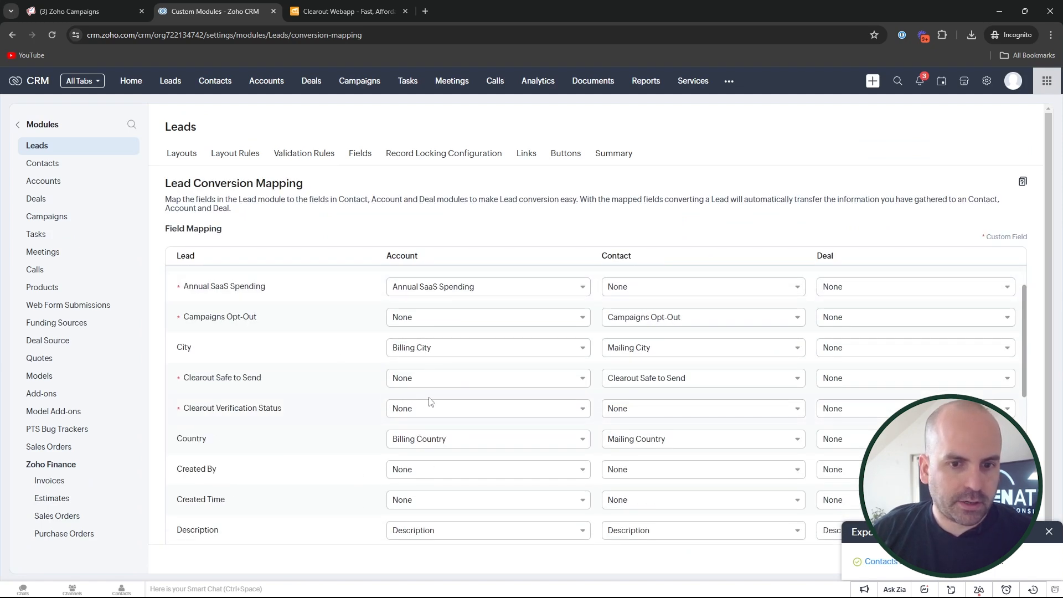
pyautogui.click(701, 408)
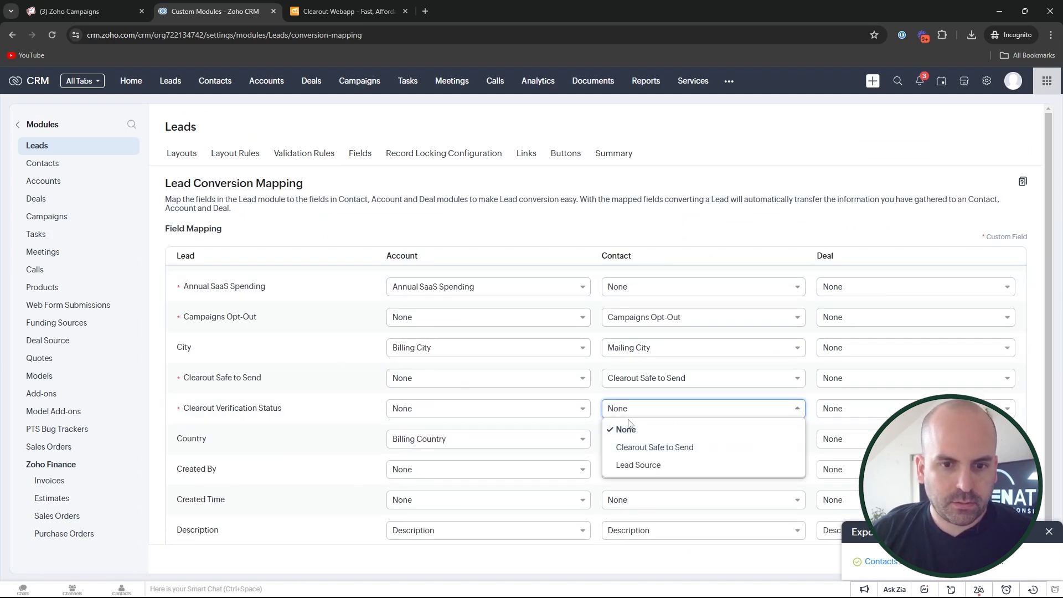
pyautogui.click(626, 428)
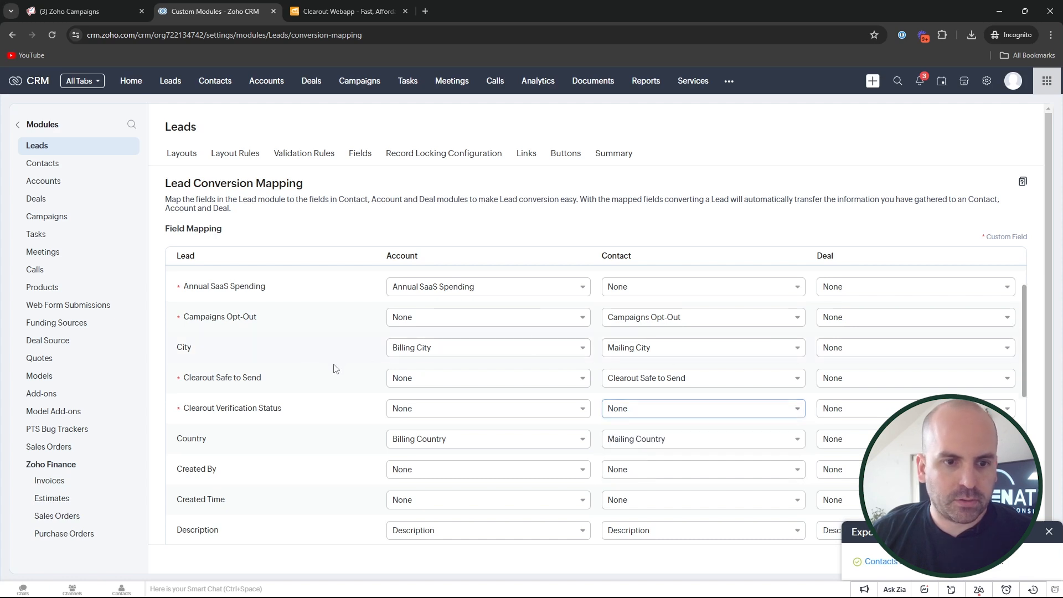
pyautogui.click(701, 408)
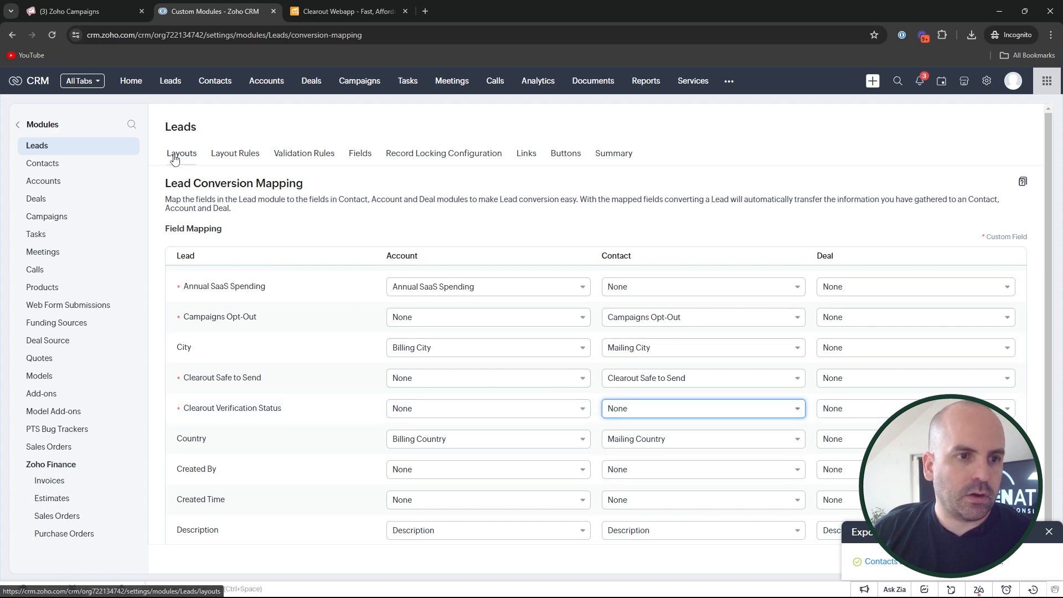
pyautogui.click(360, 154)
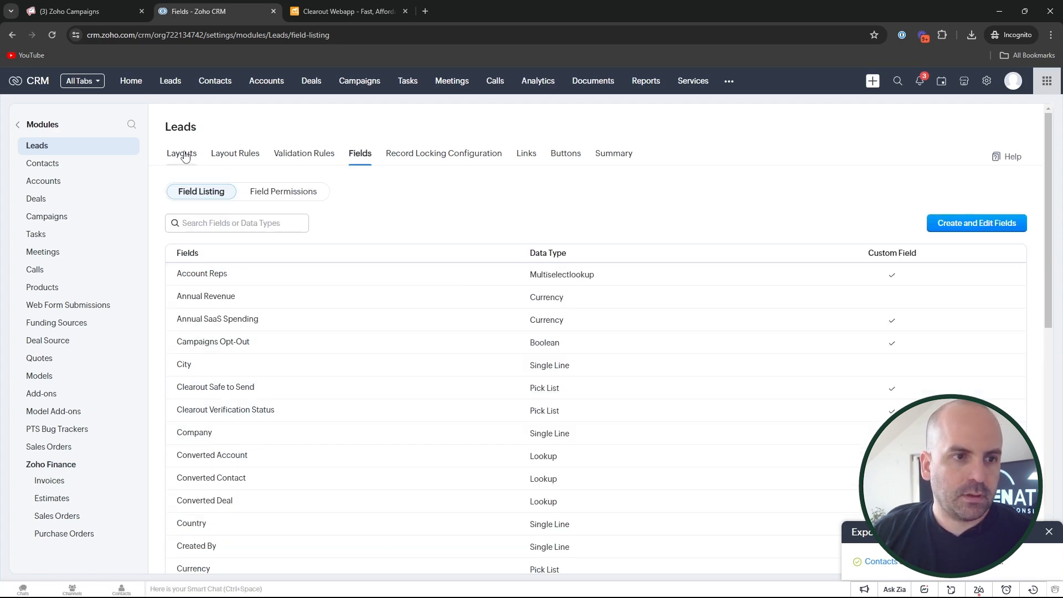
# Open the Standard Leads layout and review Clearout Verification Status's Invalid, Valid, Catch All, Unknown options.
pyautogui.click(181, 153)
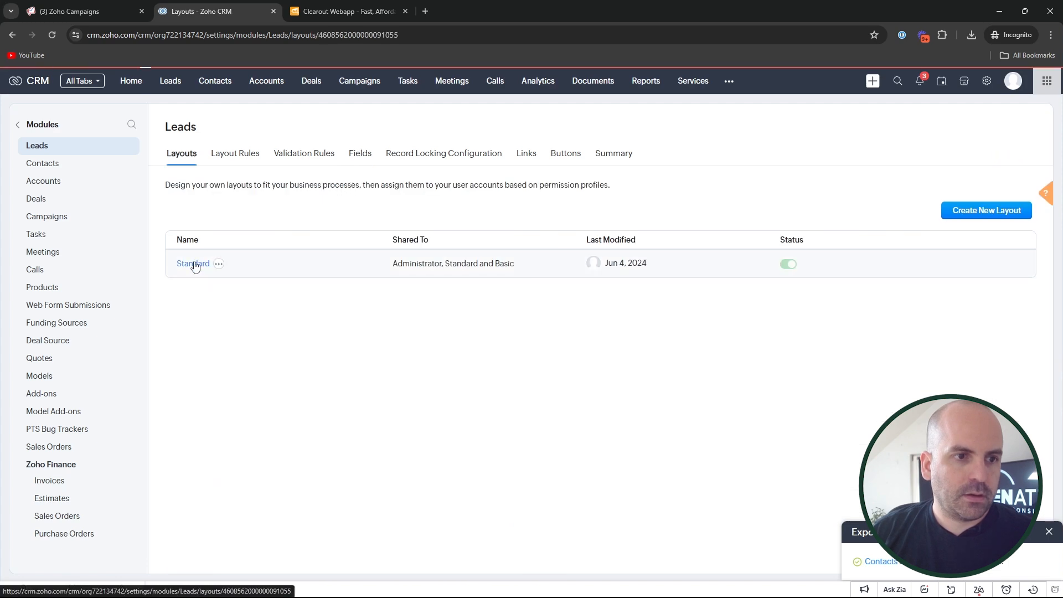
pyautogui.click(192, 263)
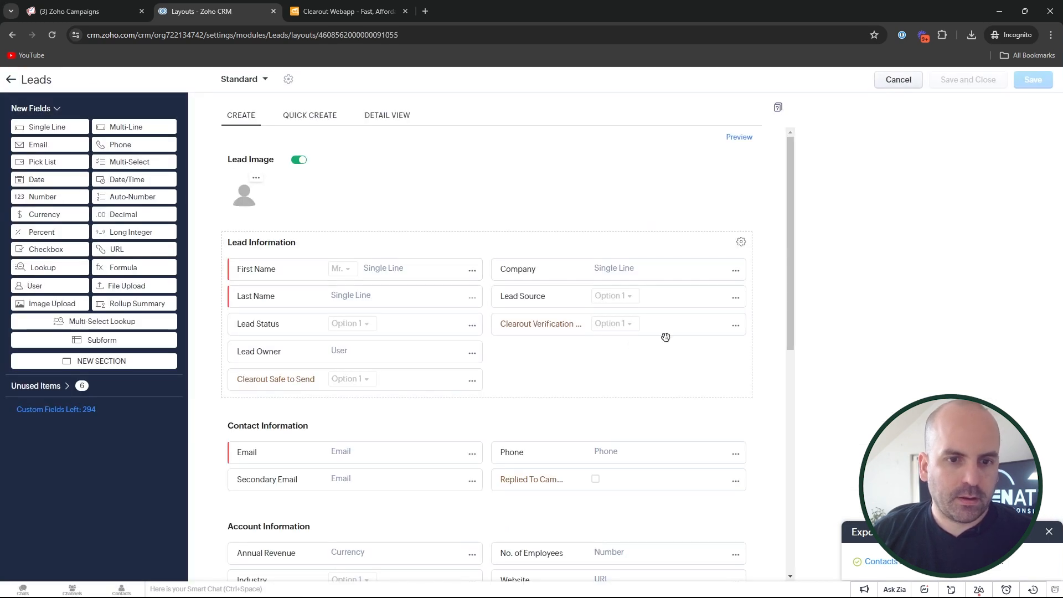
pyautogui.click(613, 323)
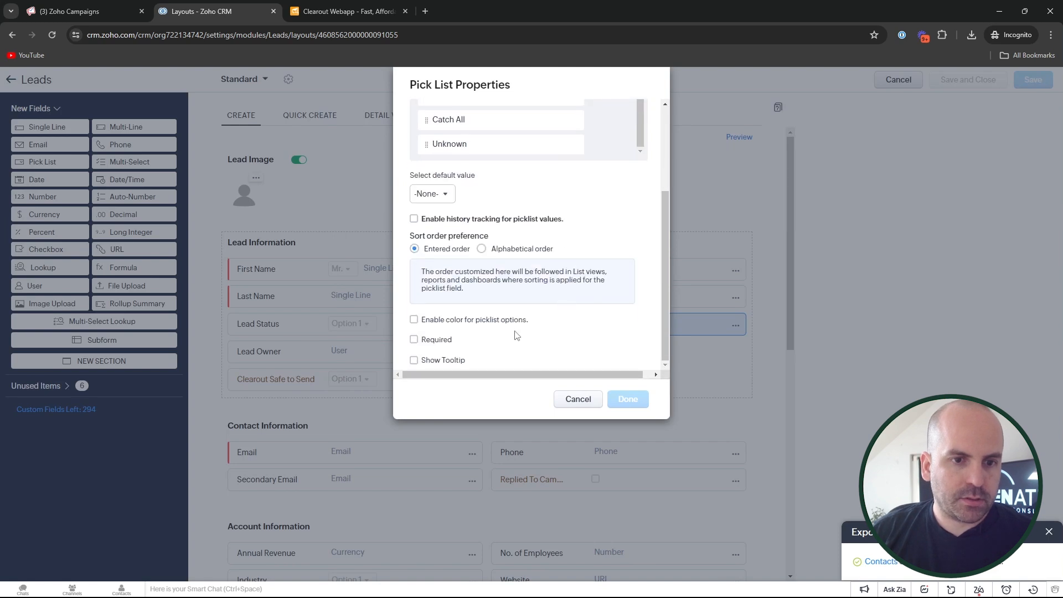
pyautogui.scroll(3)
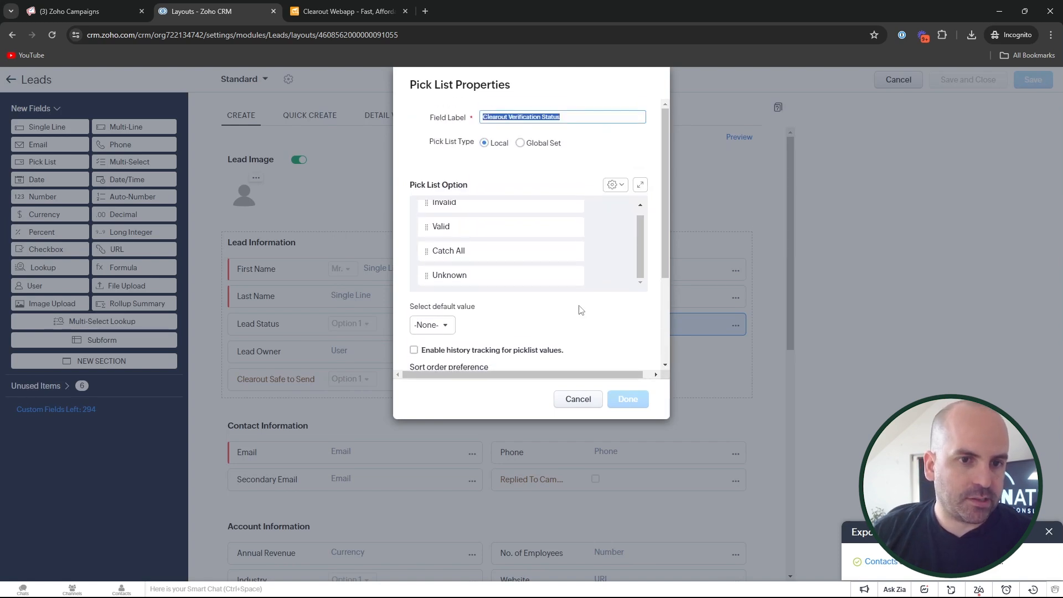
pyautogui.scroll(-3)
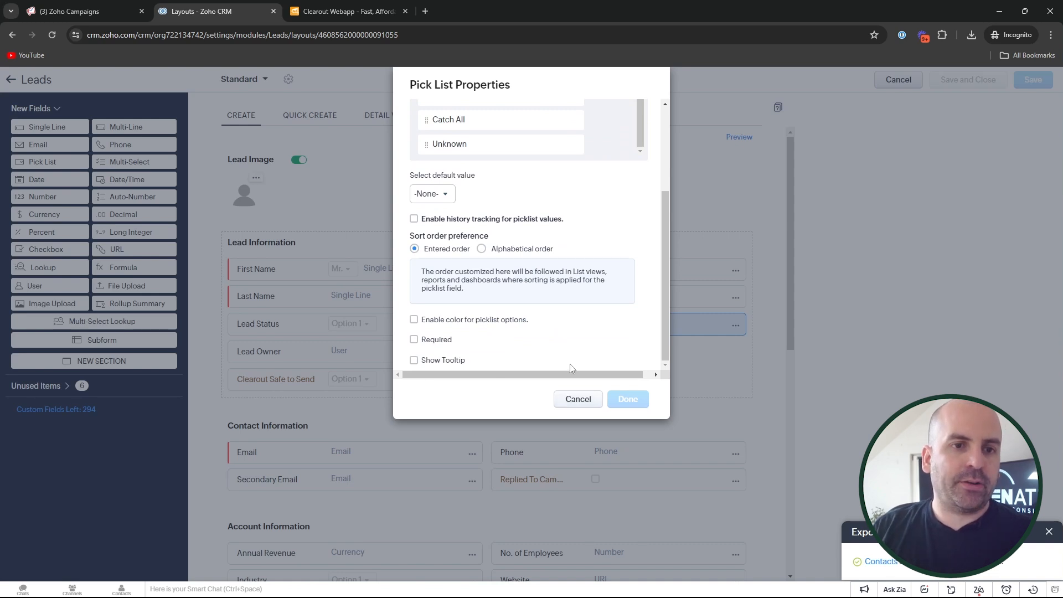
pyautogui.scroll(3)
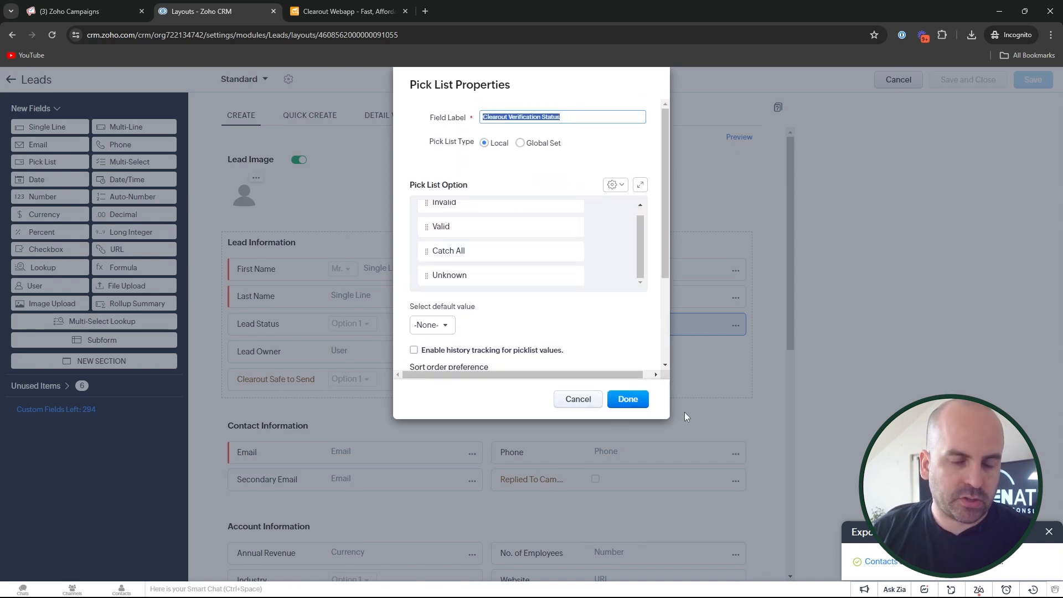
pyautogui.moveTo(626, 399)
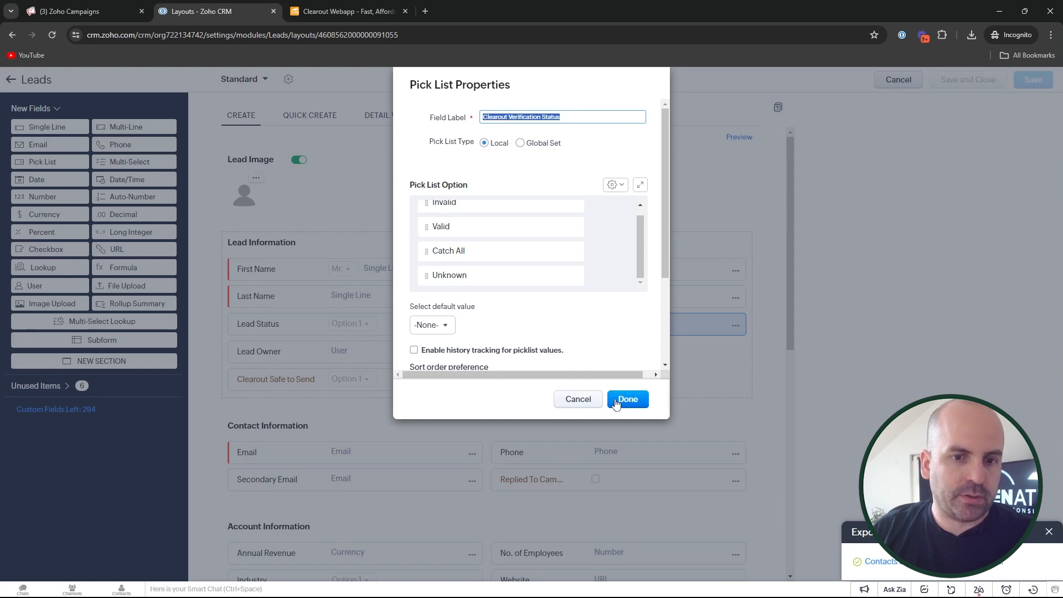
pyautogui.click(626, 399)
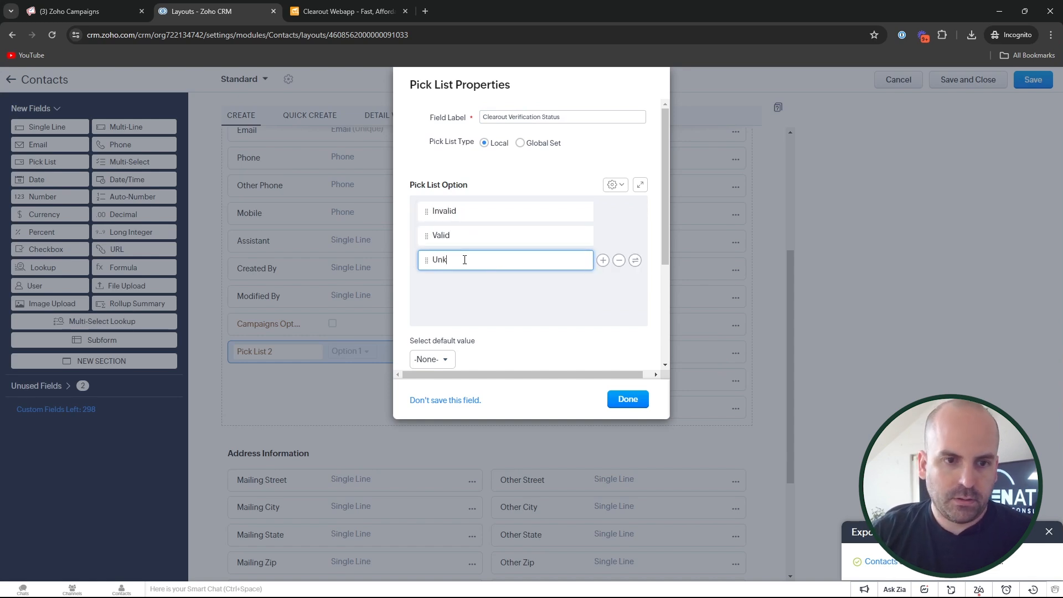
# Add the Catch All and Unknown options, finish the Contacts picklist, and save the layout.
pyautogui.write('Catch All')
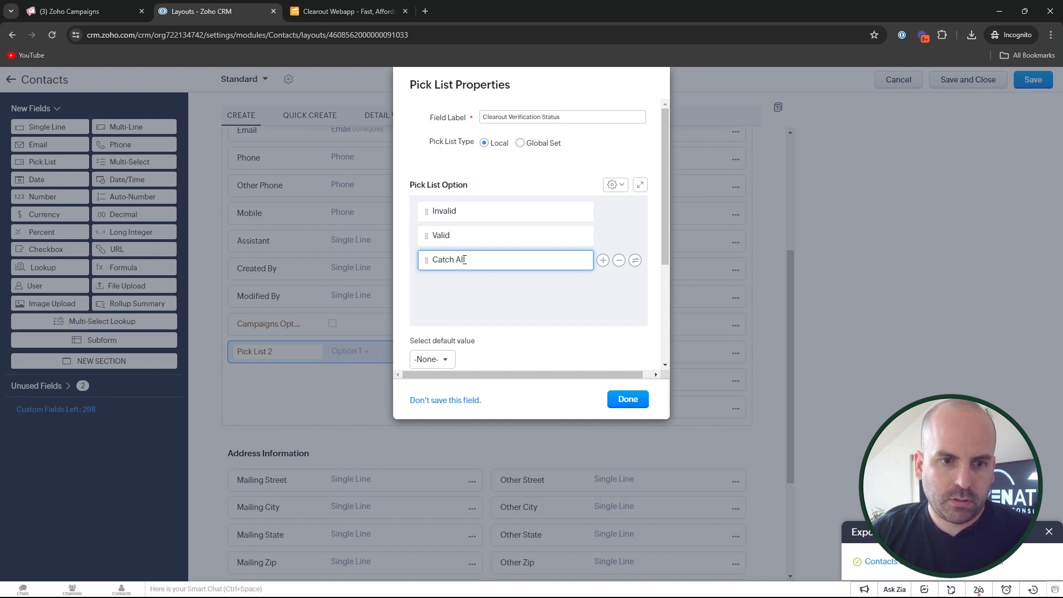
pyautogui.click(601, 259)
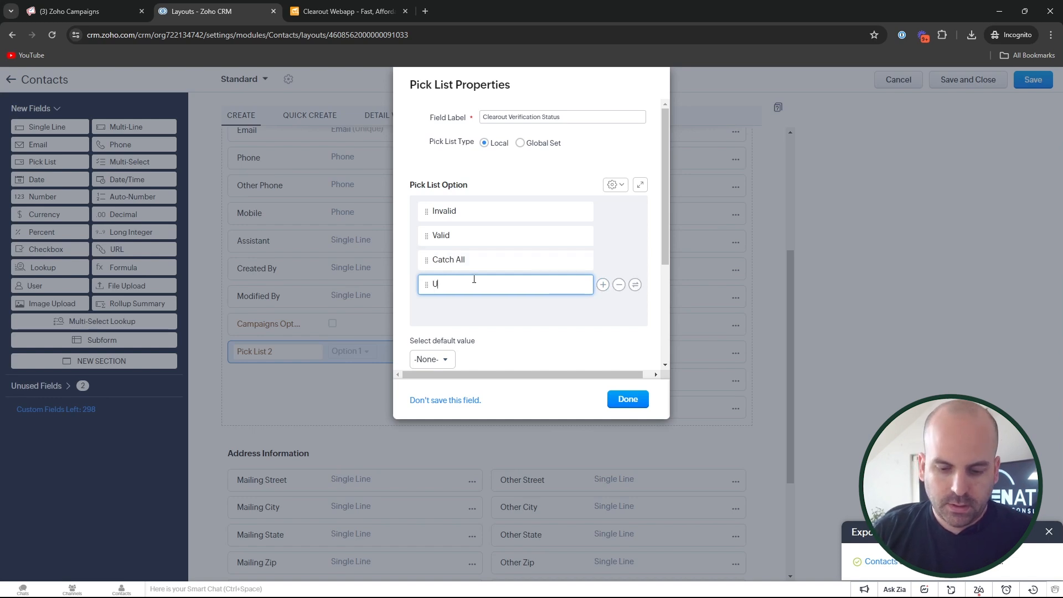
pyautogui.write('nknown')
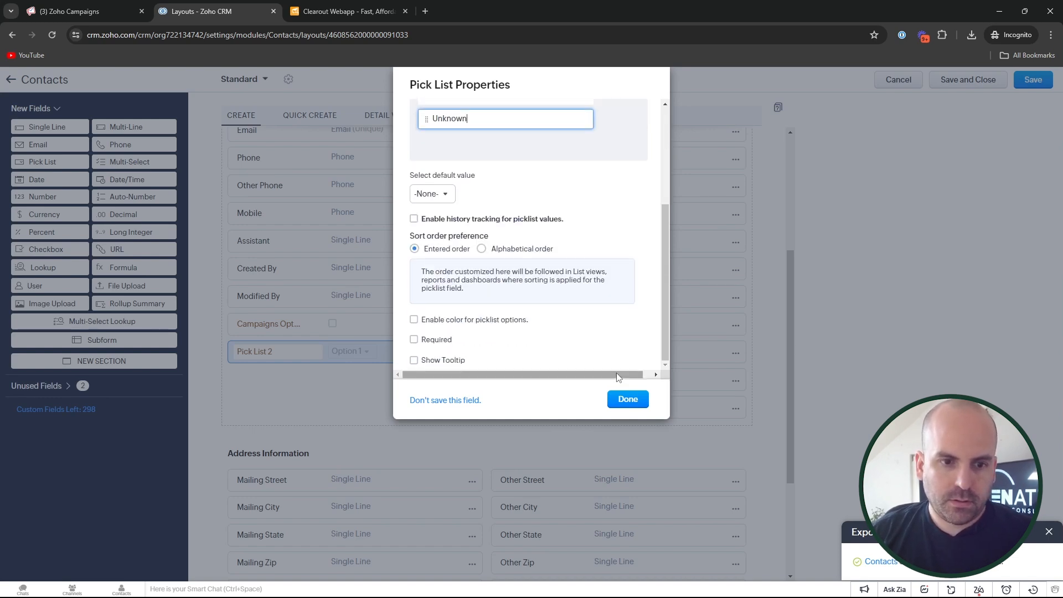
pyautogui.click(626, 398)
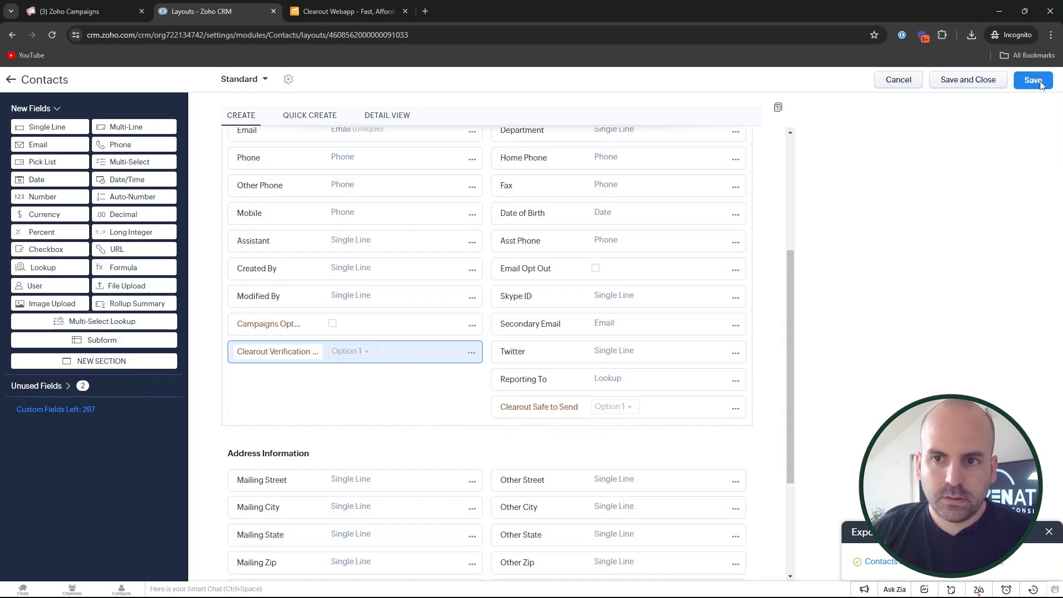
pyautogui.click(1031, 80)
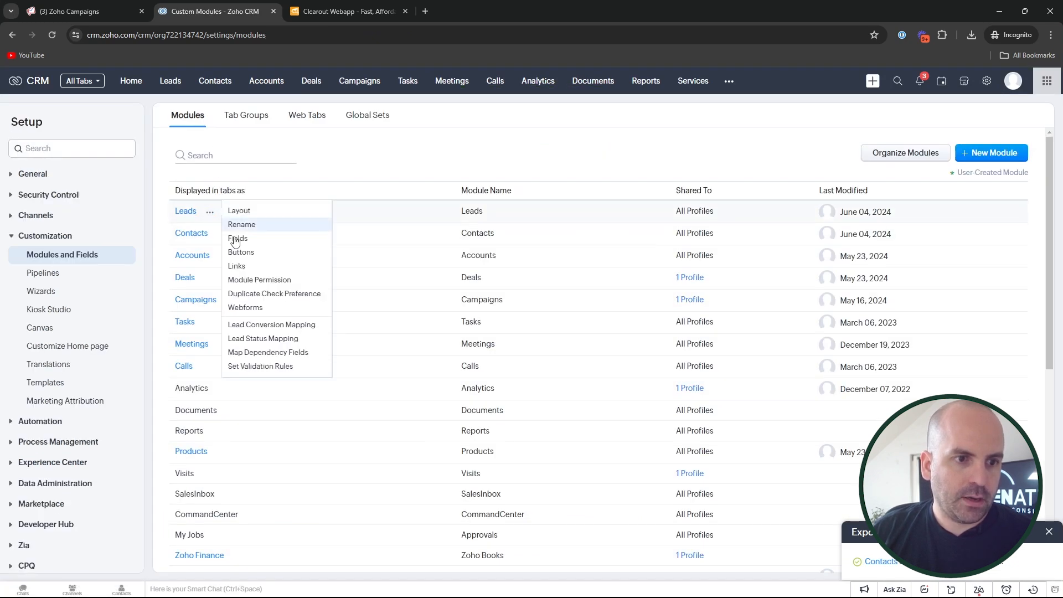
pyautogui.moveTo(271, 325)
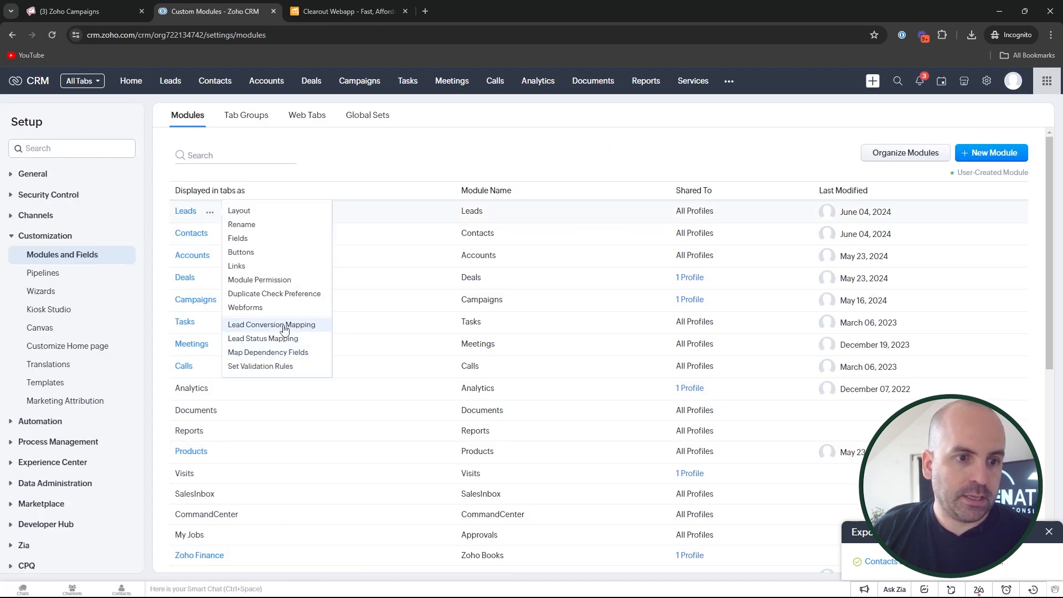
# In Lead Conversion Mapping, map Clearout Verification Status to the Contact's Clearout Verification Status field.
pyautogui.click(271, 324)
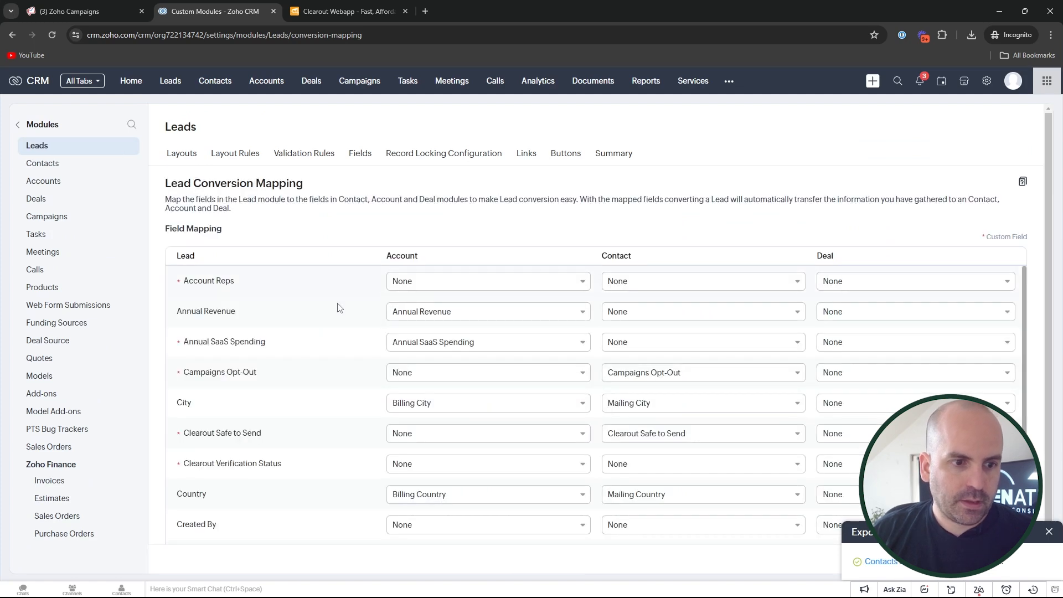
pyautogui.click(701, 464)
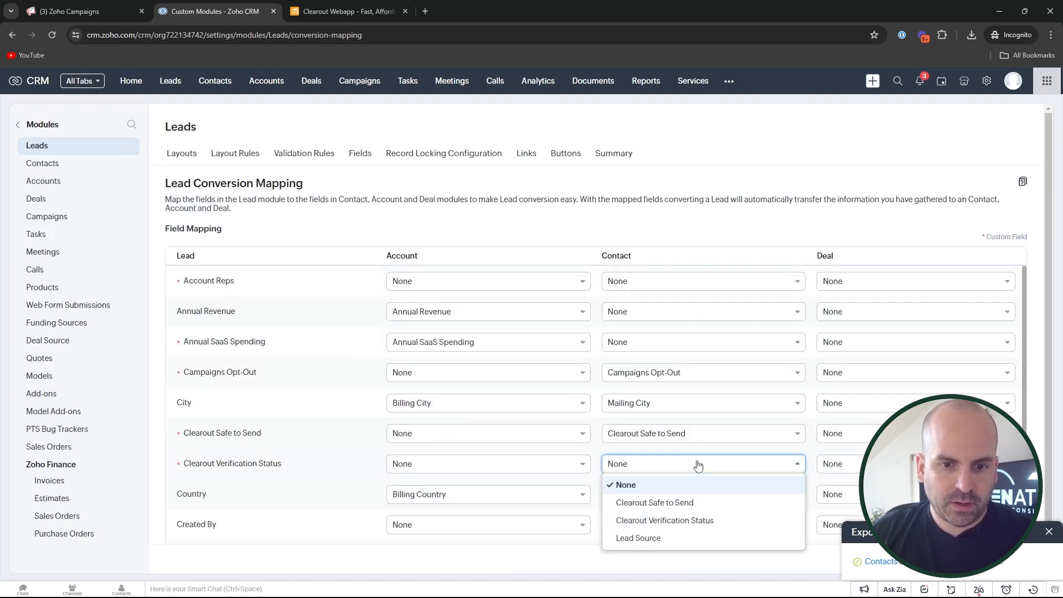
pyautogui.moveTo(685, 525)
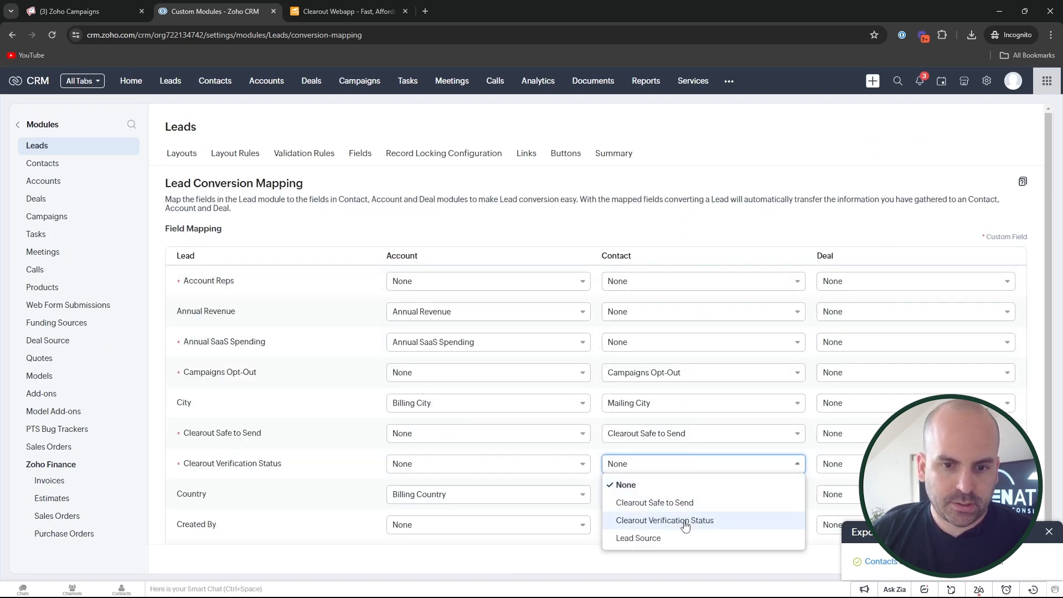
pyautogui.click(664, 520)
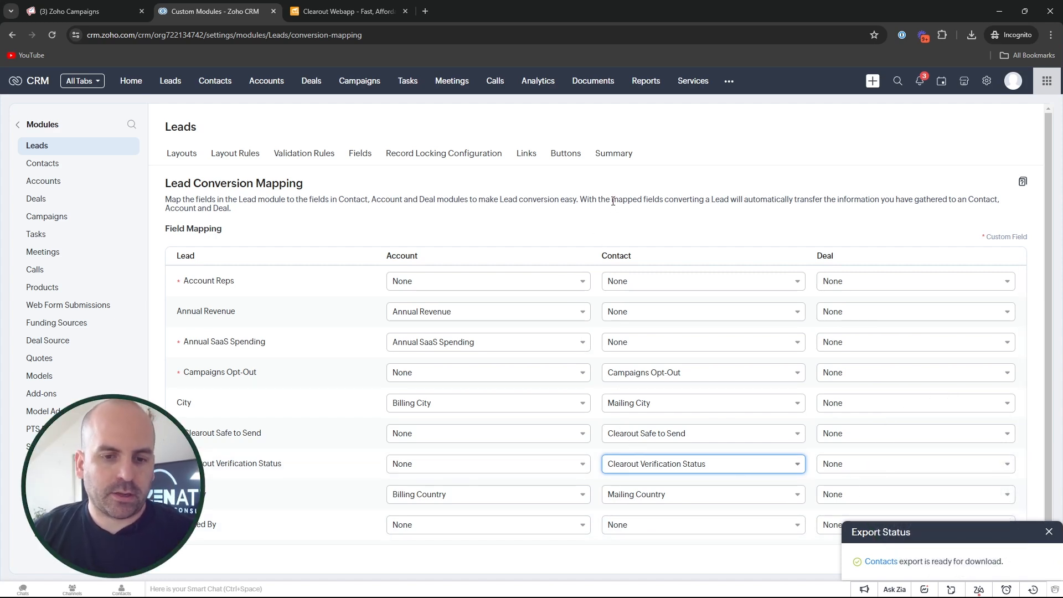
pyautogui.scroll(-3)
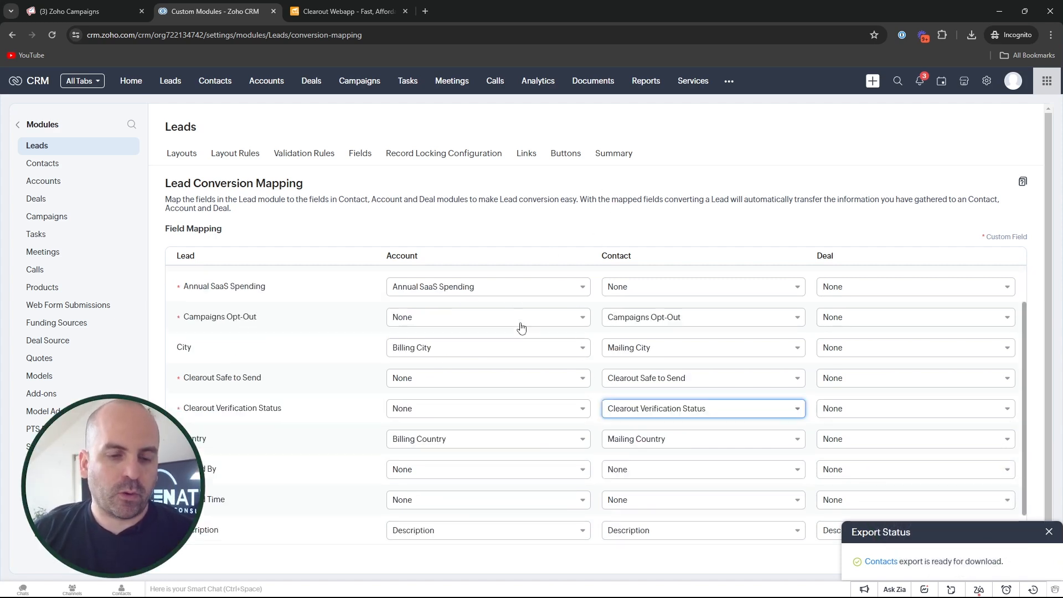
pyautogui.scroll(-3)
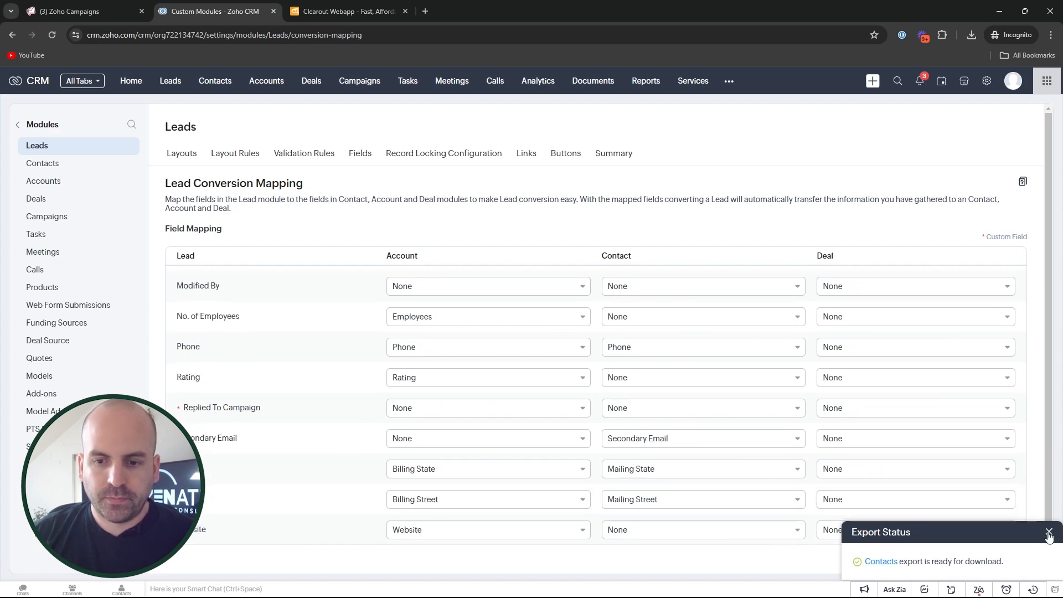
pyautogui.click(1048, 531)
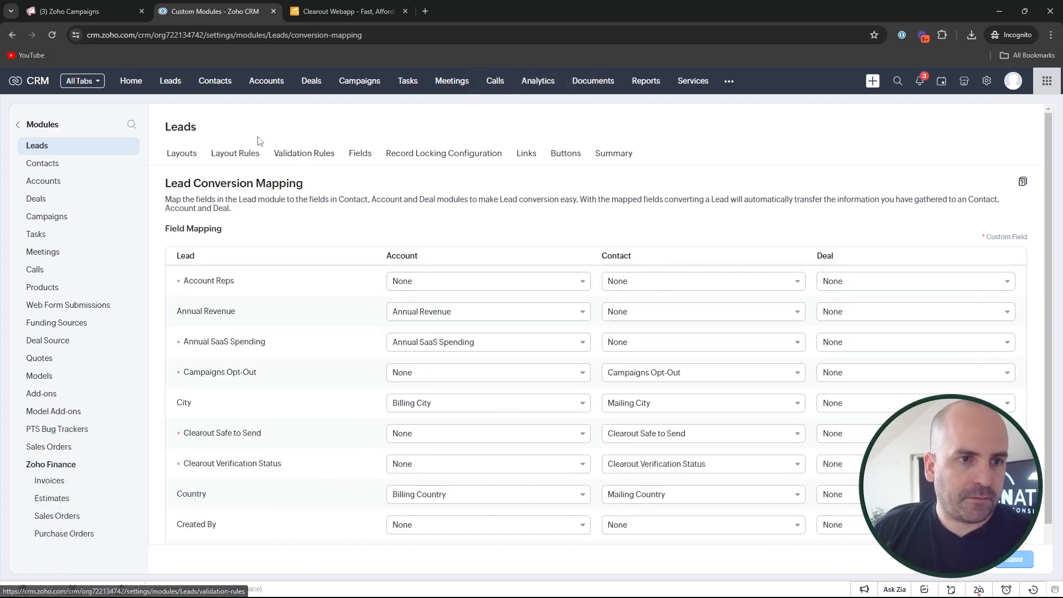
pyautogui.click(215, 81)
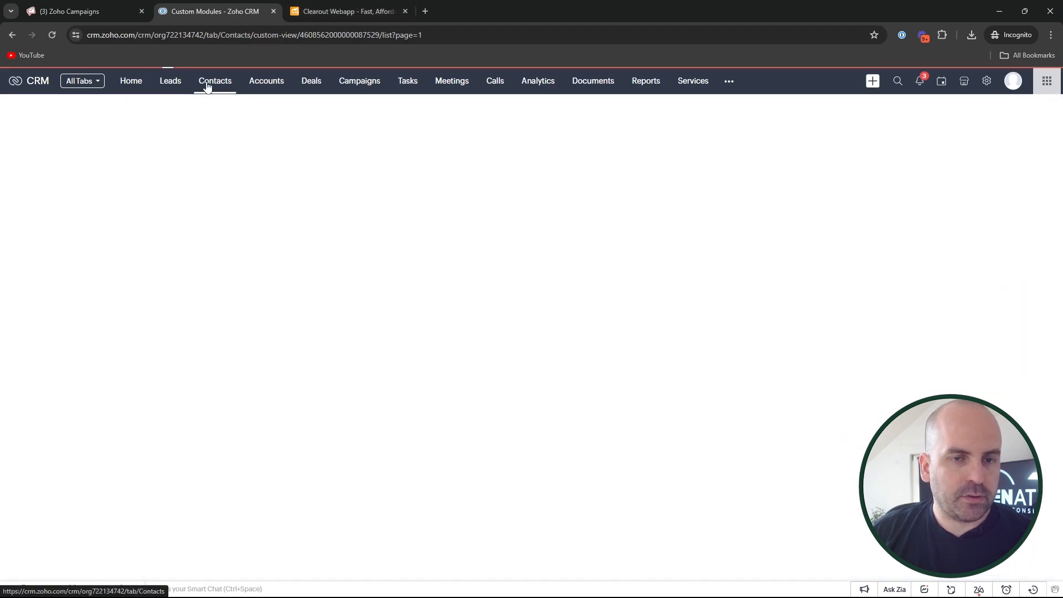
# Download the Clearout results sheet as a .csv file and close Sheets to return to Contacts.
pyautogui.click(214, 81)
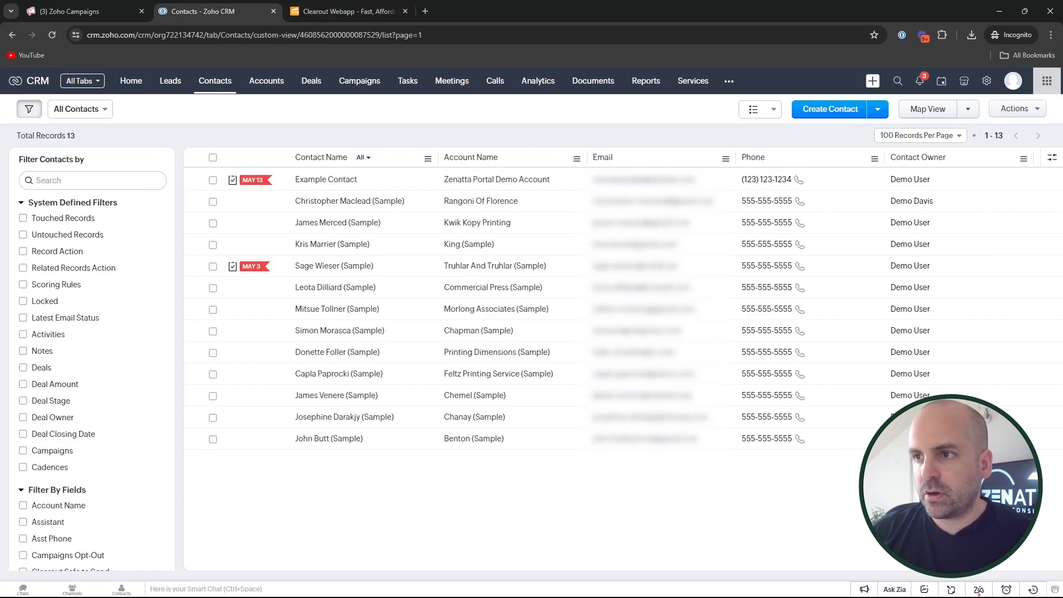
pyautogui.click(350, 138)
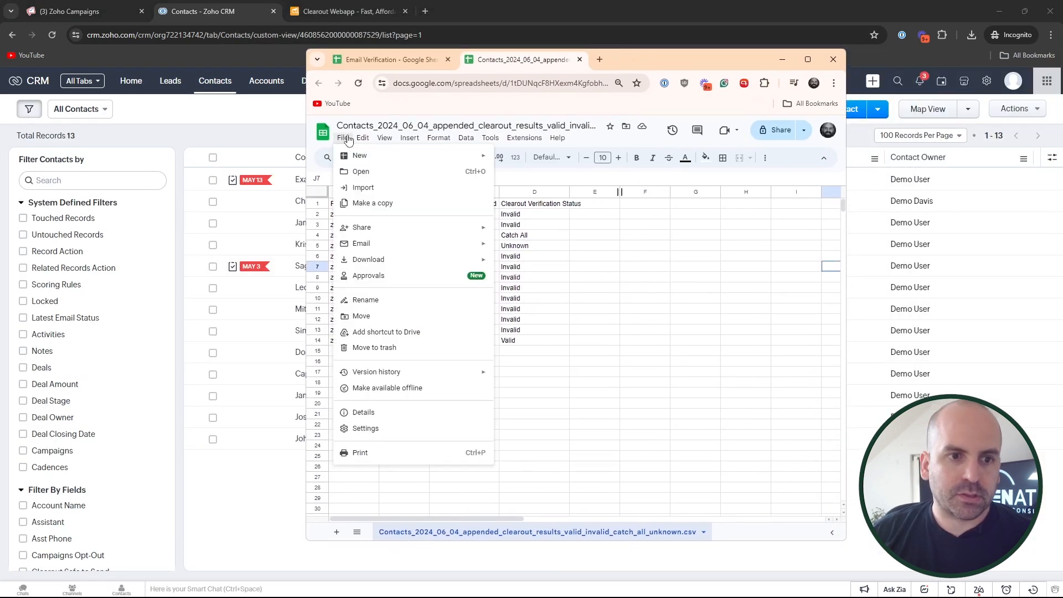
pyautogui.moveTo(395, 320)
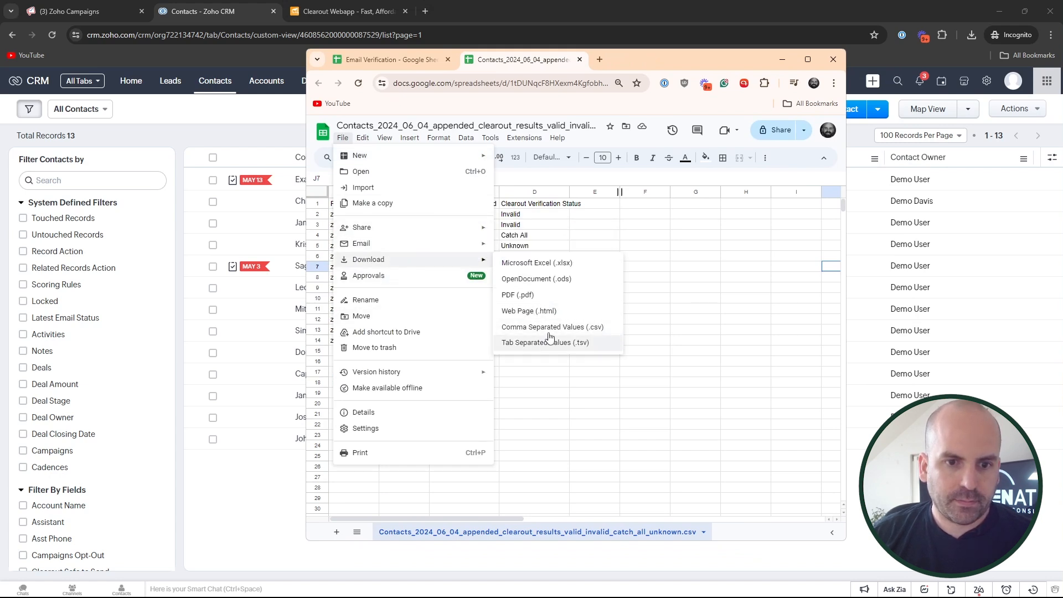
pyautogui.click(551, 326)
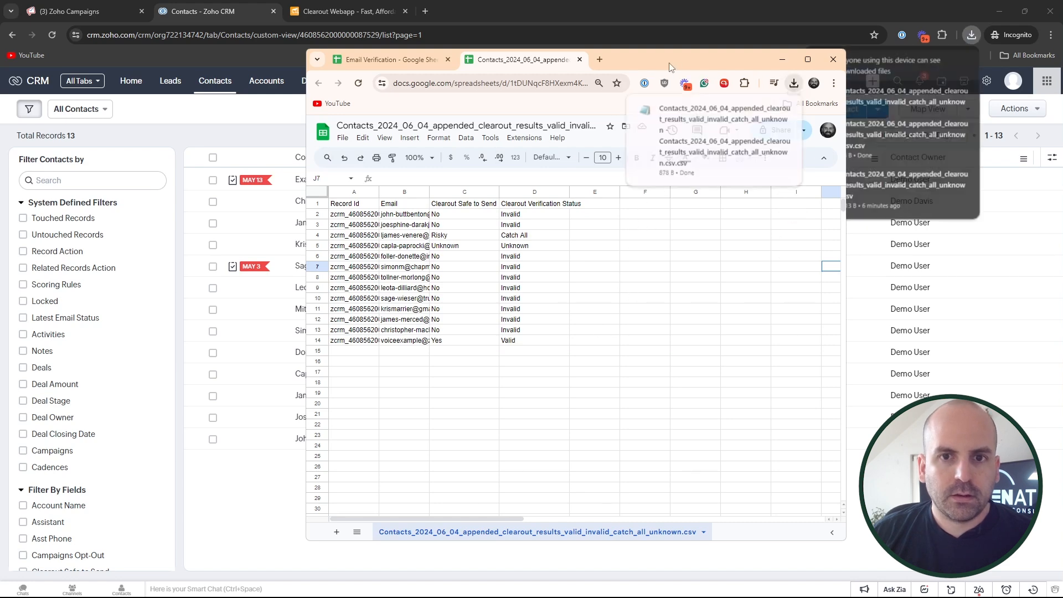
pyautogui.click(833, 60)
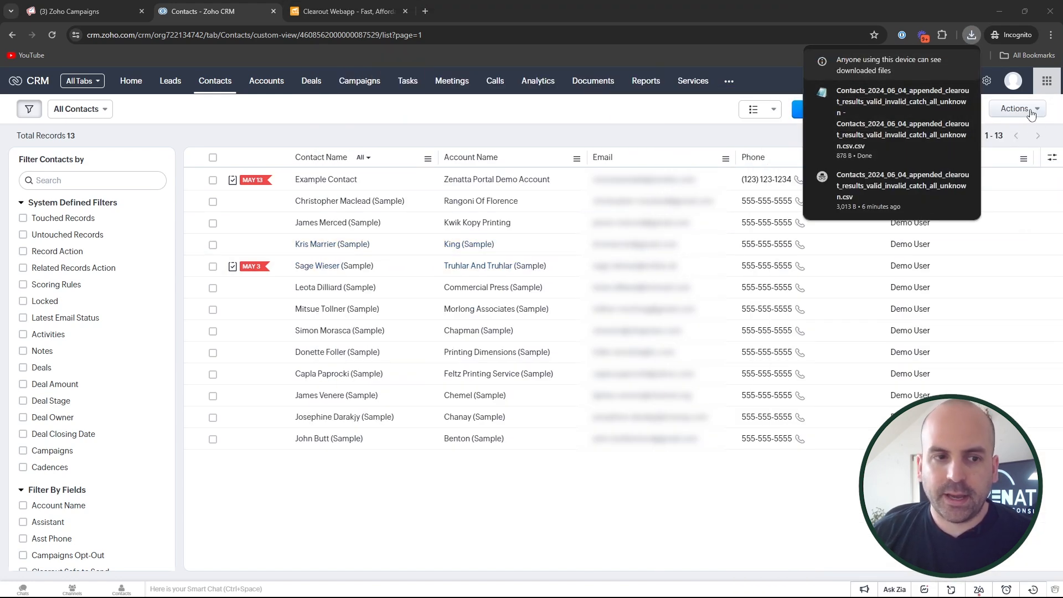
# Upload the Clearout results CSV to CRM Import Contacts, renamed 'clearout updated contacts'.
pyautogui.click(876, 108)
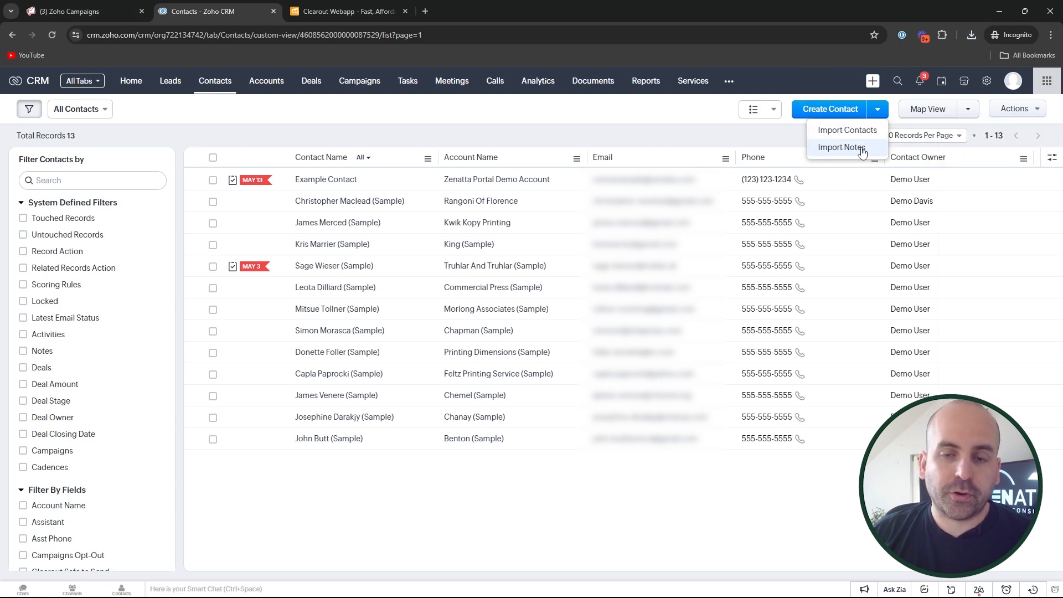
pyautogui.click(846, 129)
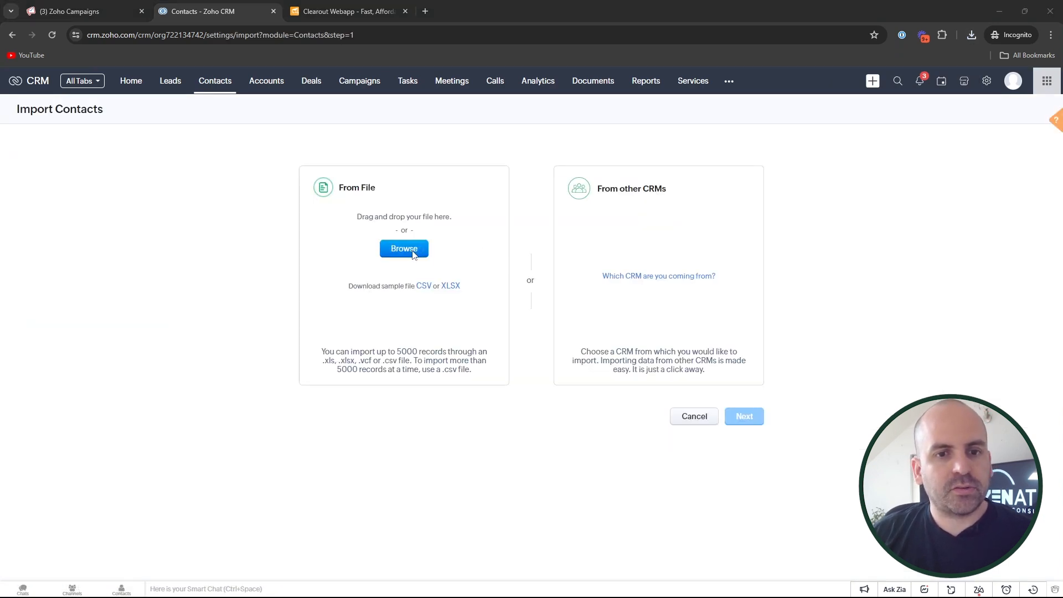
pyautogui.click(403, 249)
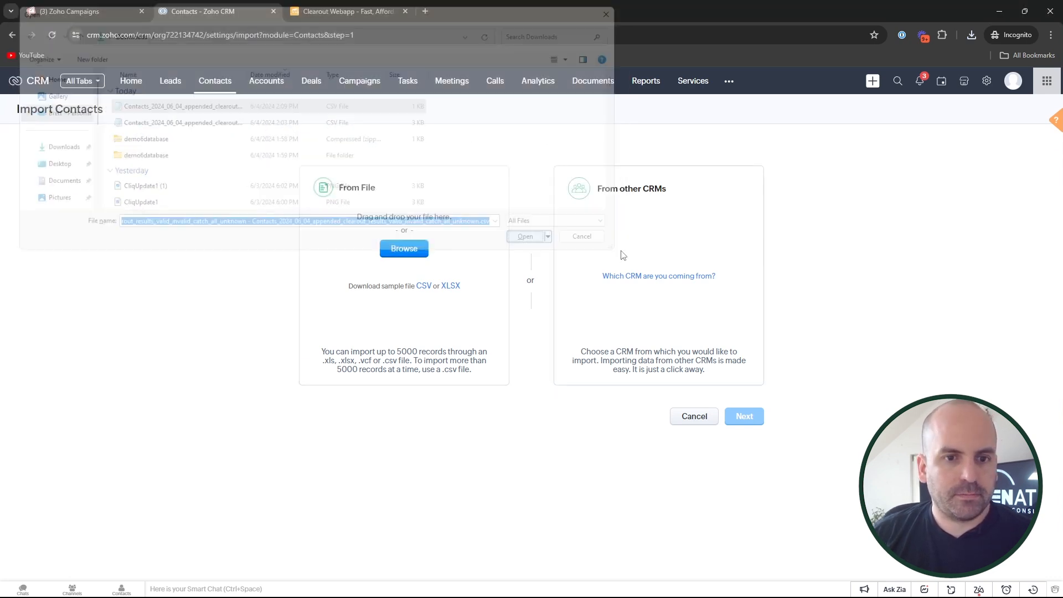
pyautogui.click(525, 236)
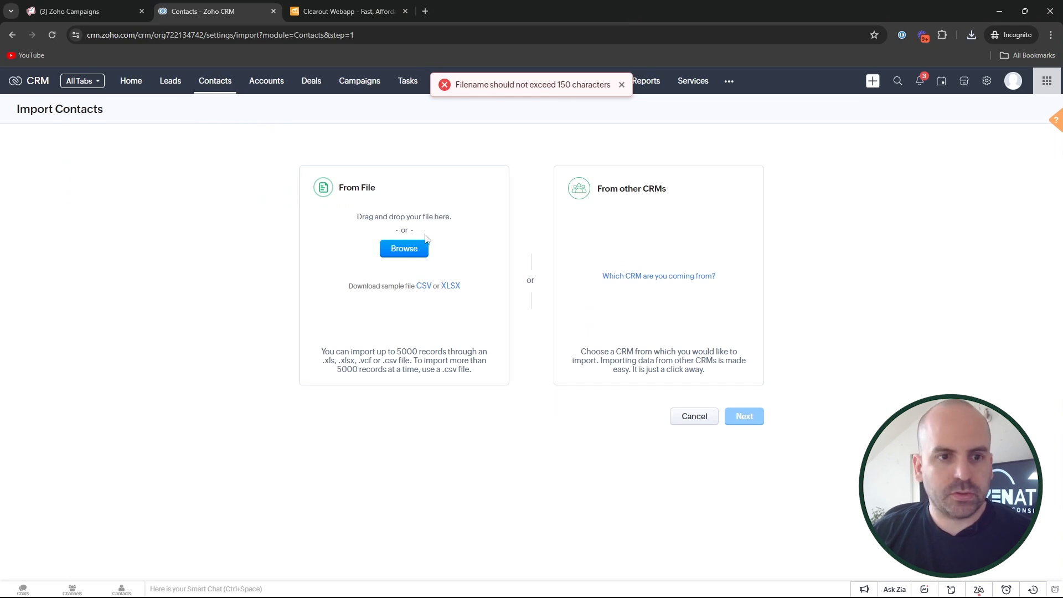
pyautogui.click(403, 248)
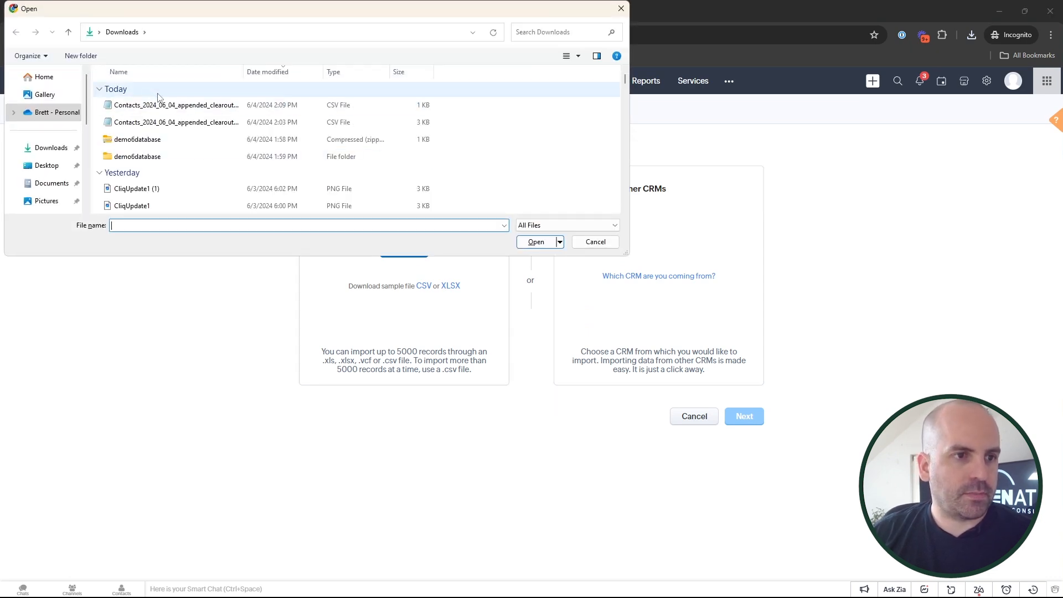
pyautogui.click(173, 106)
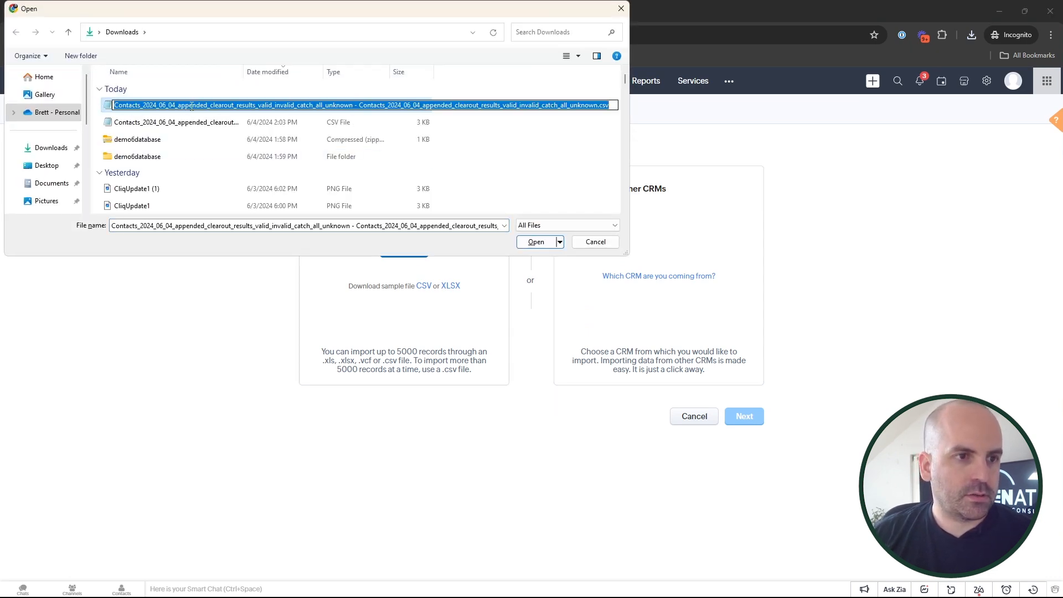
pyautogui.write('clearout updated')
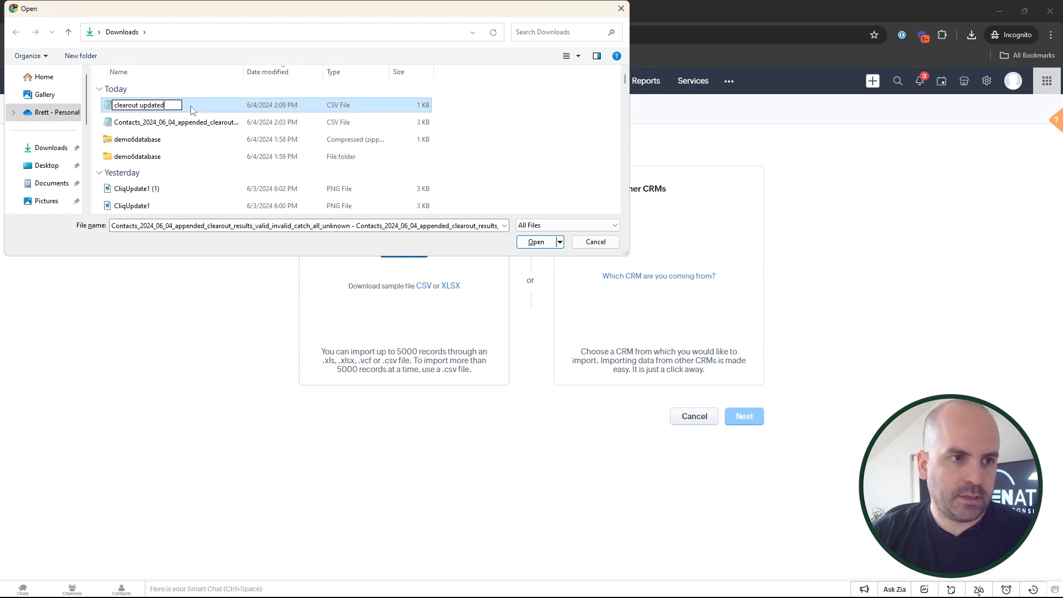
pyautogui.write('contacts')
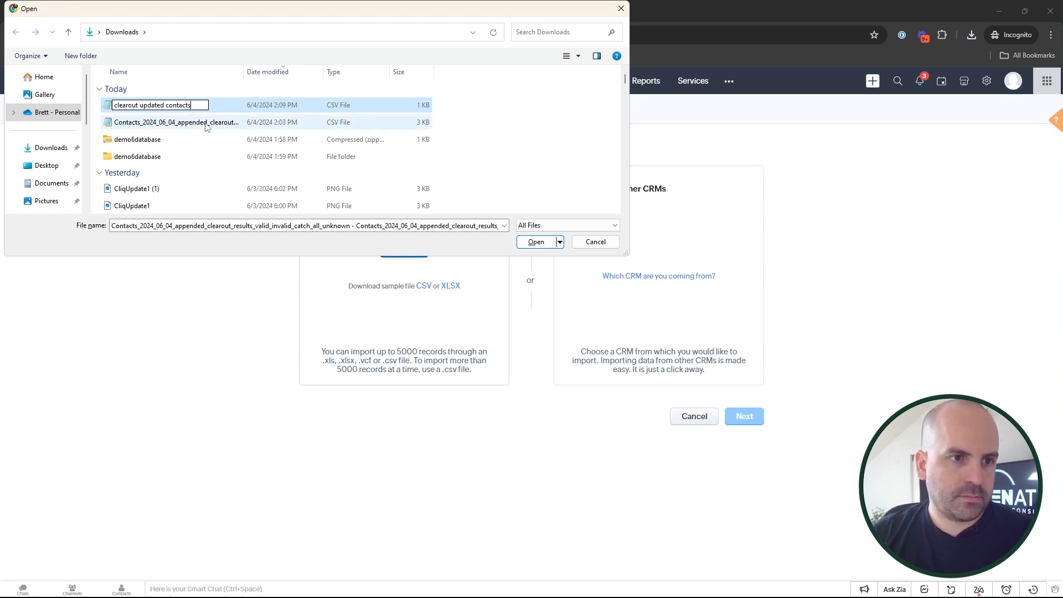
pyautogui.click(535, 242)
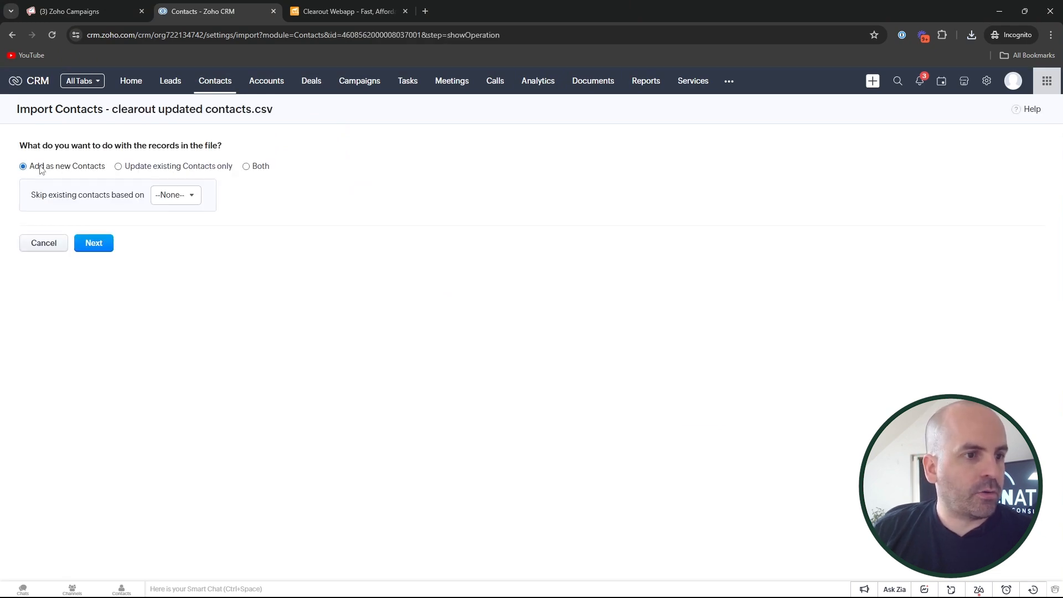
# Set the import to update only existing contacts, matched by Contact Id.
pyautogui.click(117, 166)
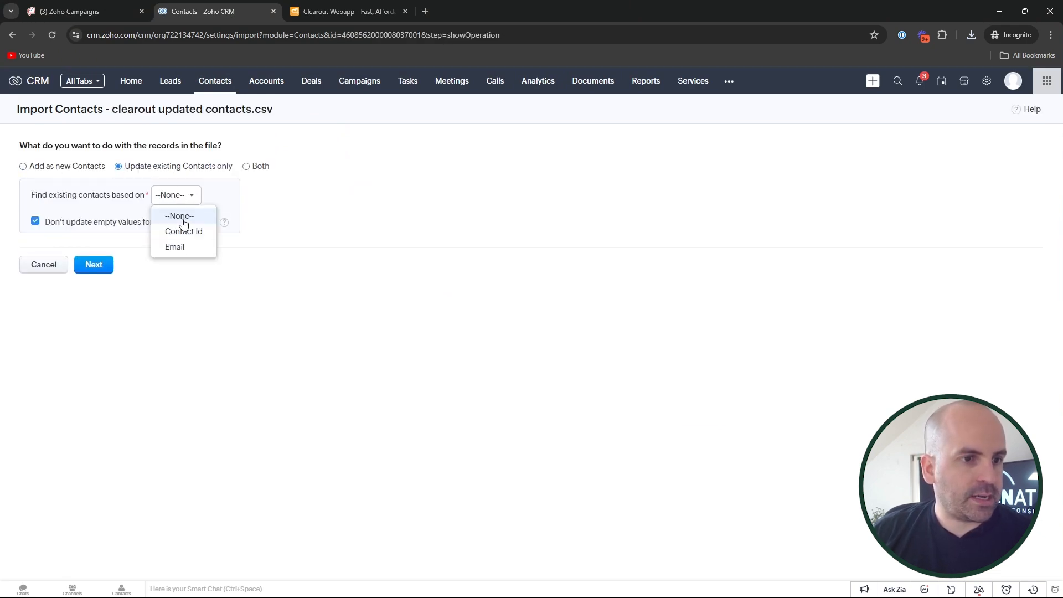
pyautogui.click(184, 231)
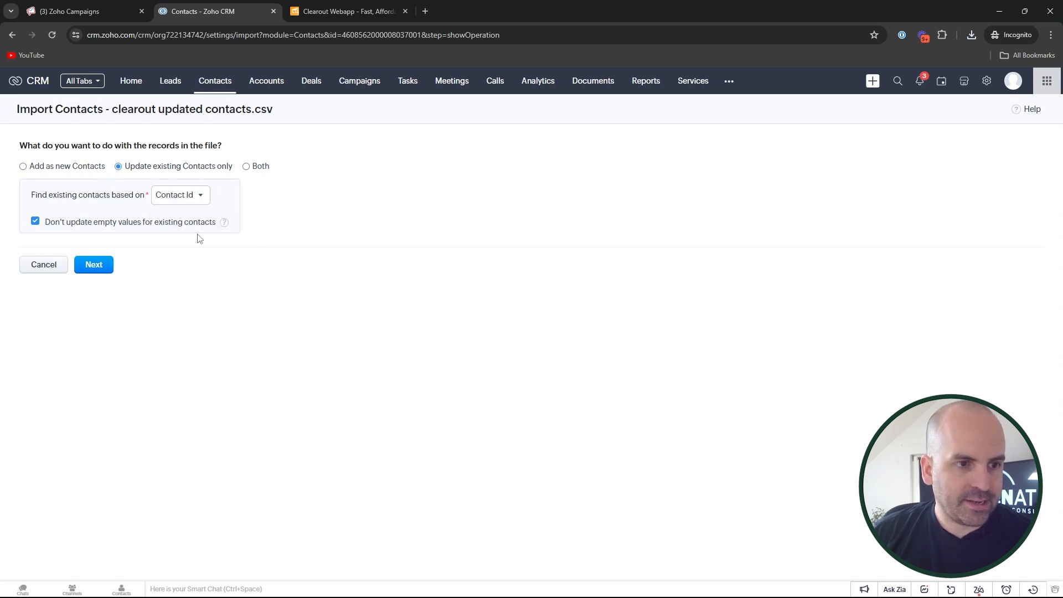
pyautogui.moveTo(185, 259)
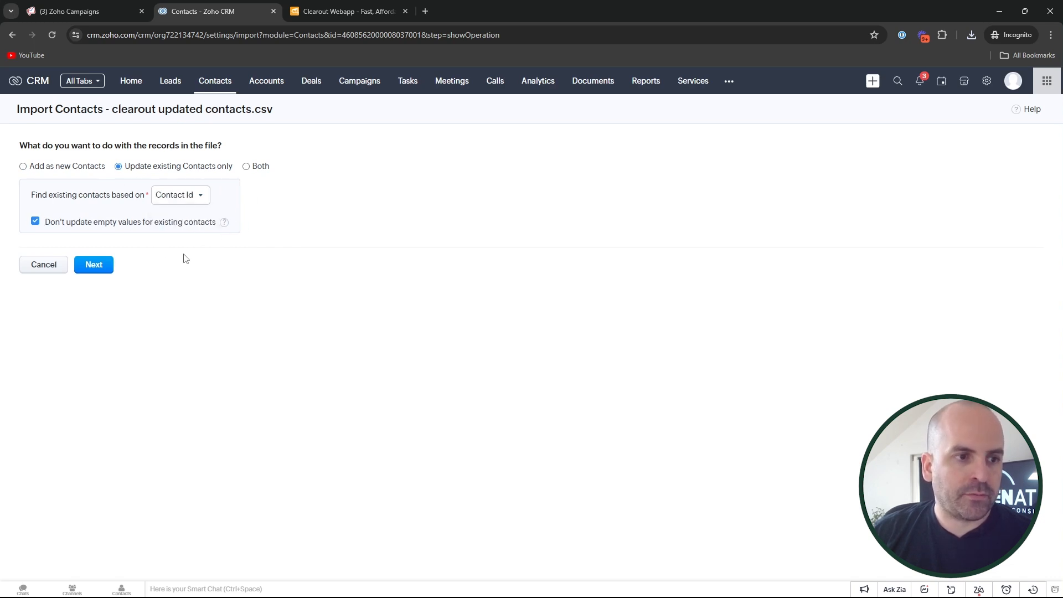
pyautogui.moveTo(89, 238)
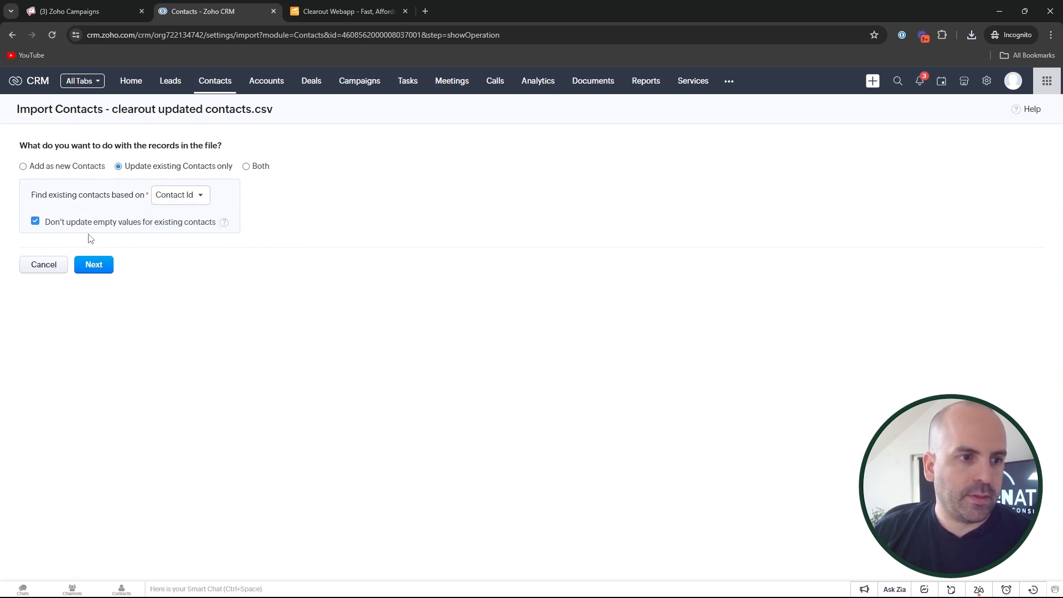
pyautogui.click(94, 265)
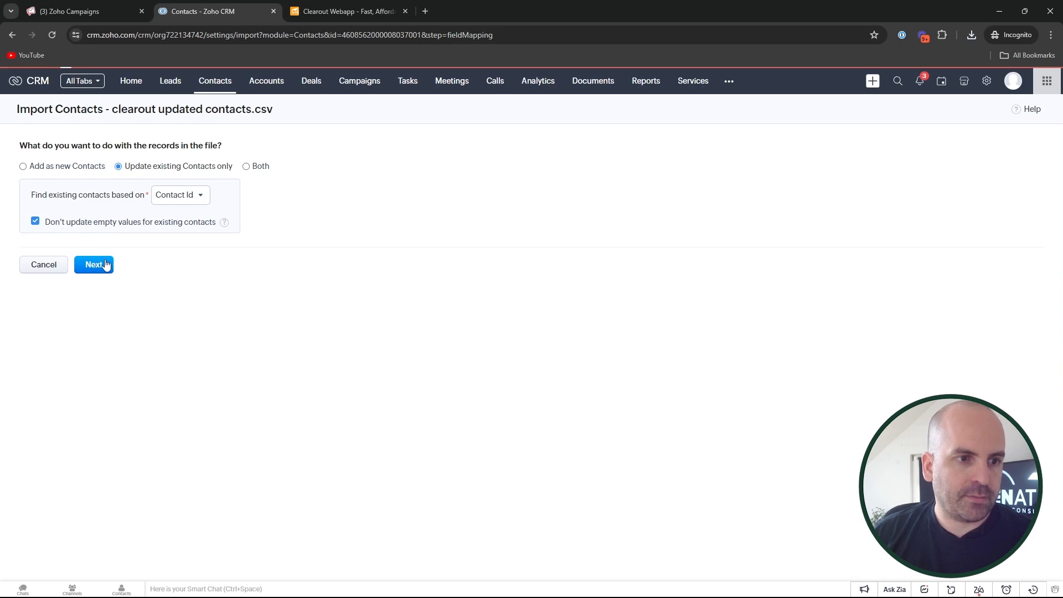
pyautogui.click(94, 265)
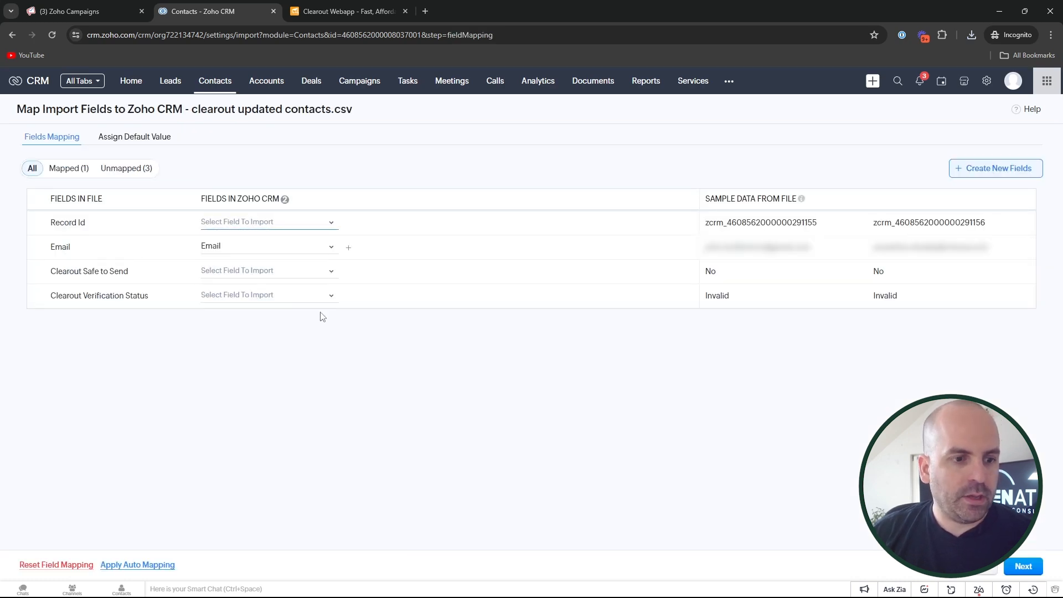
# Auto-map the remaining columns, schedule the import, and return to Zoho Campaigns.
pyautogui.click(137, 564)
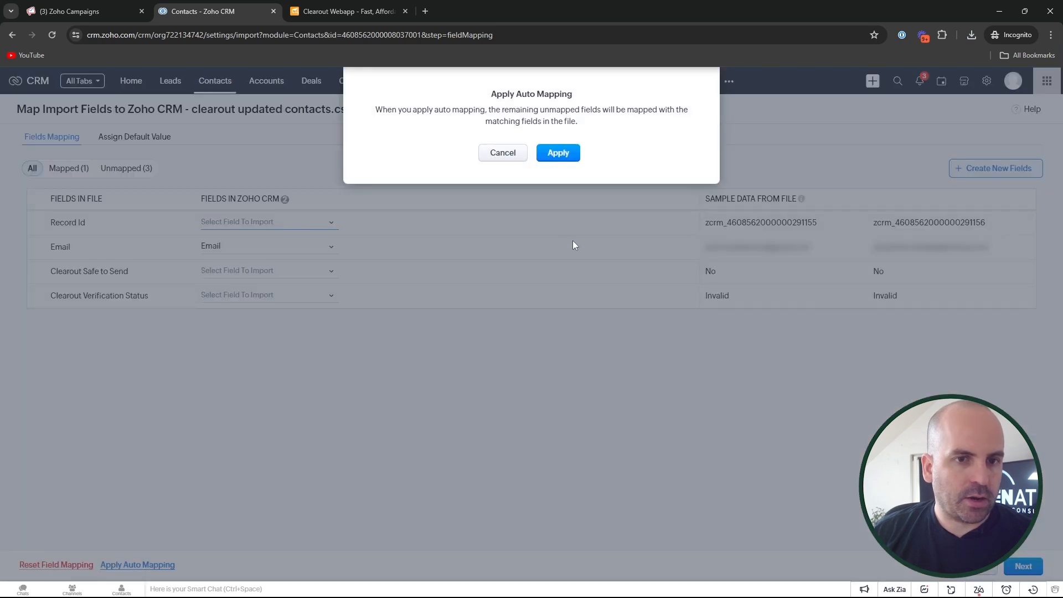
pyautogui.click(557, 153)
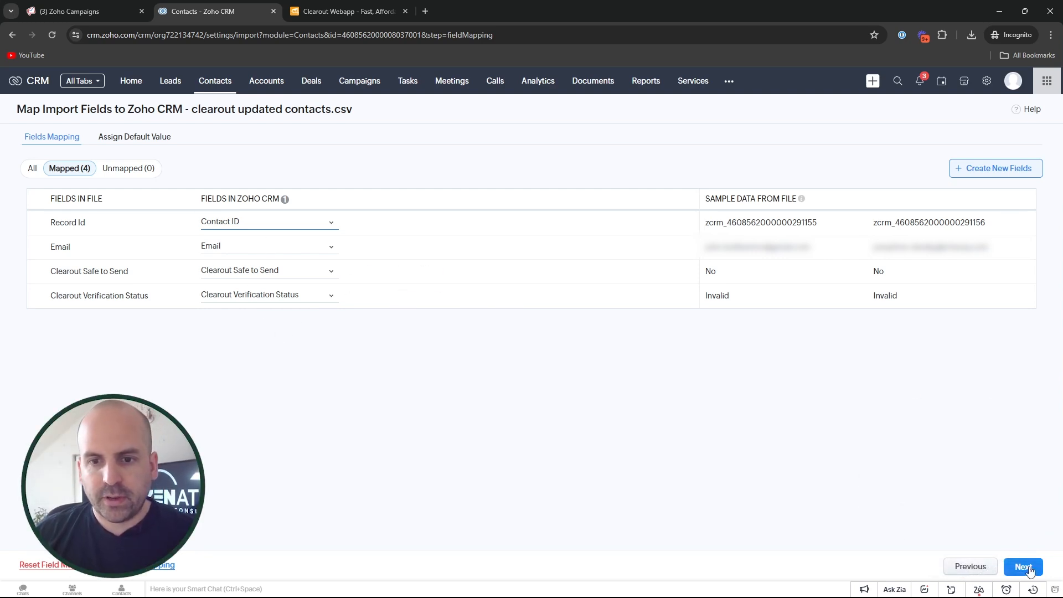
pyautogui.click(1023, 566)
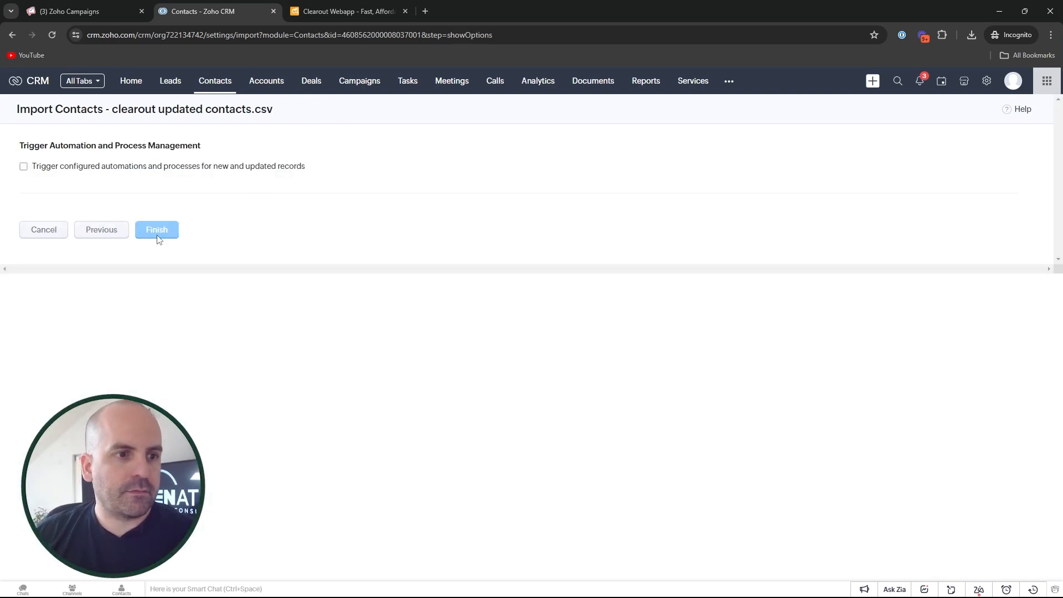
pyautogui.click(156, 229)
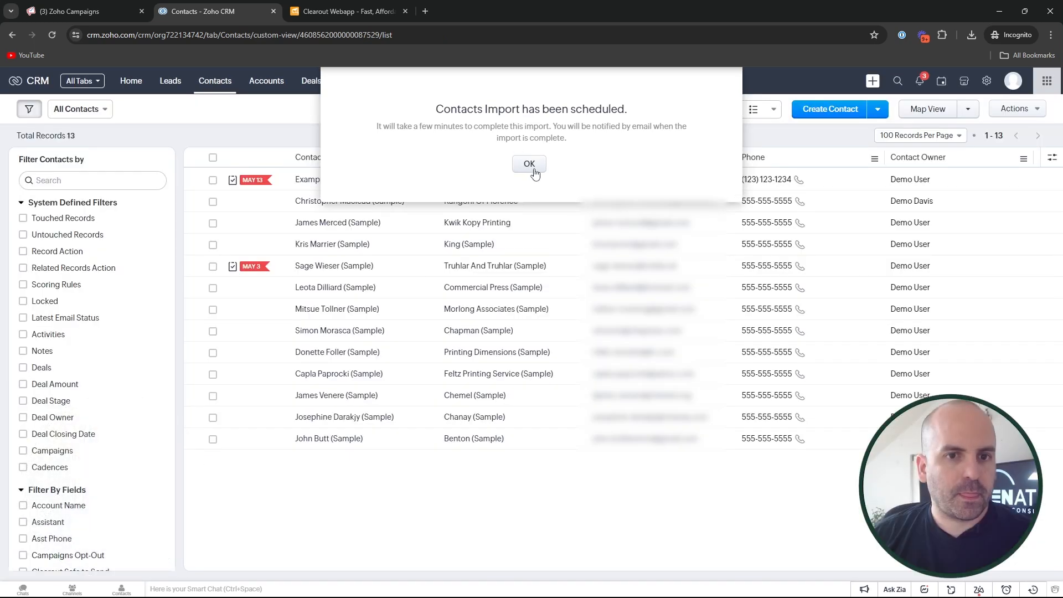
pyautogui.click(528, 164)
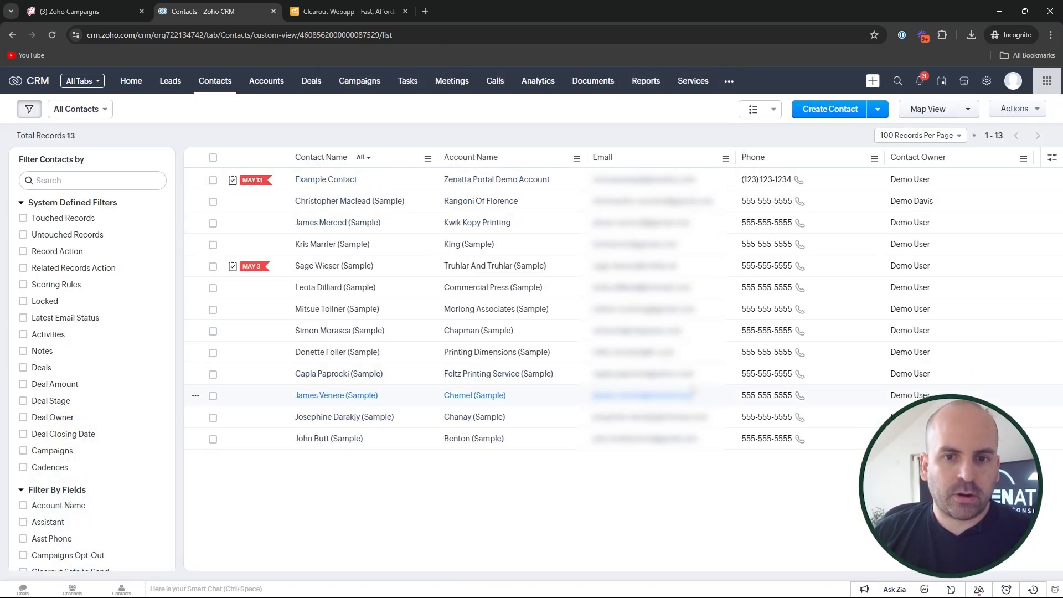
pyautogui.moveTo(528, 378)
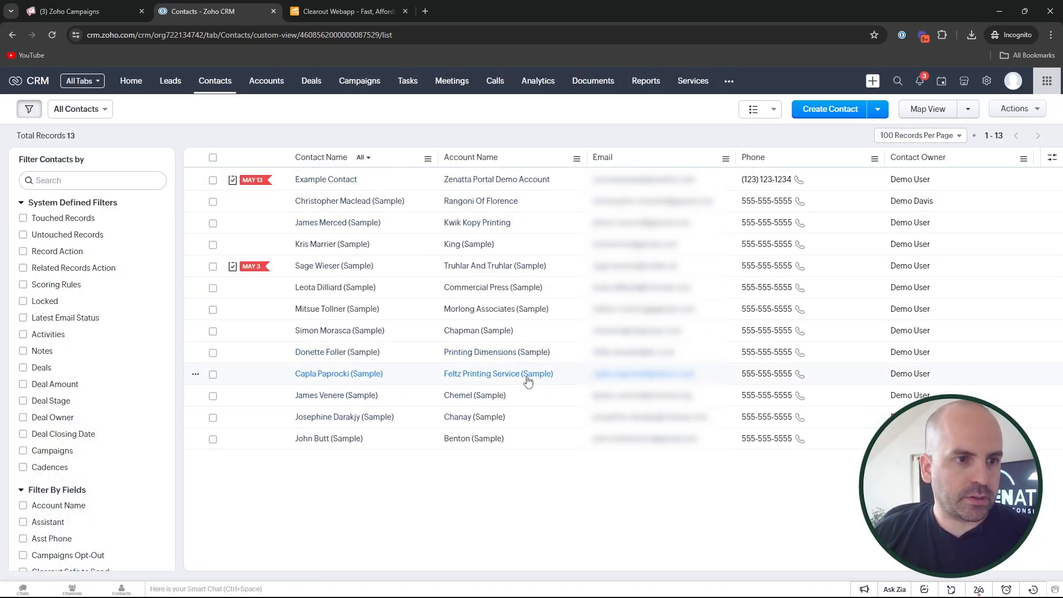
pyautogui.click(75, 11)
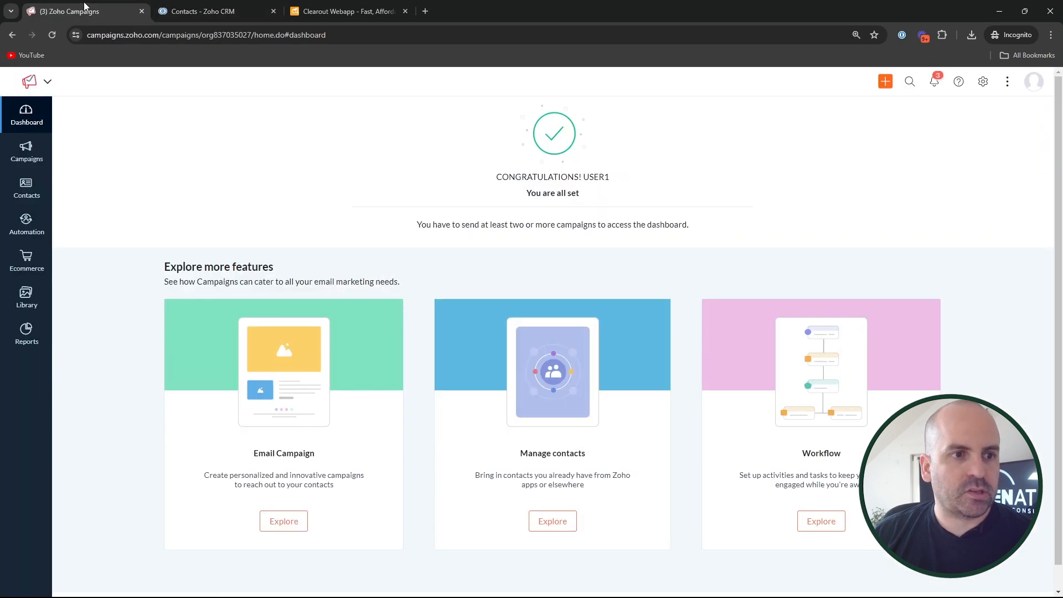
pyautogui.moveTo(27, 224)
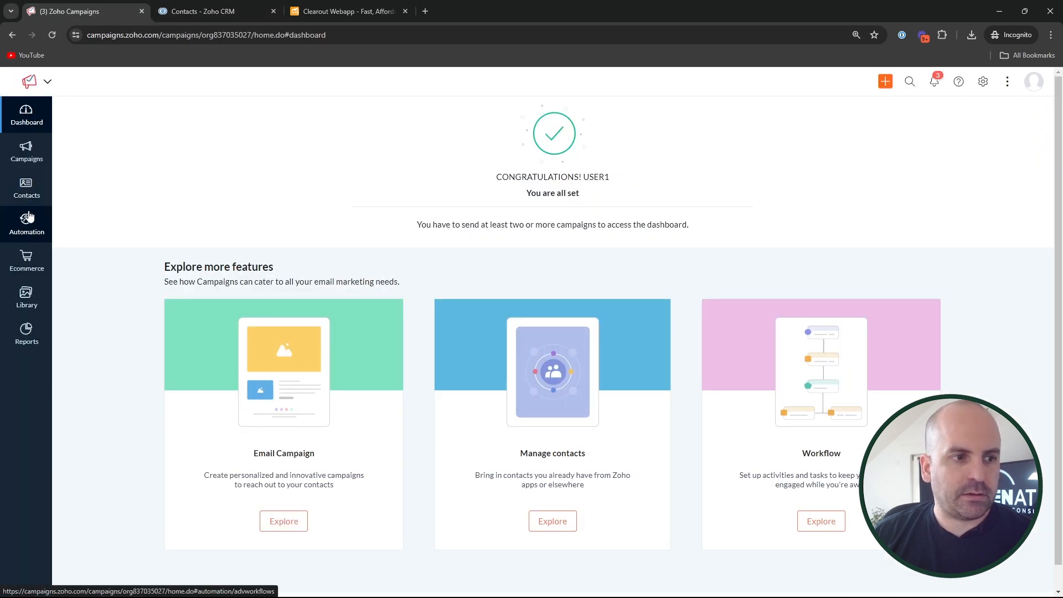
pyautogui.moveTo(26, 189)
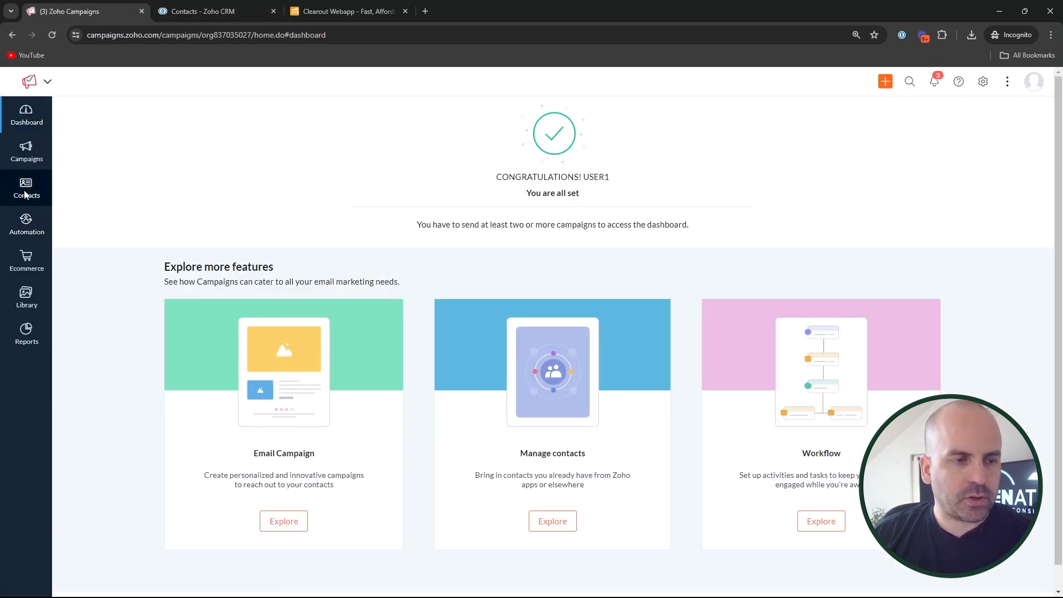
# Under Contacts > Sync Services, put the Zoho CRM Contacts sync's Field Mapping into edit mode.
pyautogui.click(26, 189)
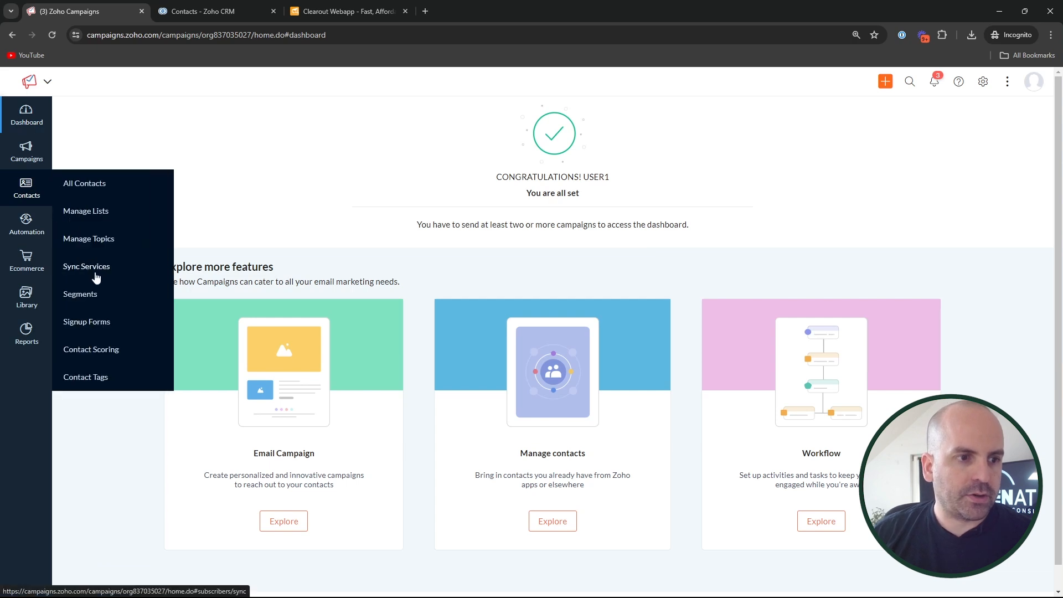
pyautogui.click(86, 266)
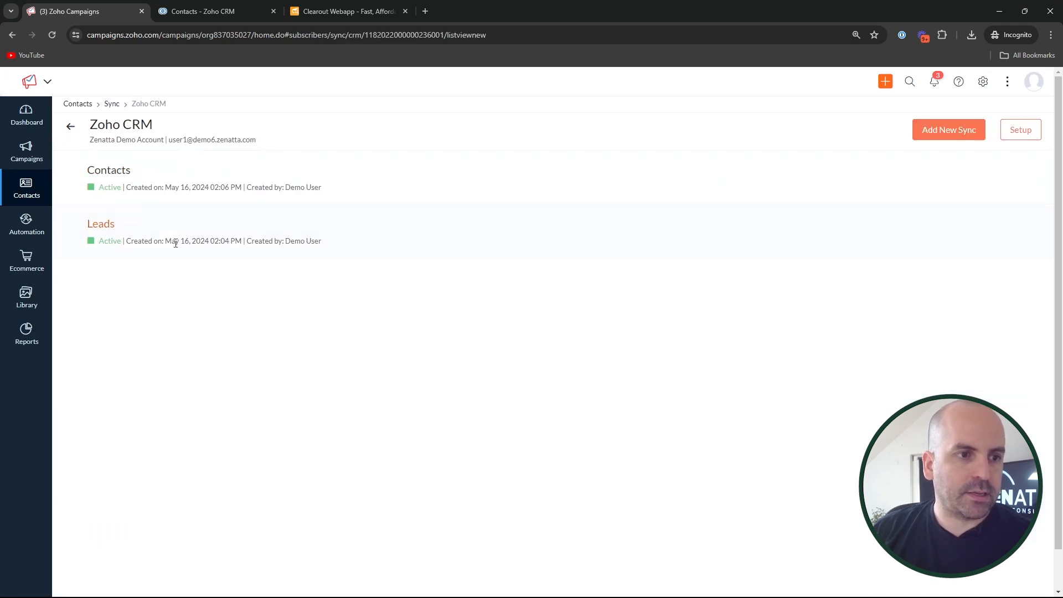
pyautogui.click(108, 170)
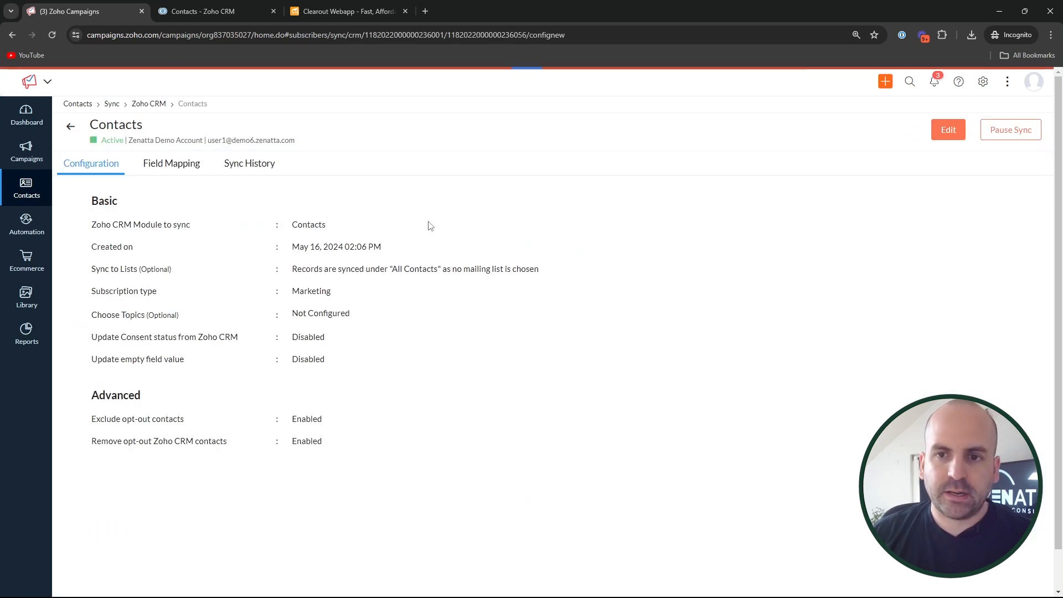
pyautogui.click(171, 164)
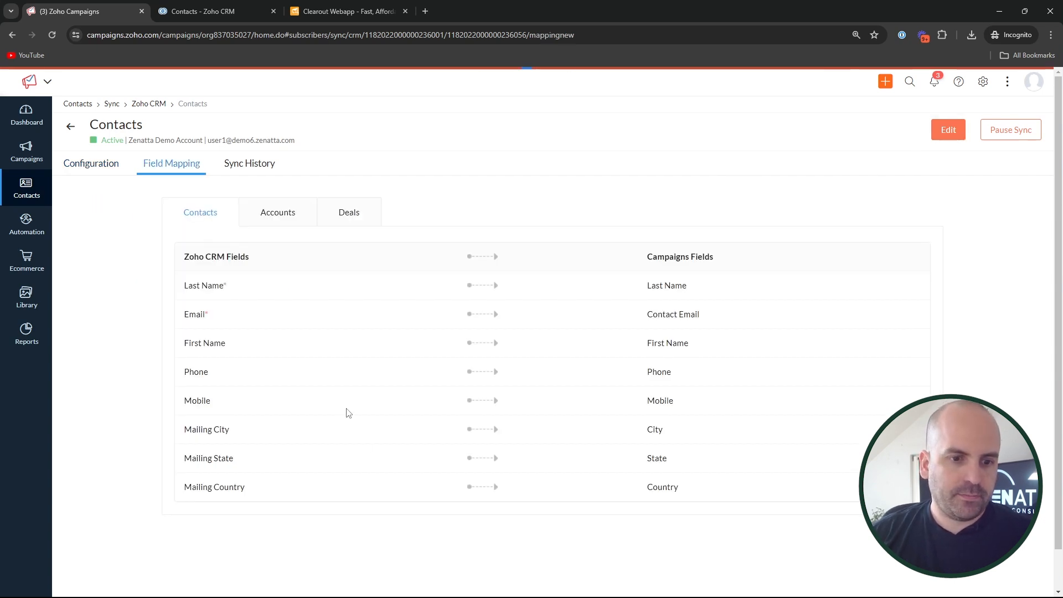
pyautogui.click(948, 129)
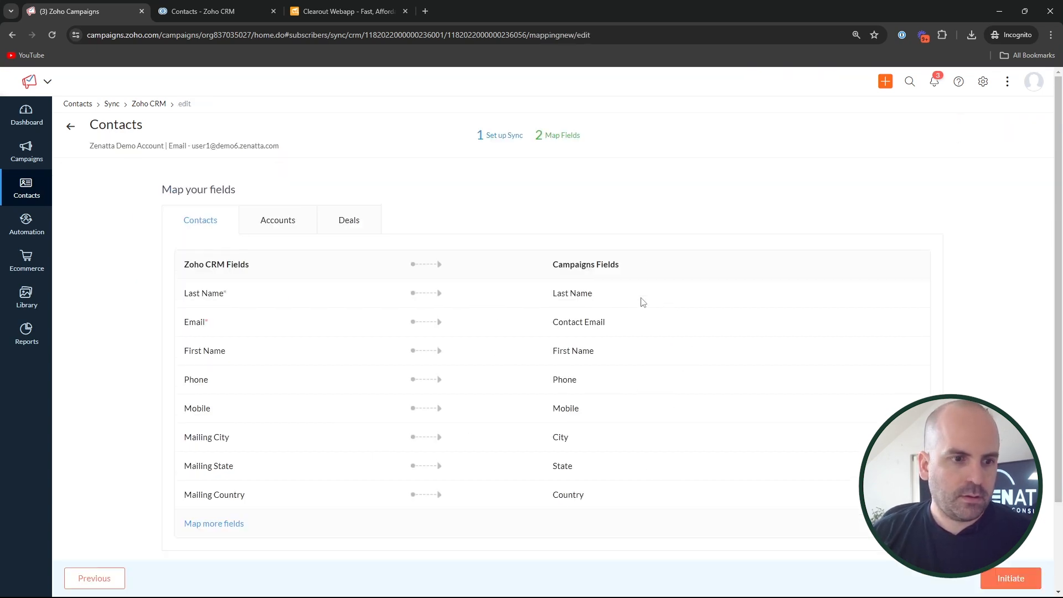
# Map the CRM field Clearout Verification Status to a new Campaigns field.
pyautogui.click(294, 458)
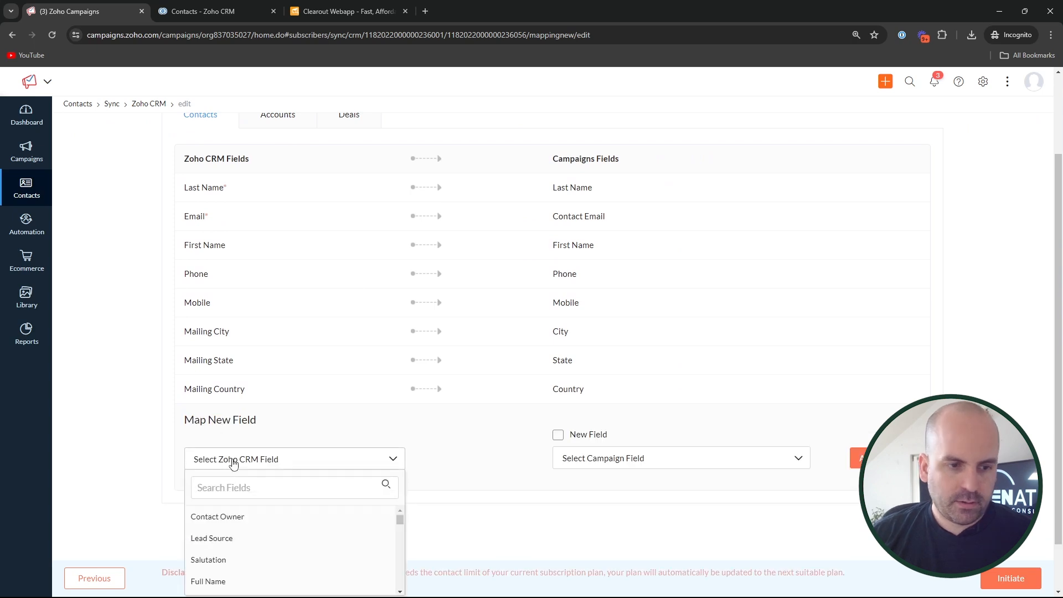
pyautogui.write('clkear')
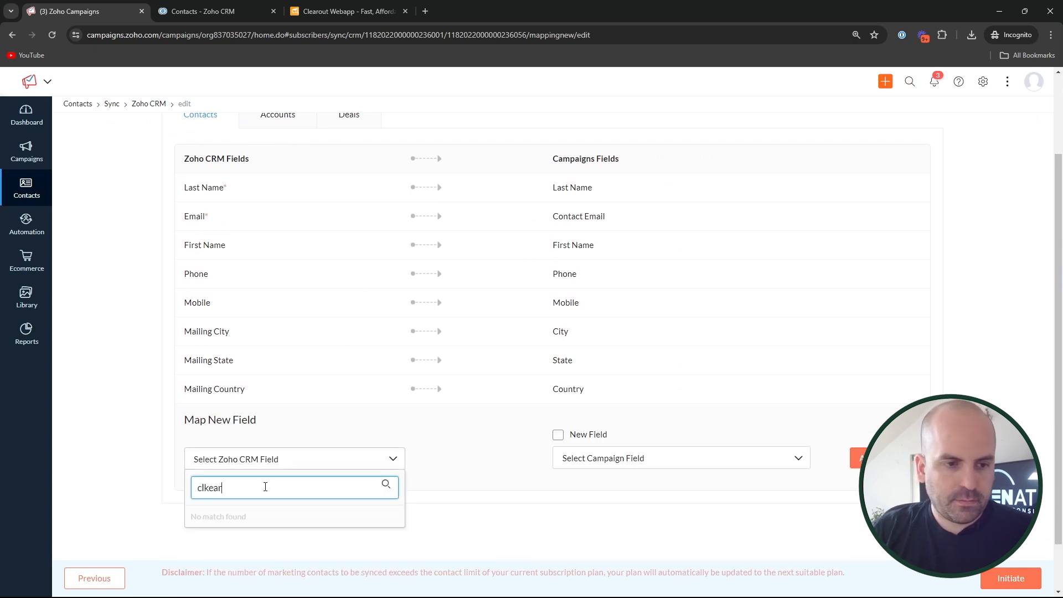
pyautogui.write('clearout')
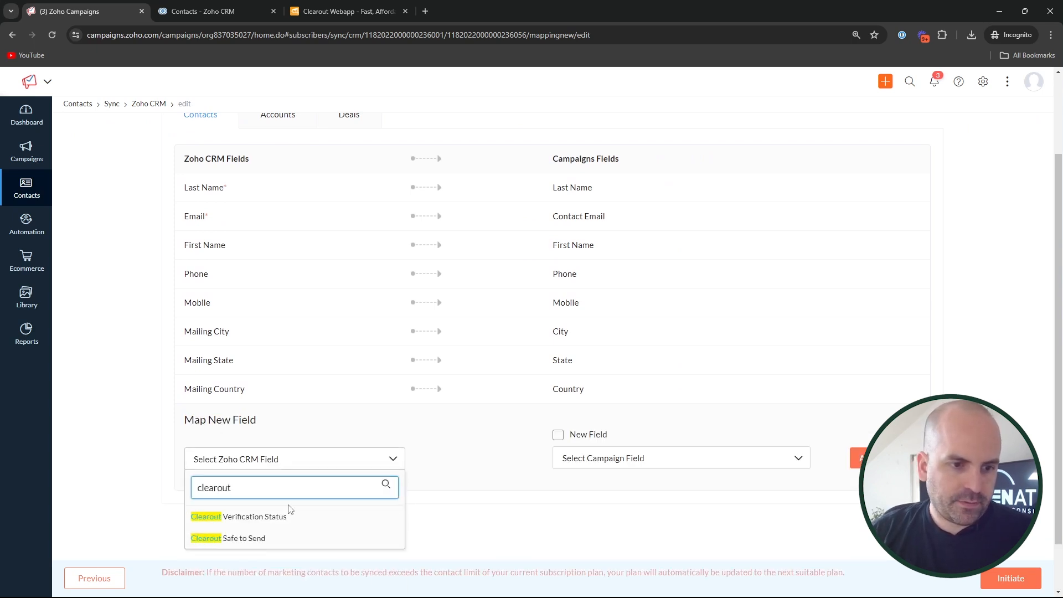
pyautogui.click(238, 515)
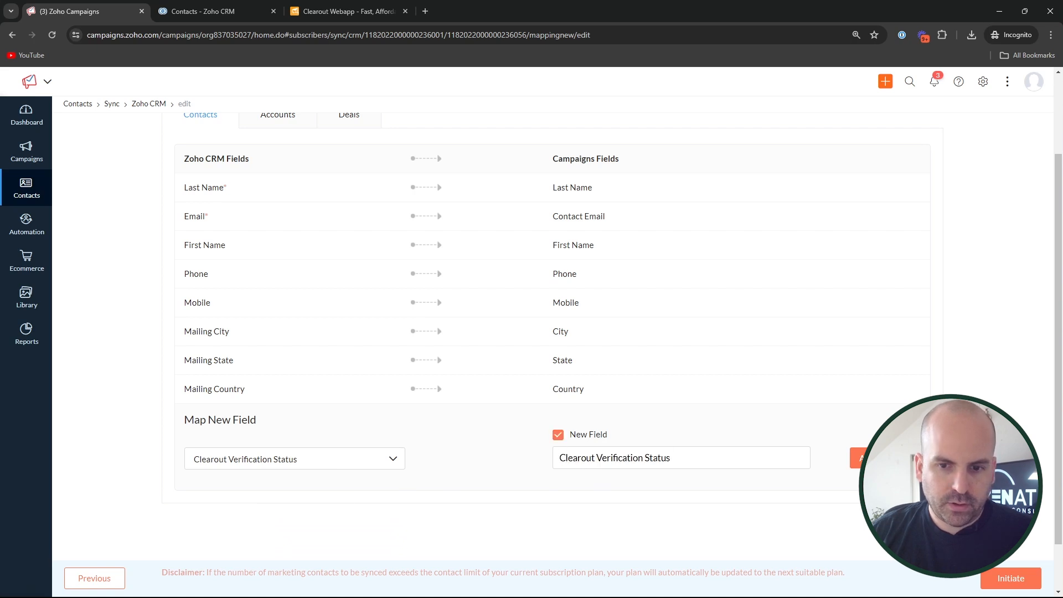
pyautogui.click(860, 458)
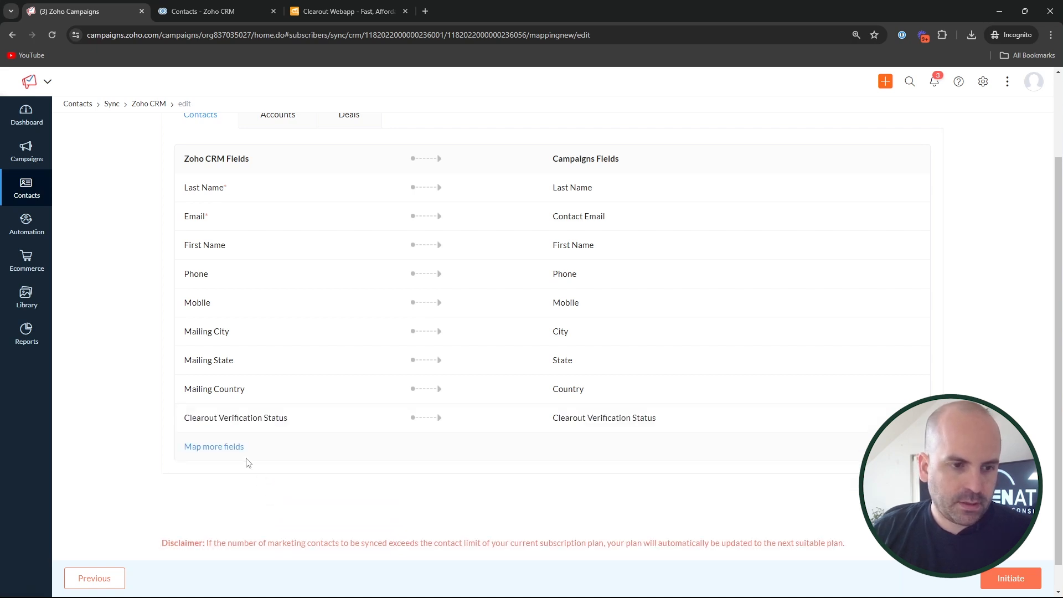
# Map Clearout Safe to Send as a new field and initiate the sync.
pyautogui.click(214, 446)
pyautogui.write('clearout')
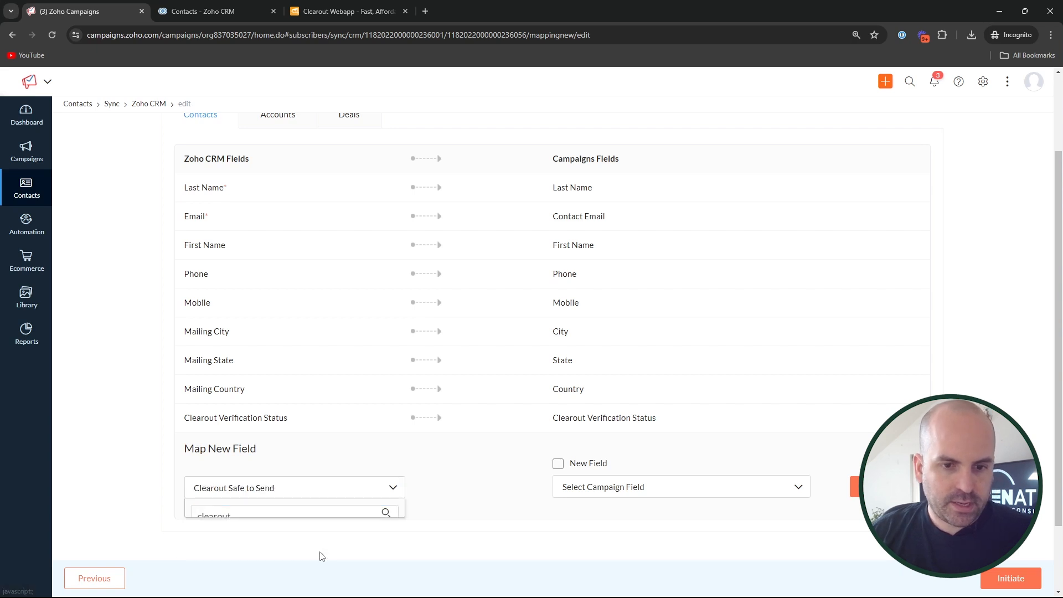
pyautogui.click(558, 463)
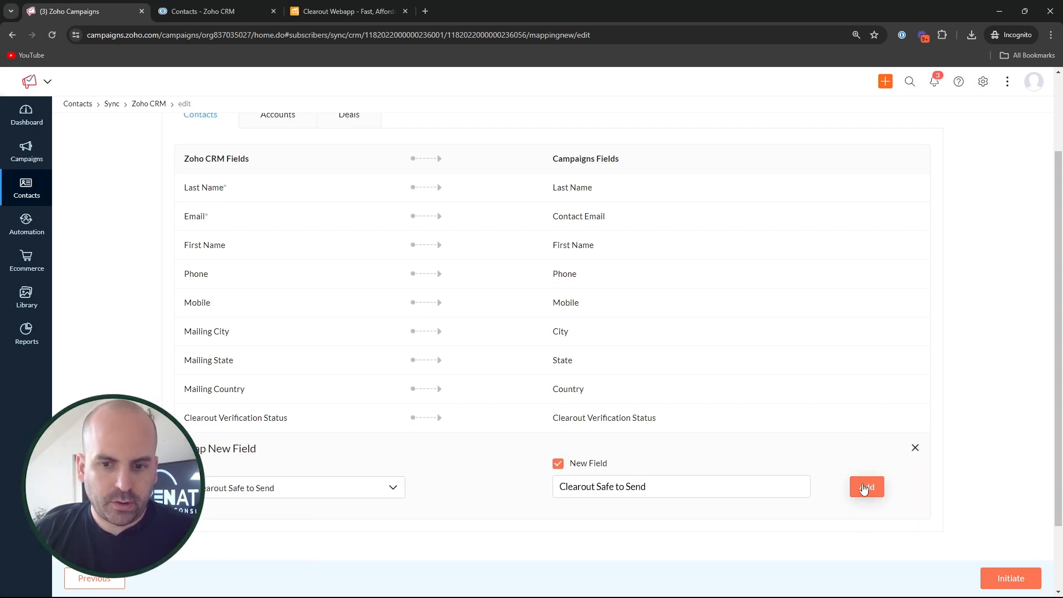
pyautogui.click(866, 487)
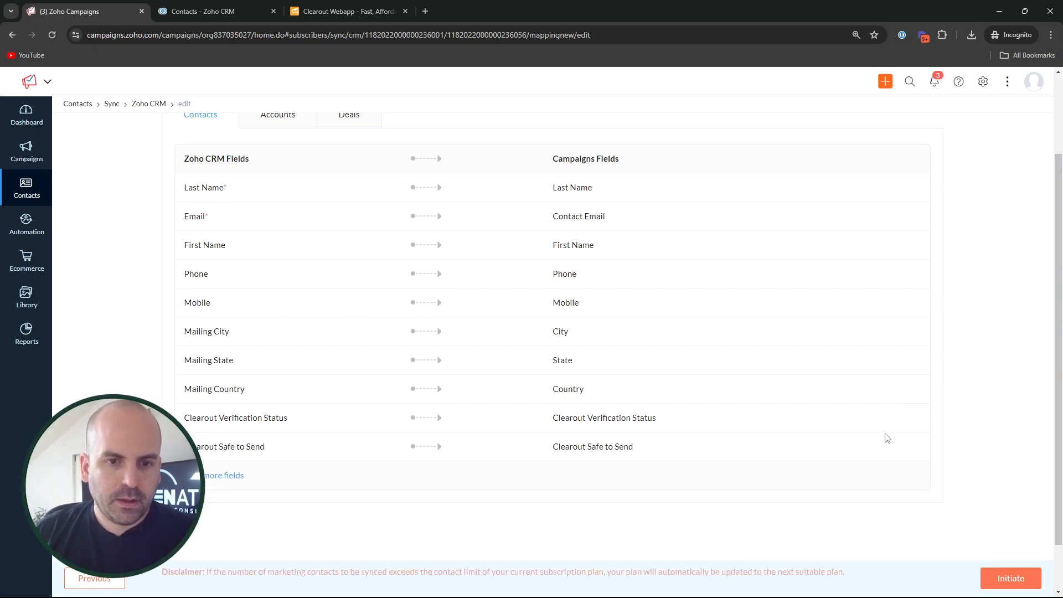
pyautogui.click(1010, 578)
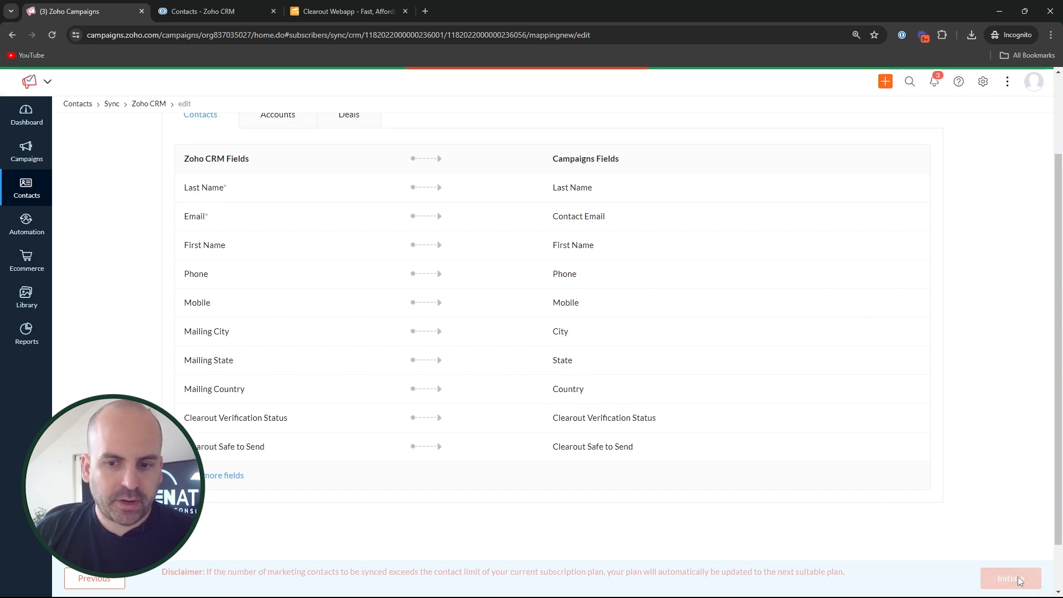
pyautogui.moveTo(400, 366)
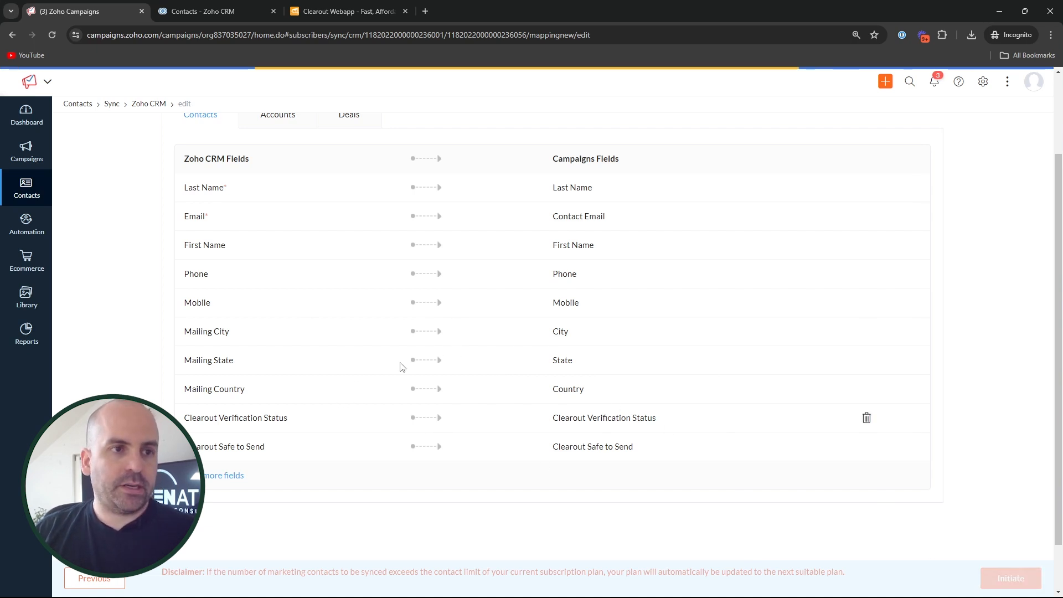
pyautogui.click(216, 11)
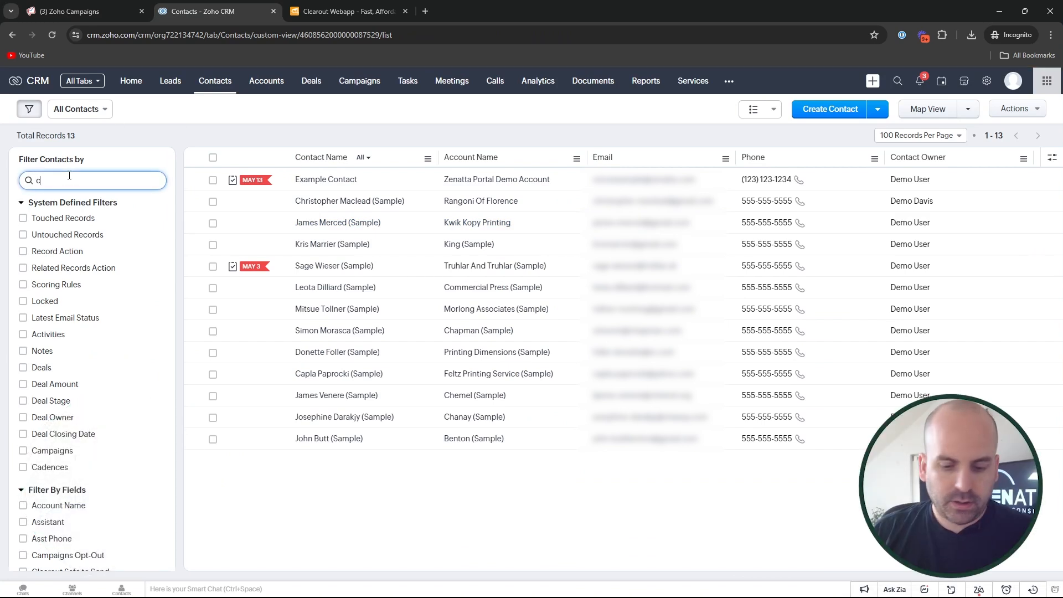
# Filter CRM contacts to Clearout Verification Status 'Invalid' (10 records), then return to Campaigns.
pyautogui.write('learout')
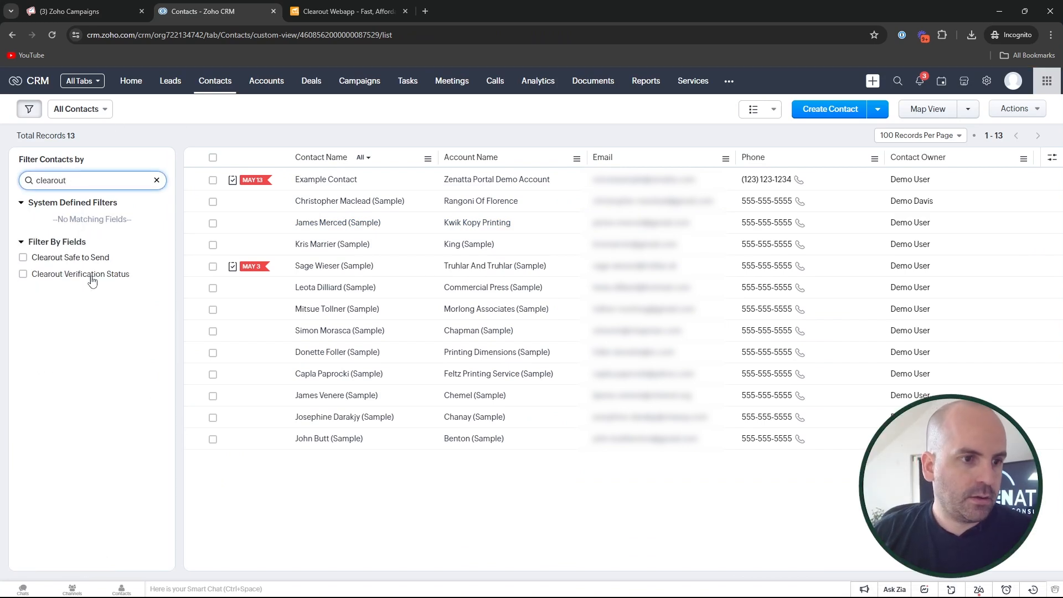
pyautogui.click(24, 274)
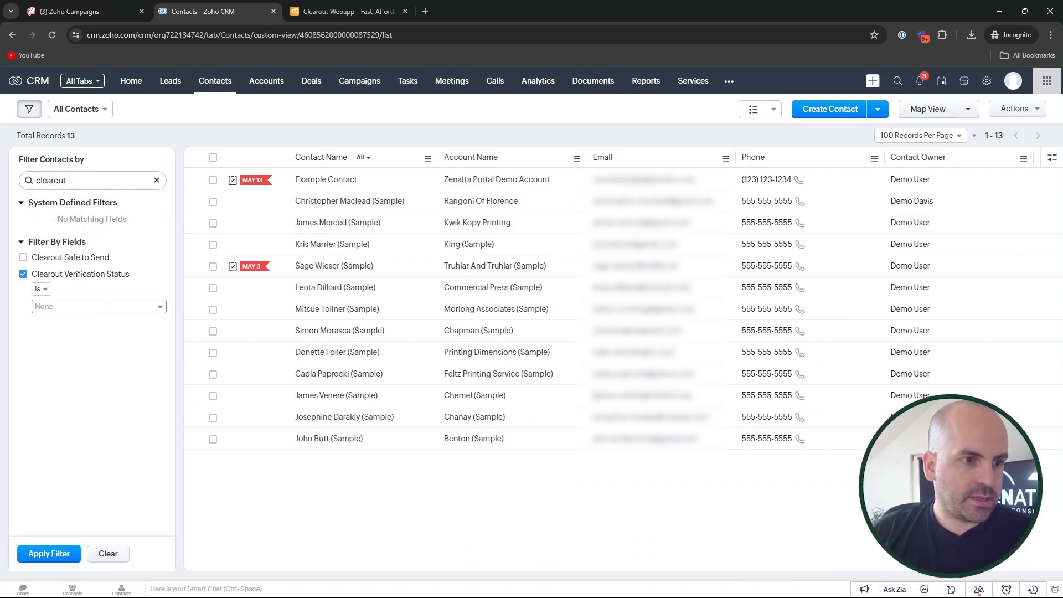
pyautogui.click(99, 306)
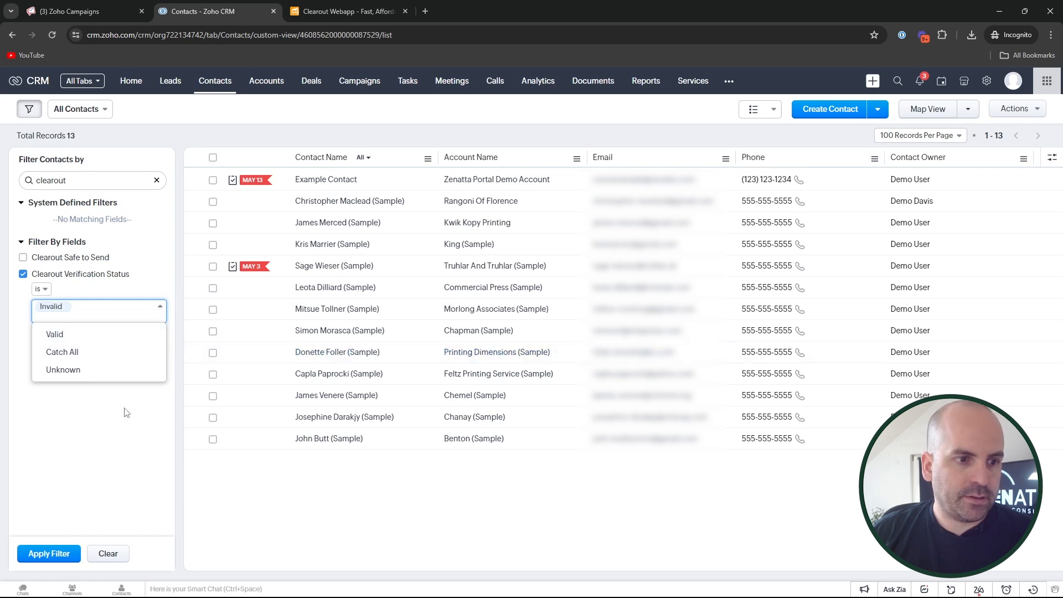
pyautogui.click(48, 553)
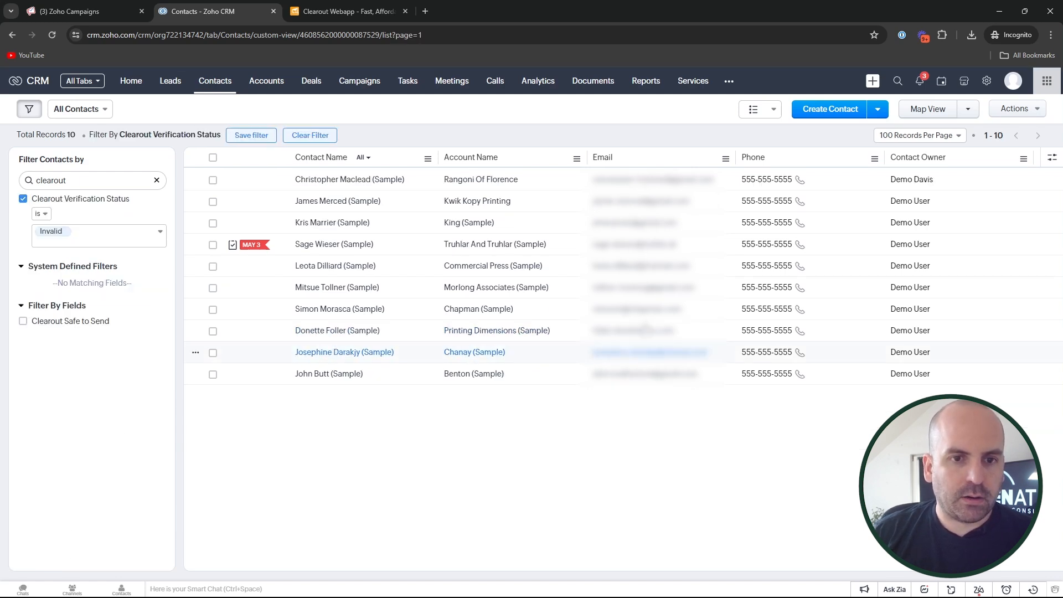
pyautogui.click(75, 12)
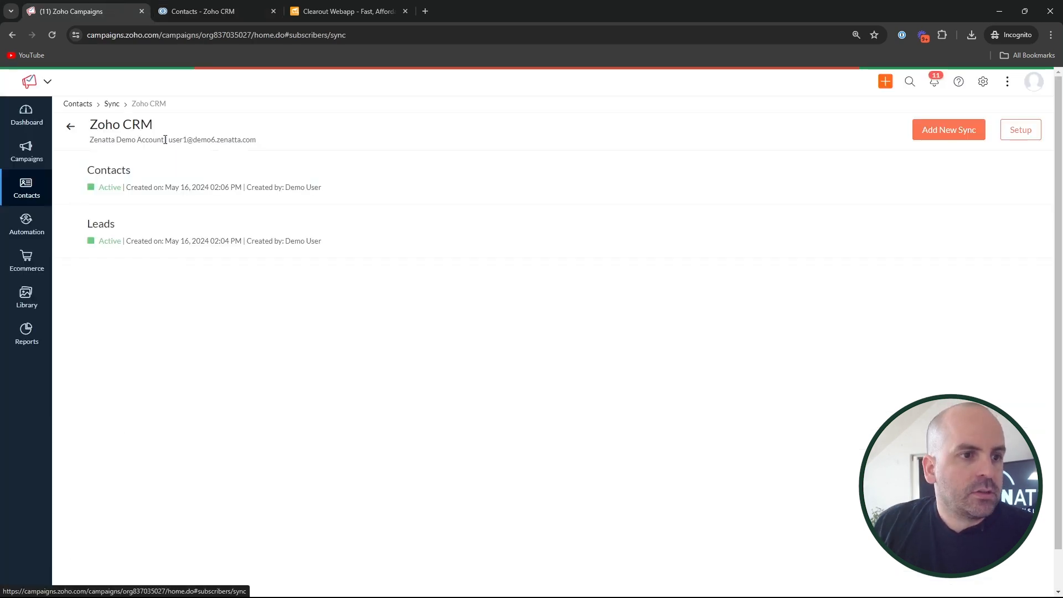
# Open the All Emails segment, check its total of 20 contacts, and edit its criteria.
pyautogui.click(70, 127)
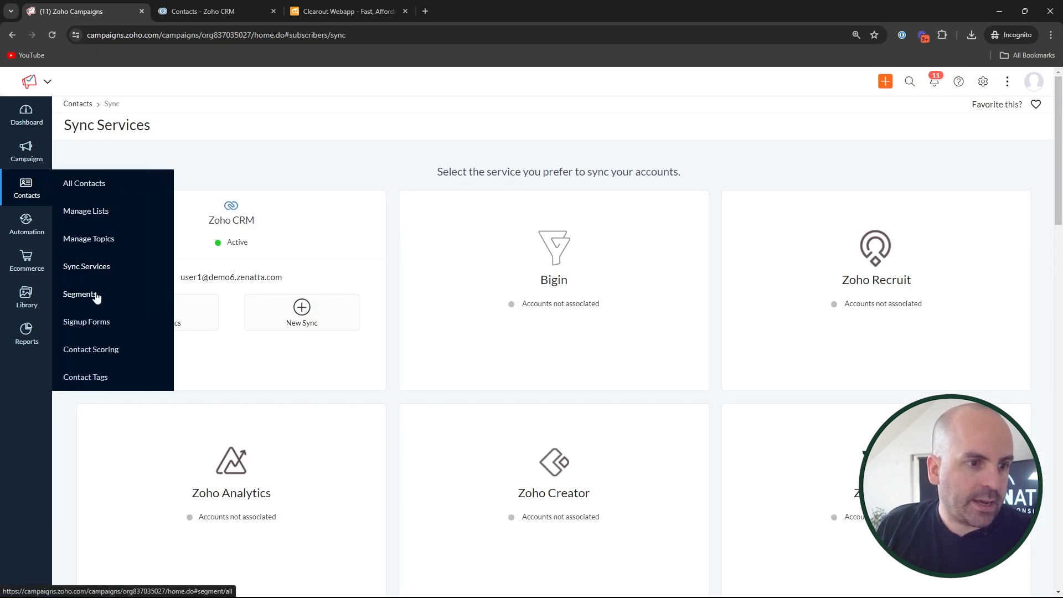
pyautogui.click(79, 293)
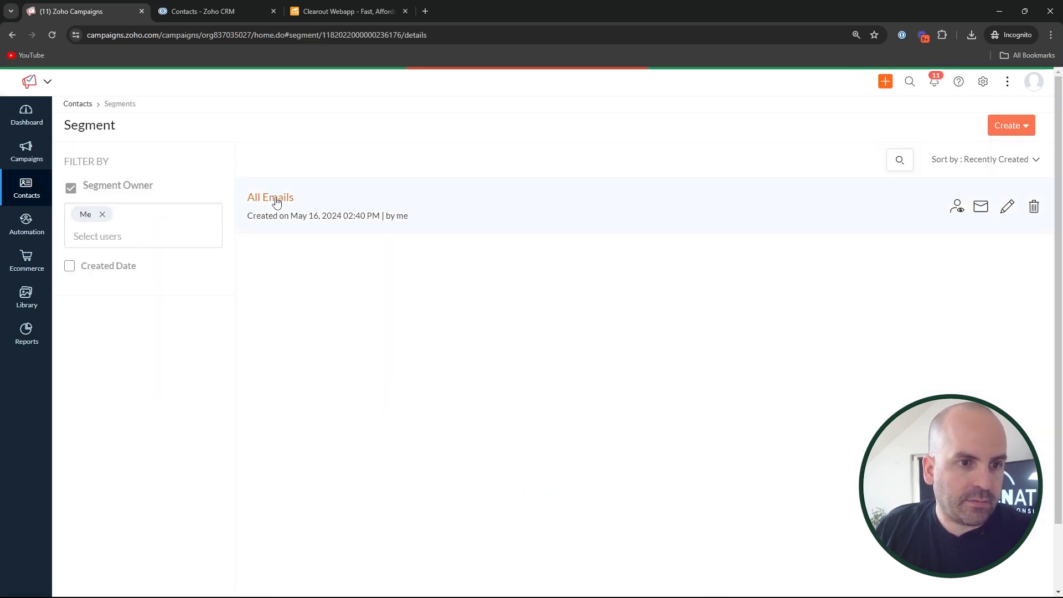
pyautogui.click(269, 197)
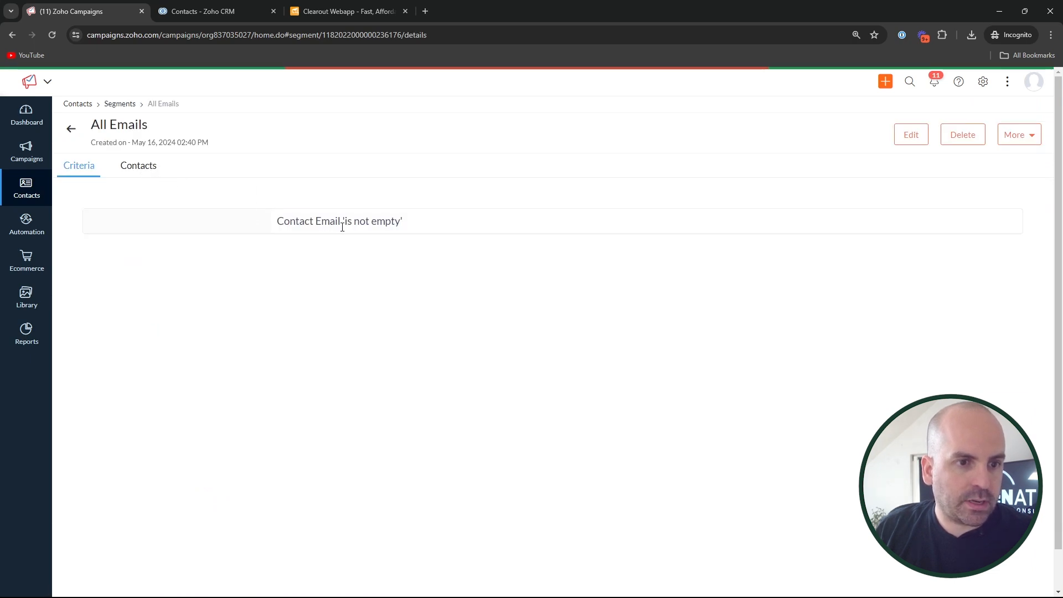
pyautogui.click(138, 165)
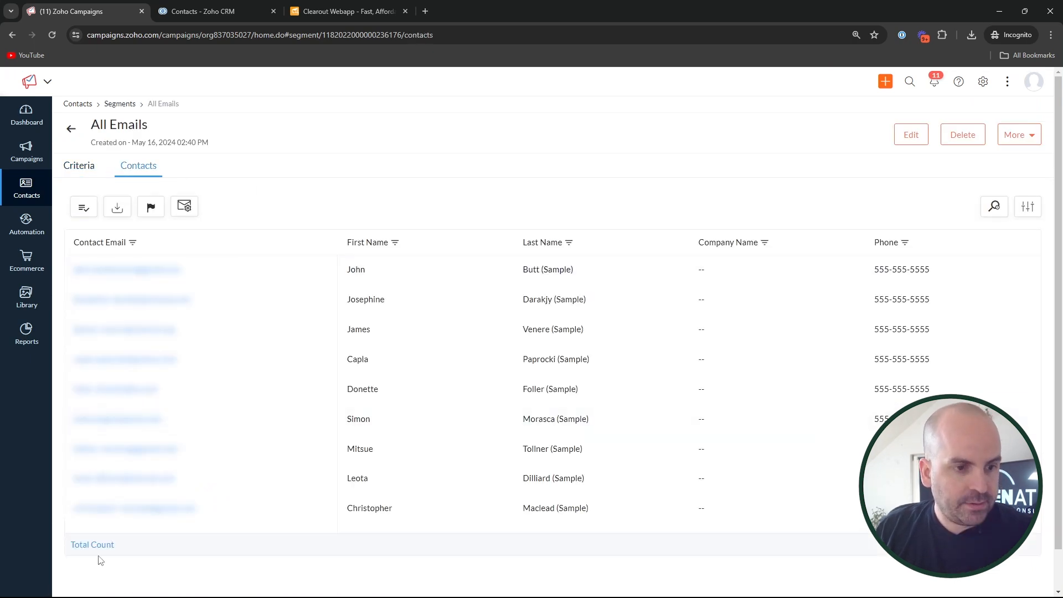
pyautogui.click(91, 544)
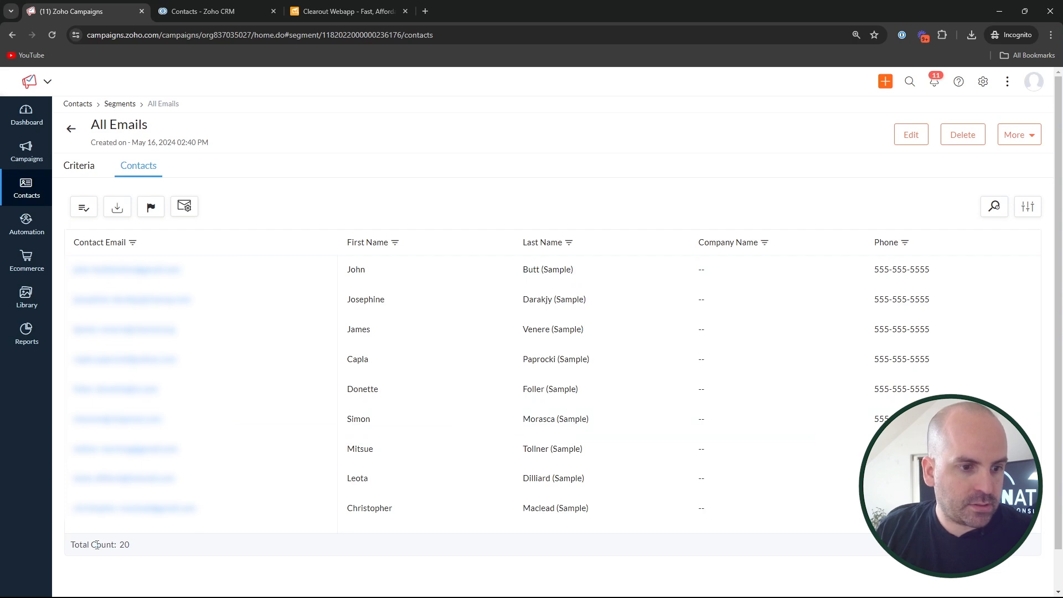
pyautogui.click(79, 165)
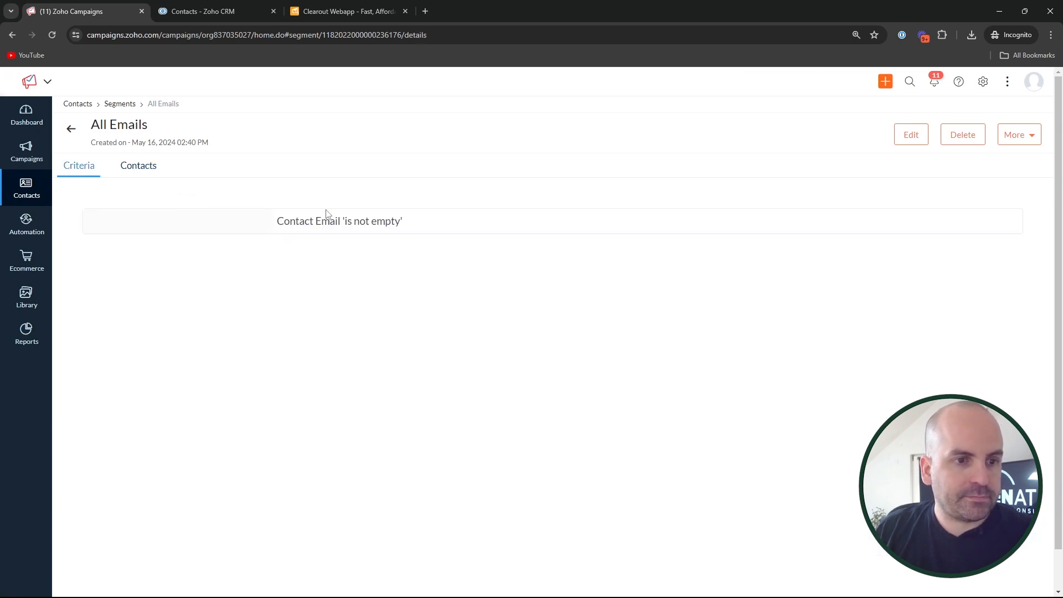
pyautogui.click(910, 134)
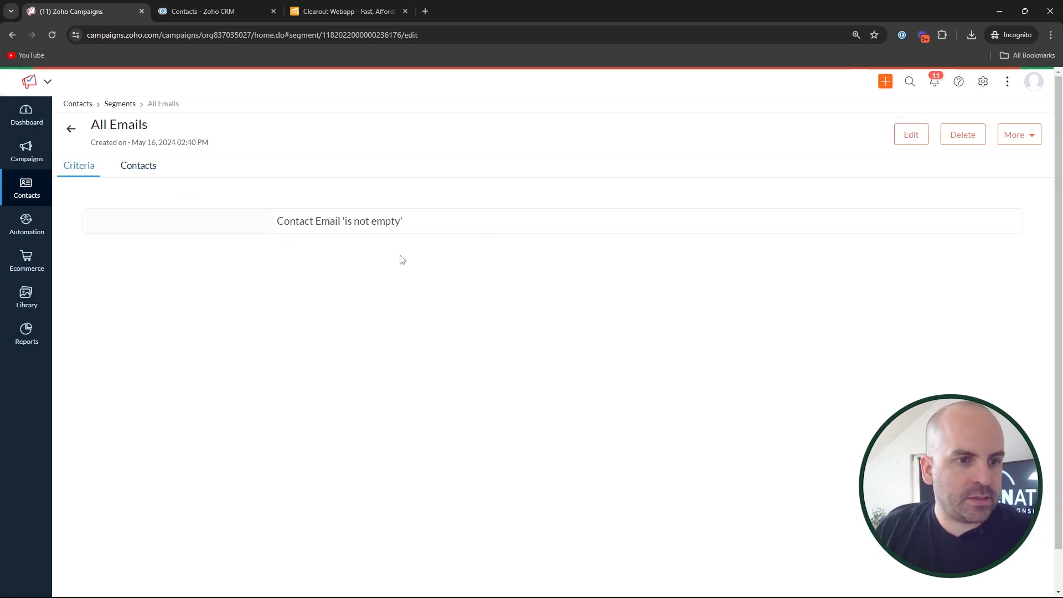
# Add the rule Clearout Verification Status isn't 'Invalid' to All Emails and save it.
pyautogui.click(910, 134)
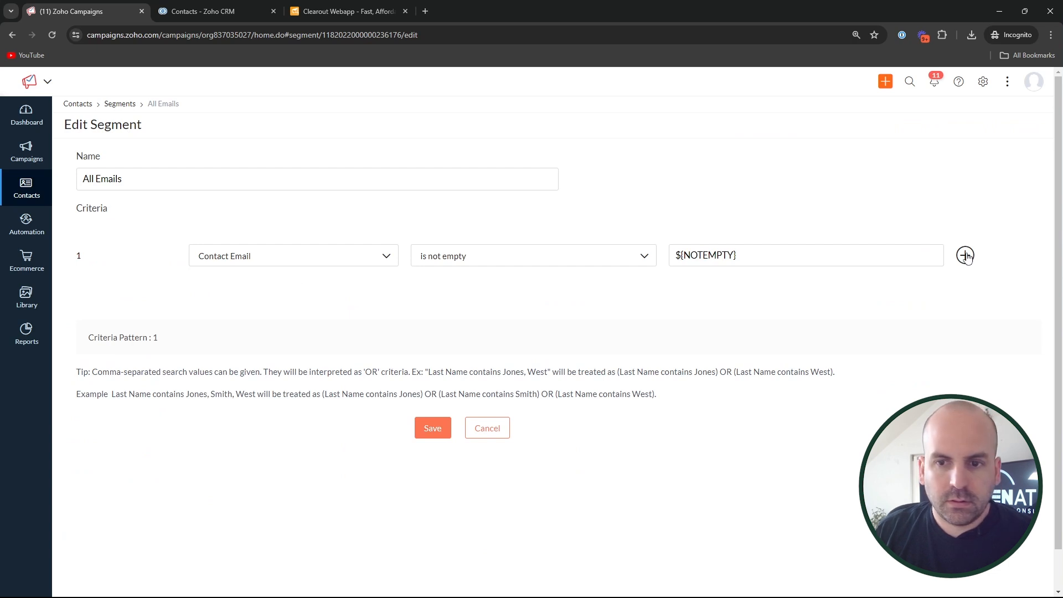
pyautogui.click(964, 254)
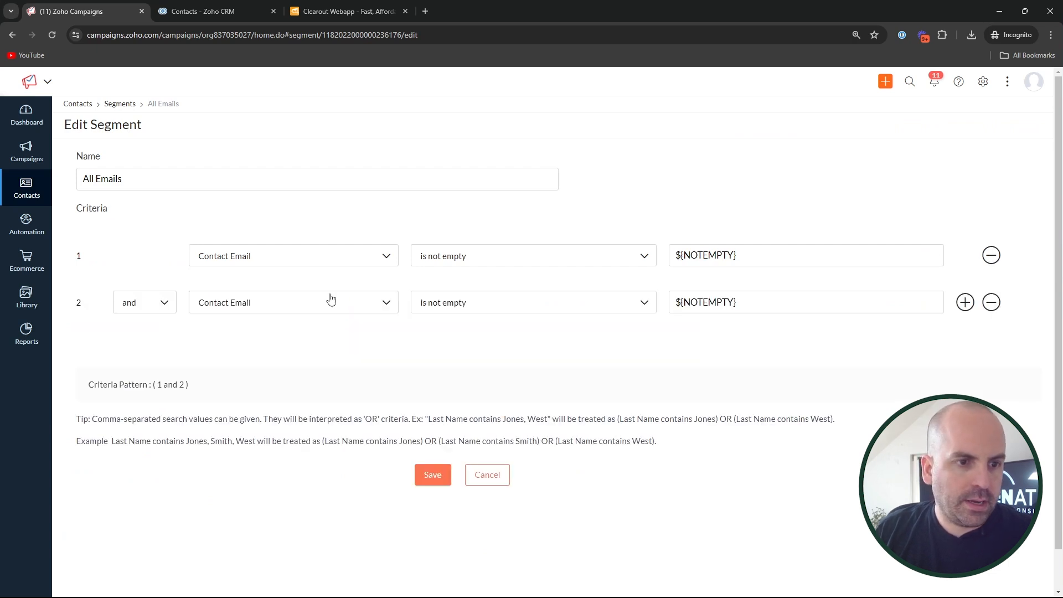
pyautogui.write('clear')
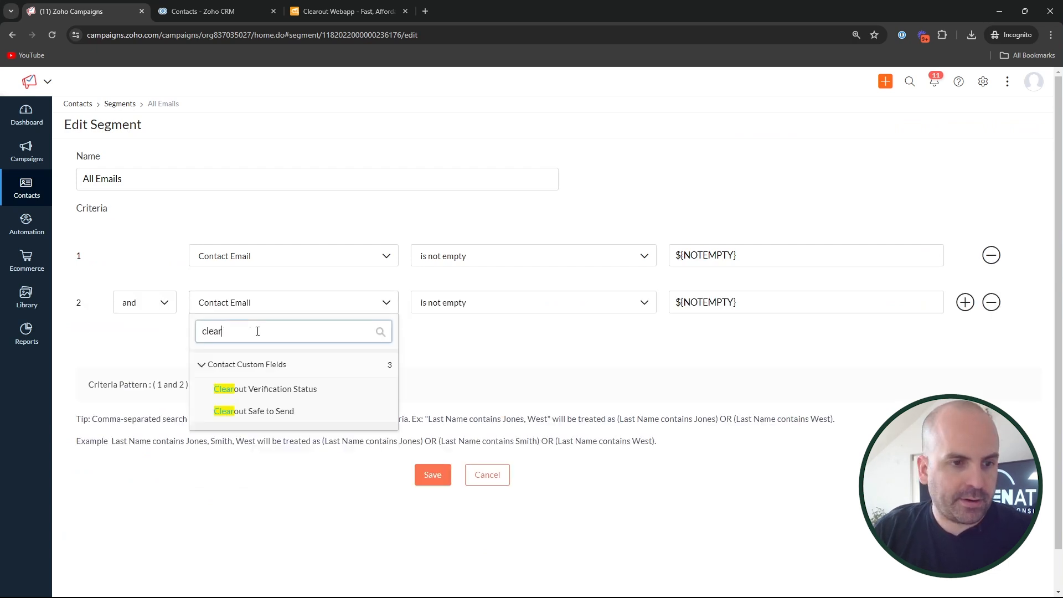
pyautogui.click(265, 389)
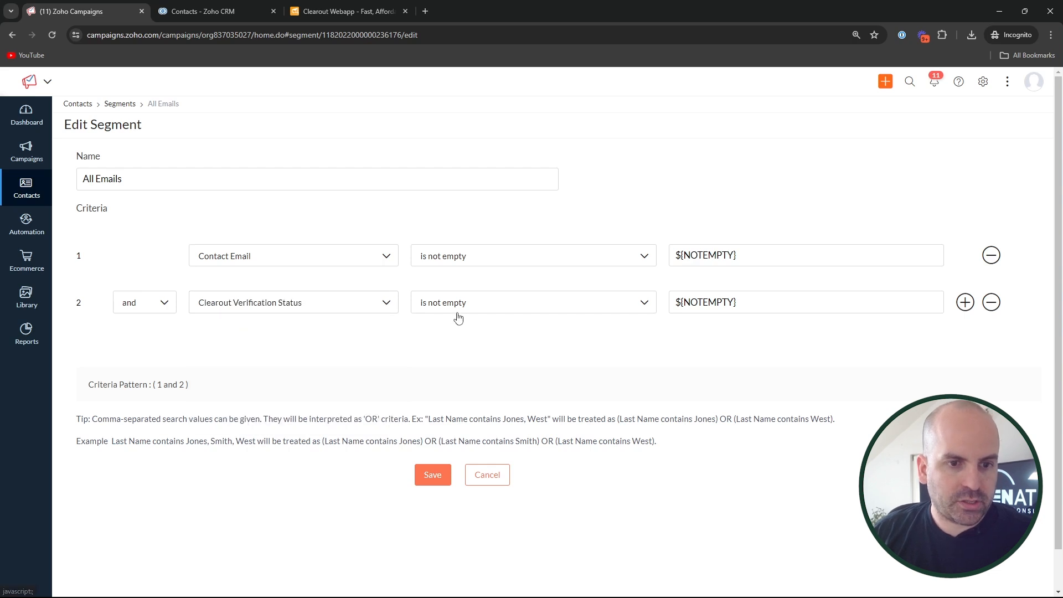
pyautogui.click(532, 302)
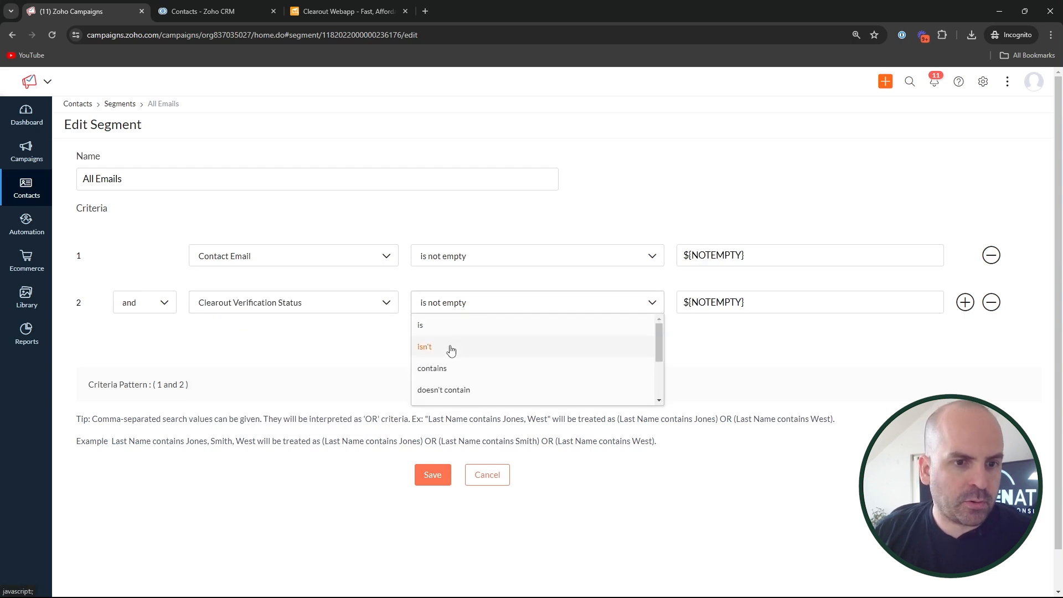
pyautogui.click(424, 346)
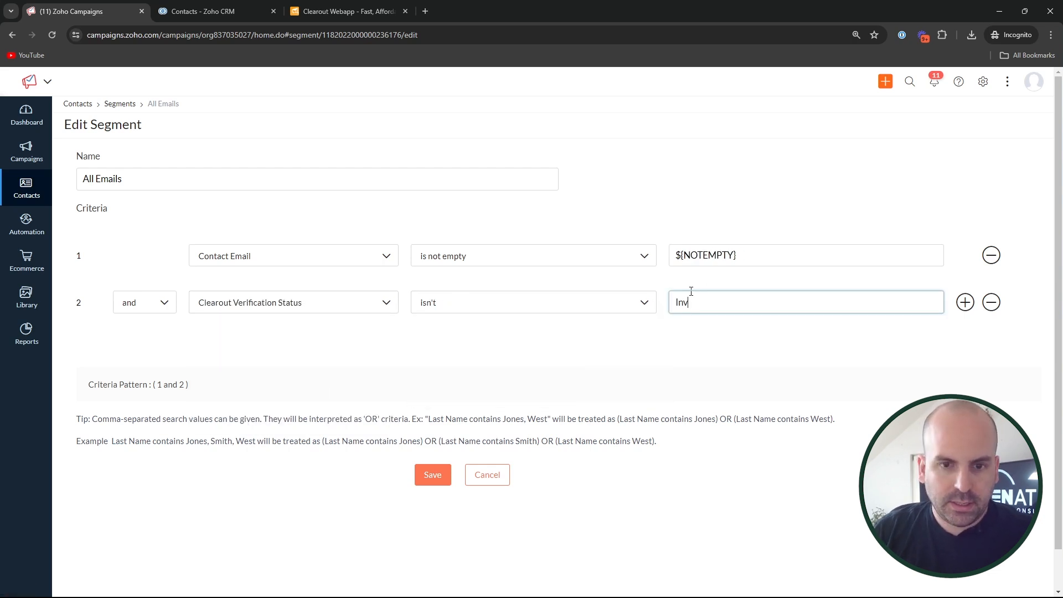
pyautogui.write('alid')
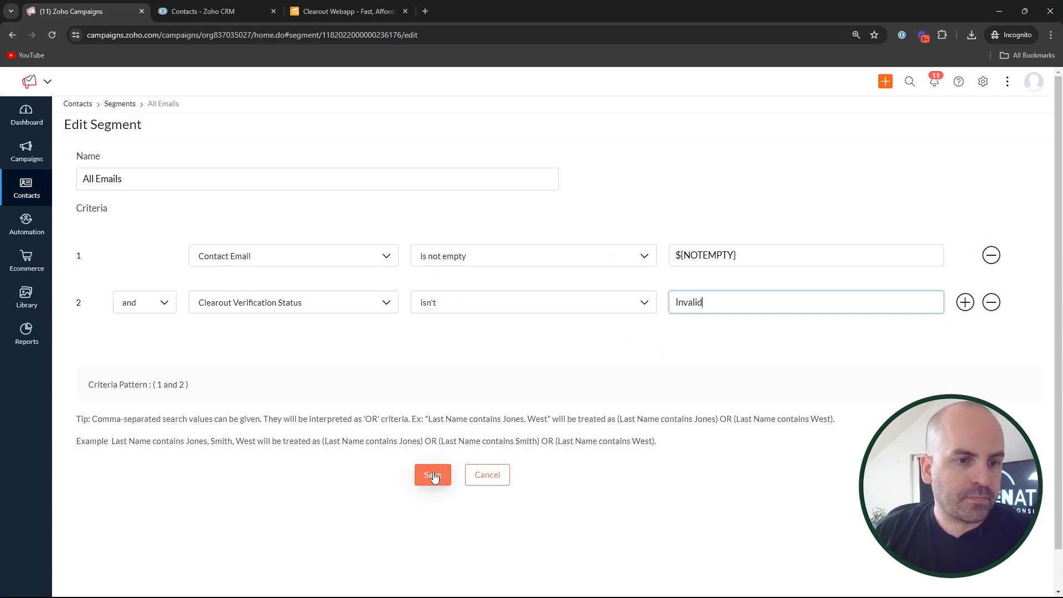
pyautogui.click(432, 474)
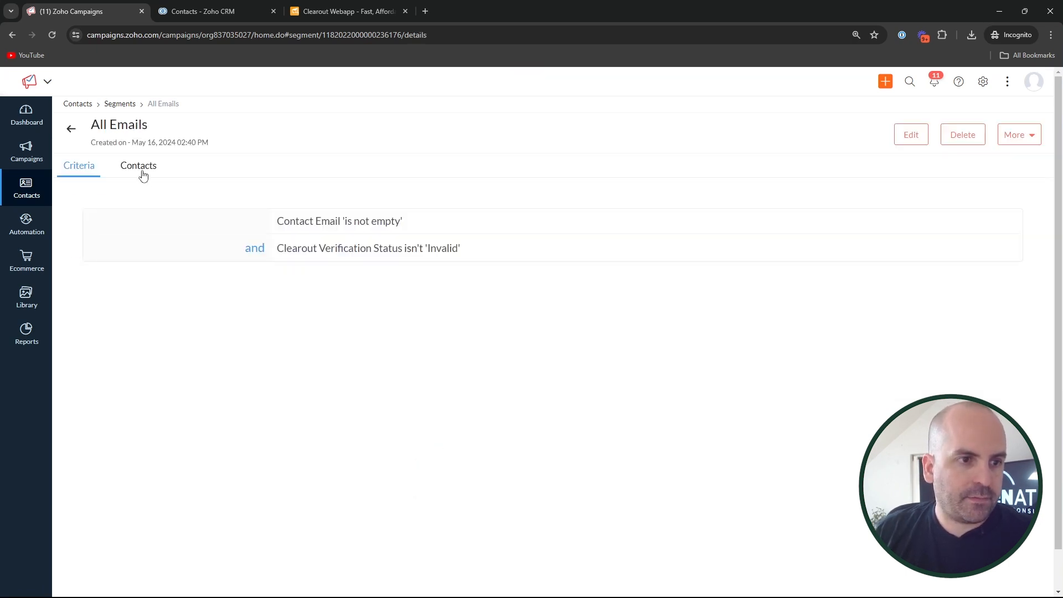
pyautogui.click(138, 165)
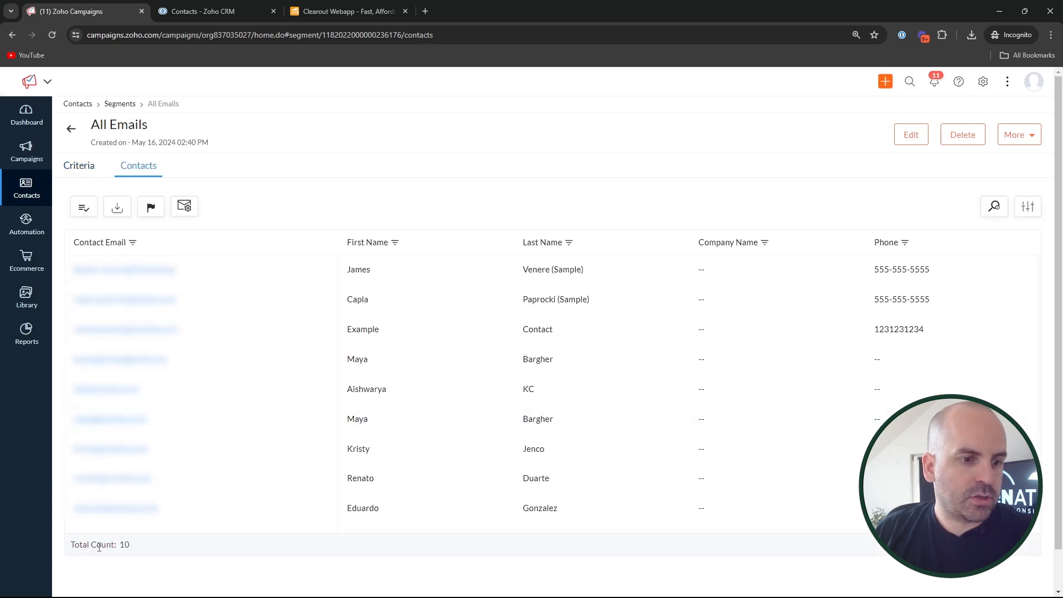
pyautogui.moveTo(314, 389)
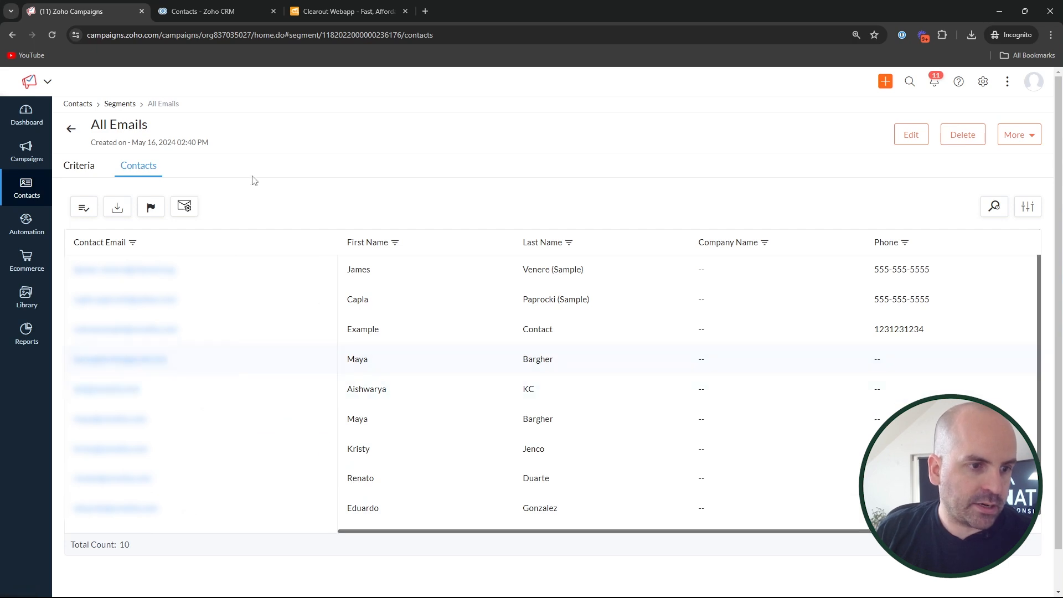
pyautogui.moveTo(303, 299)
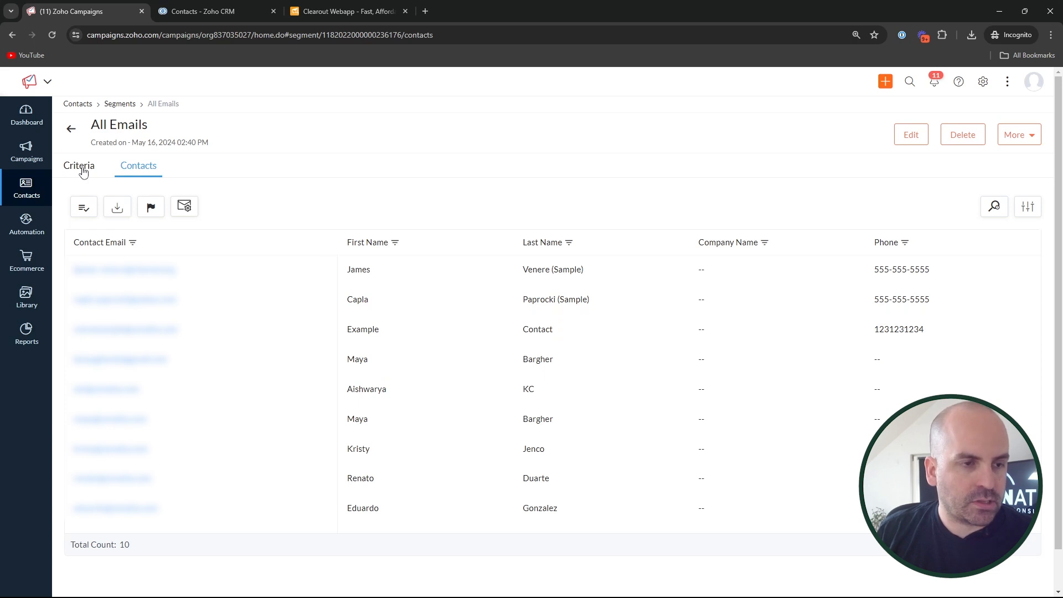
pyautogui.click(78, 165)
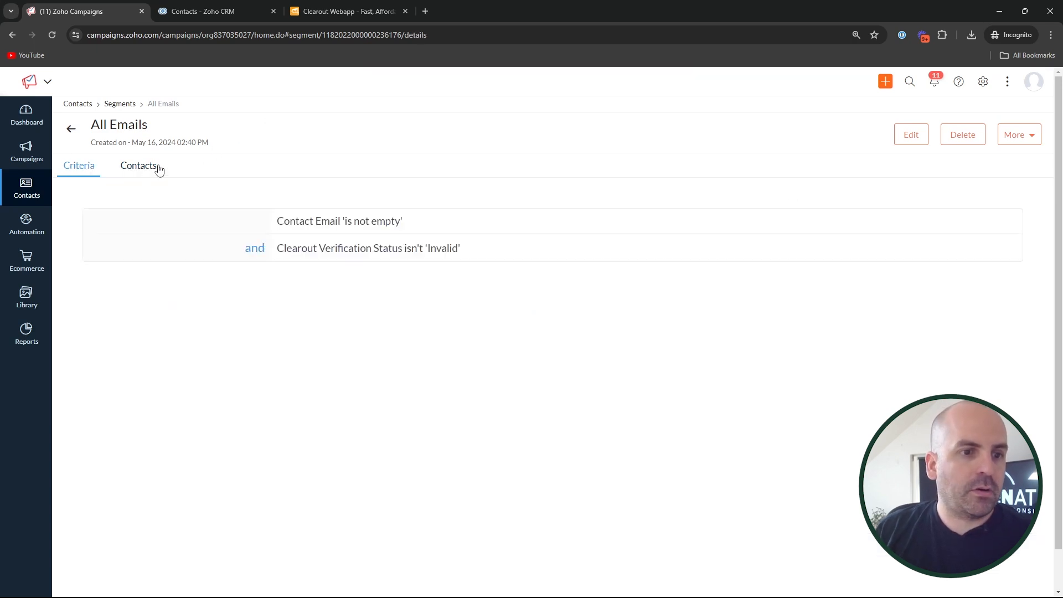
pyautogui.moveTo(443, 248)
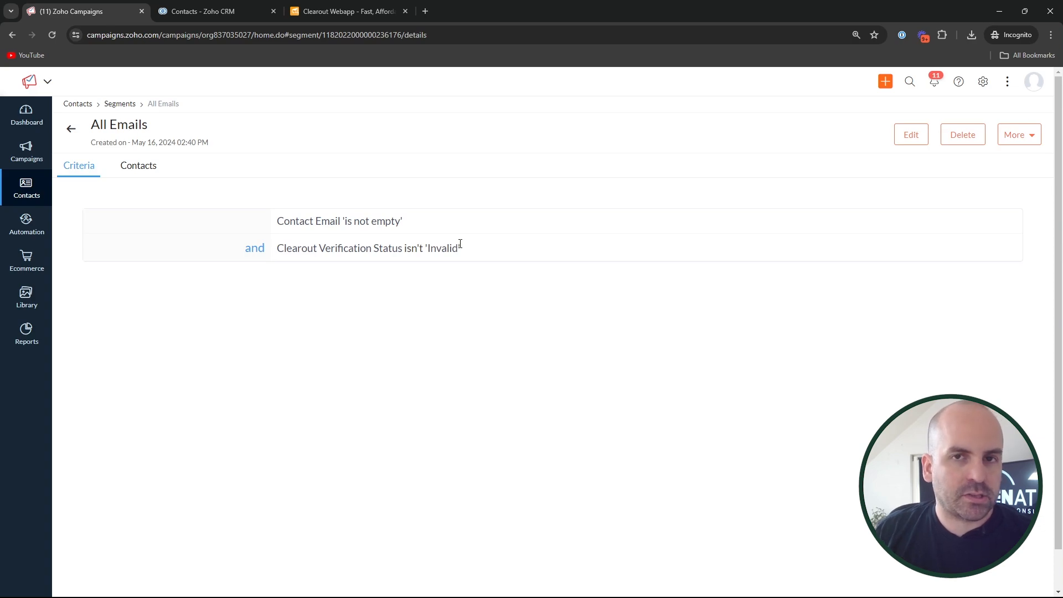
pyautogui.moveTo(910, 134)
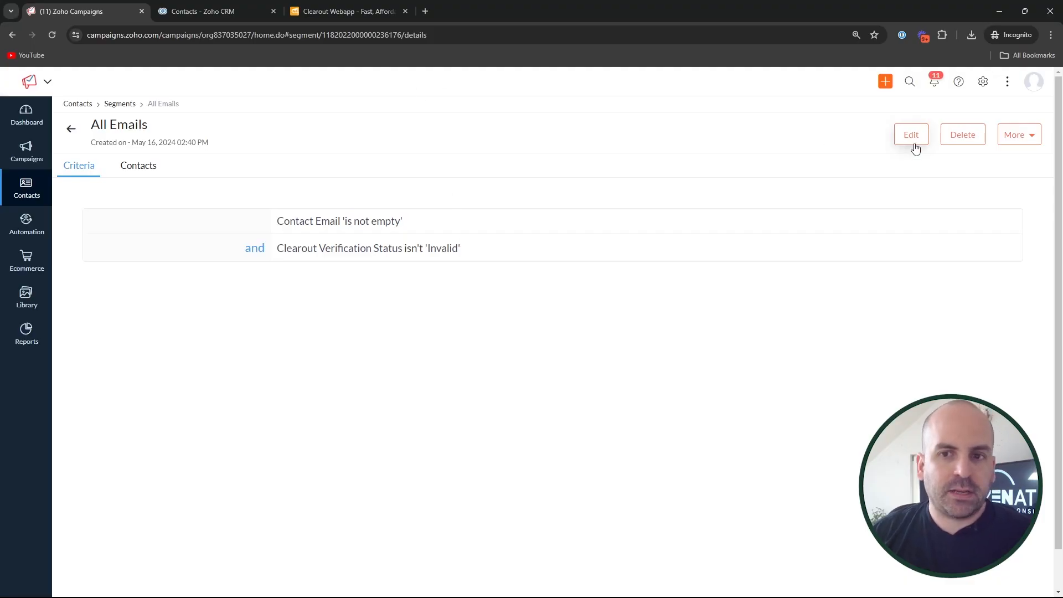
# Change the rule to Clearout Verification Status is 'Valid', save, and view the one matching contact.
pyautogui.click(910, 134)
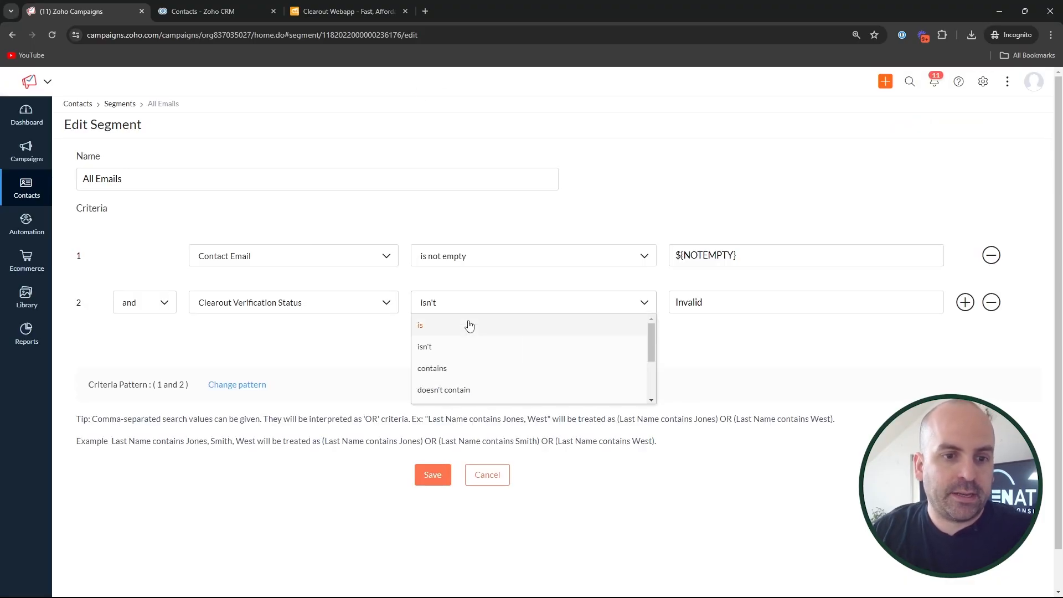
pyautogui.click(420, 324)
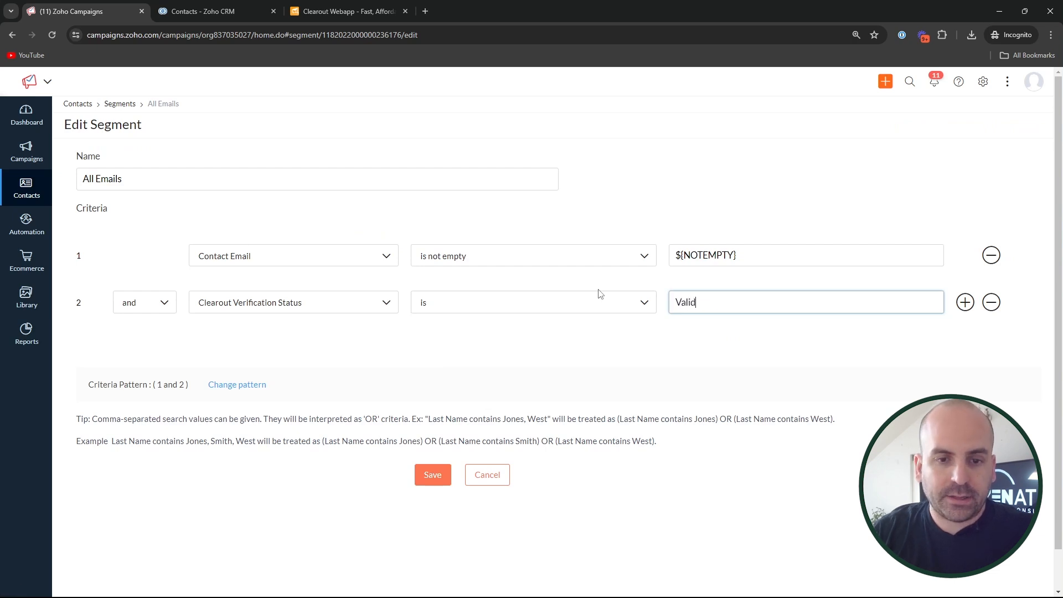
pyautogui.click(432, 474)
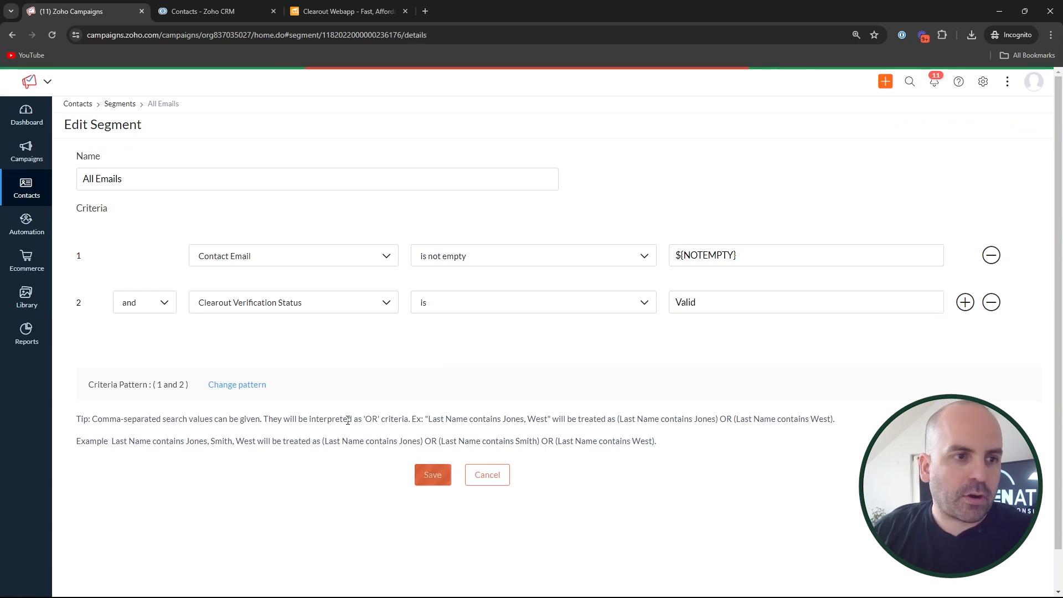
pyautogui.click(432, 474)
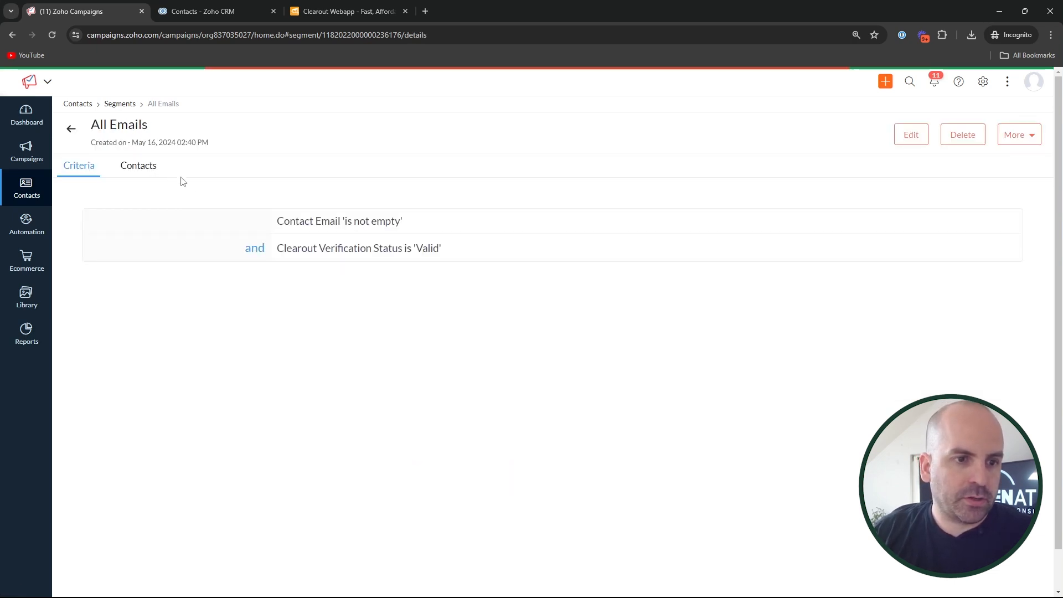
pyautogui.click(138, 165)
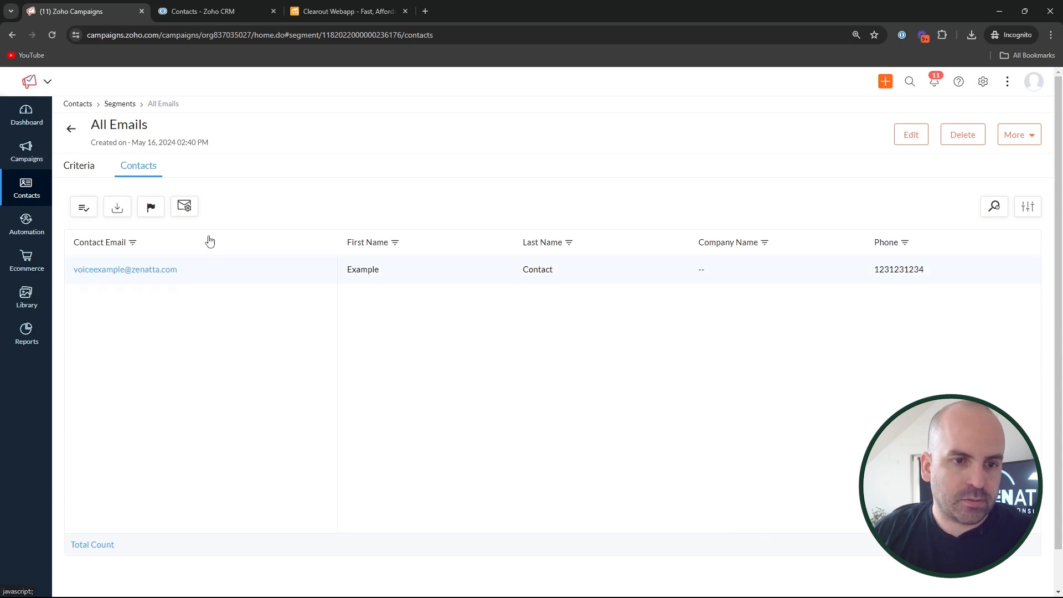
pyautogui.moveTo(192, 308)
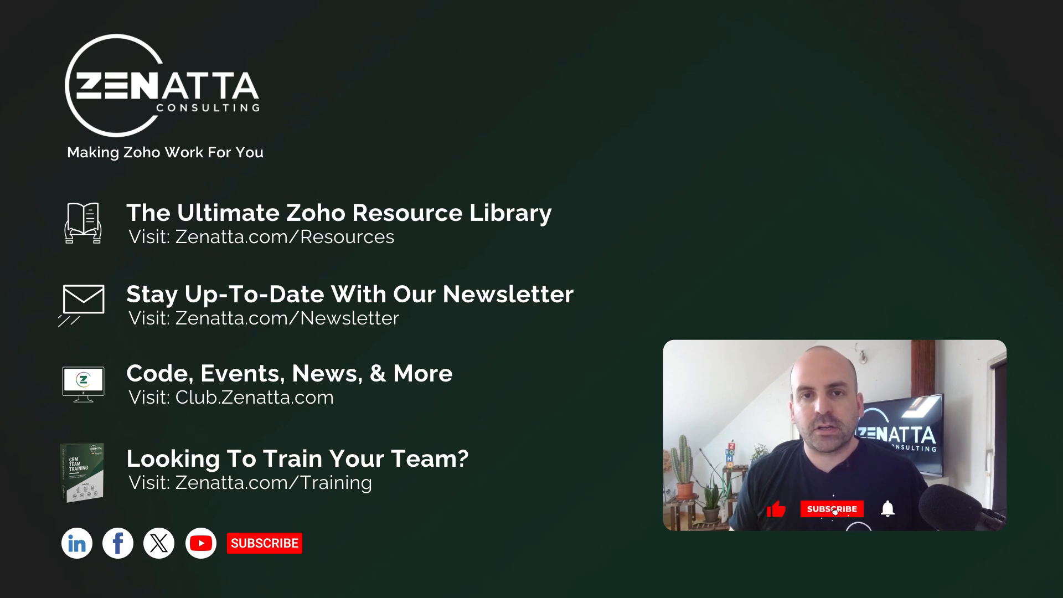
pyautogui.click(831, 509)
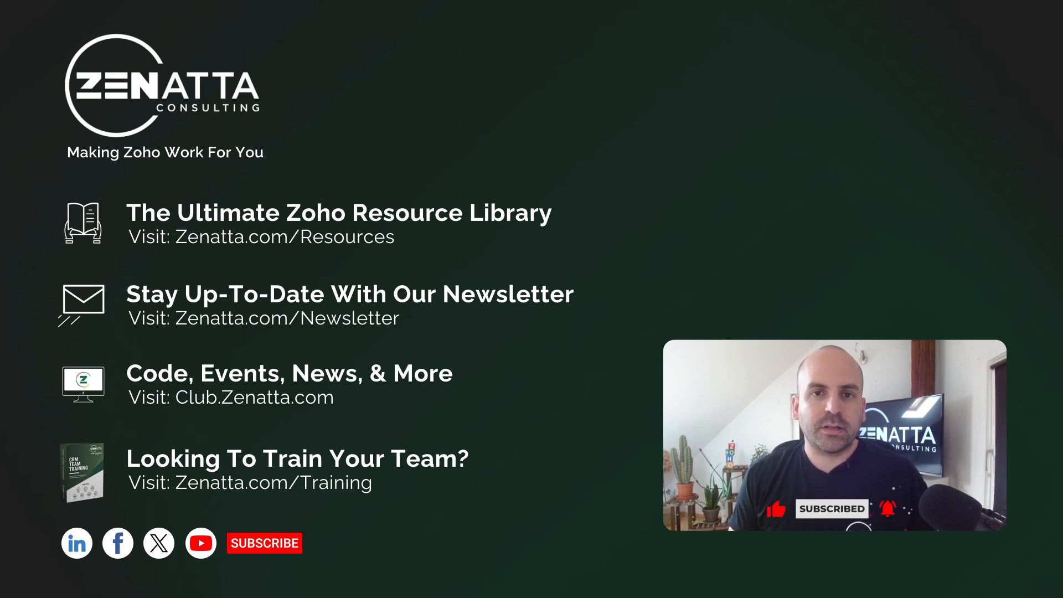